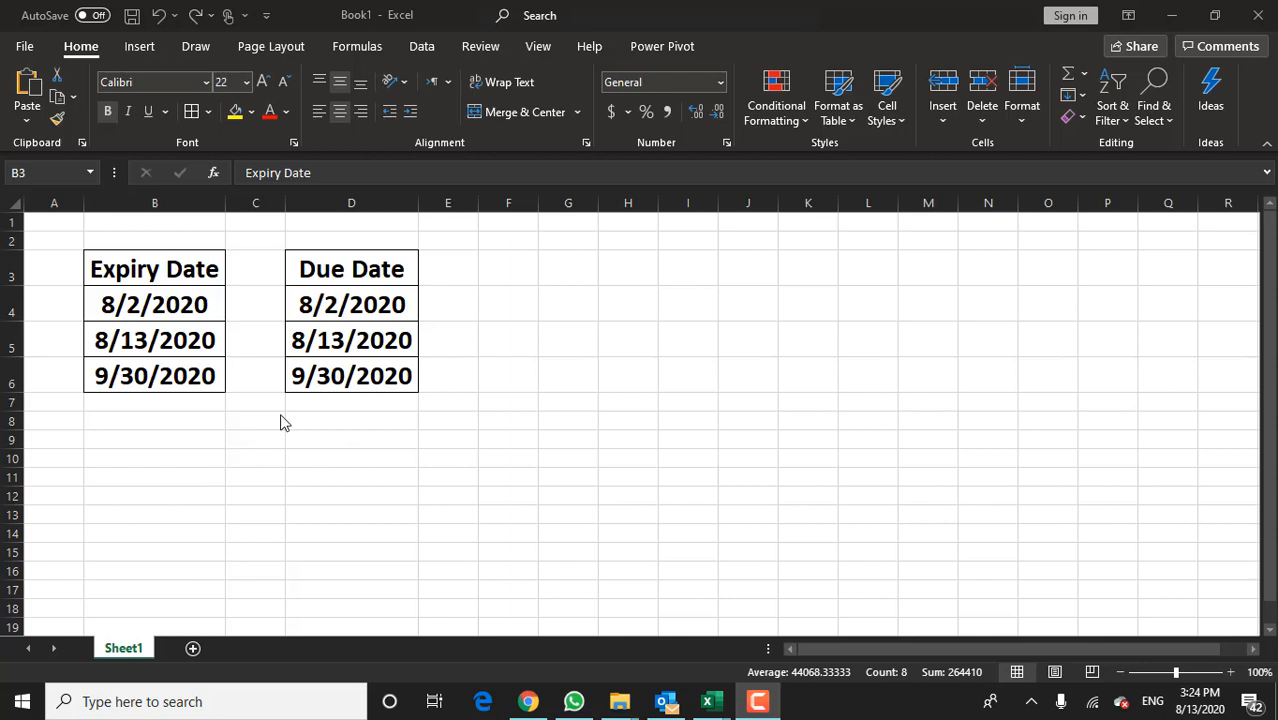
mouse_move(304, 496)
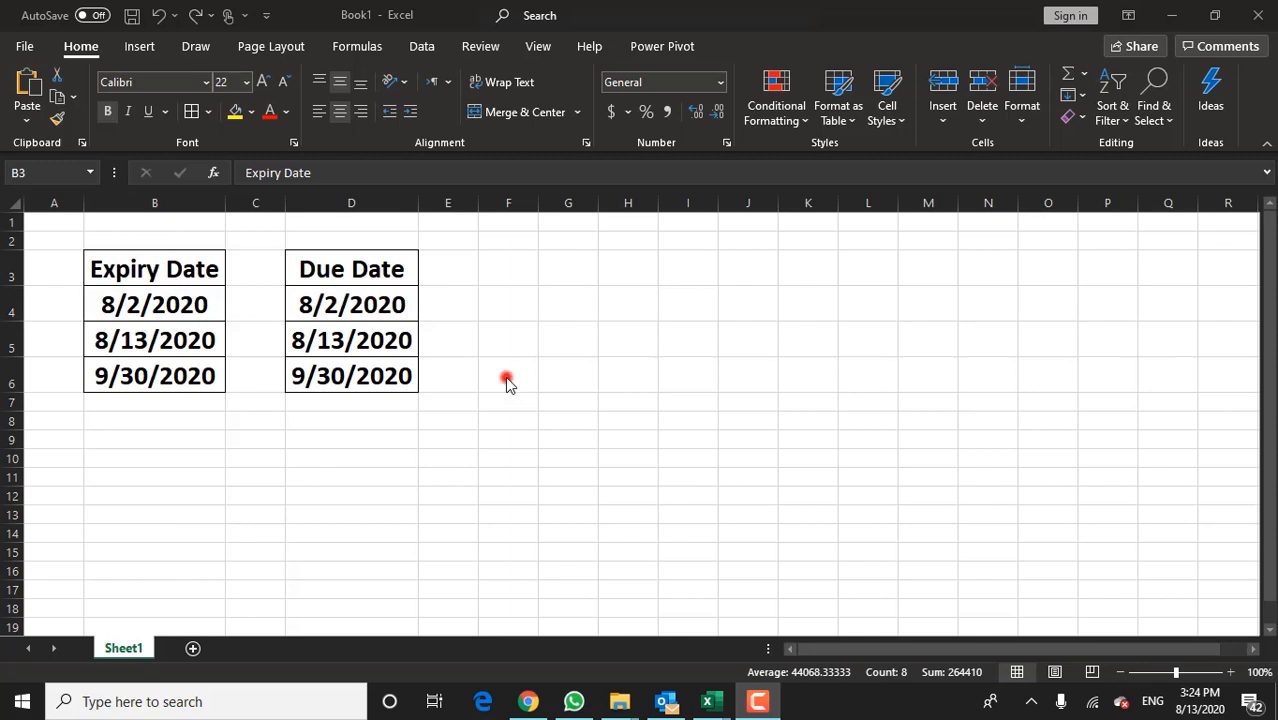
- Select cells around the Expiry Date range in the worksheet before formatting
left_click(628, 348)
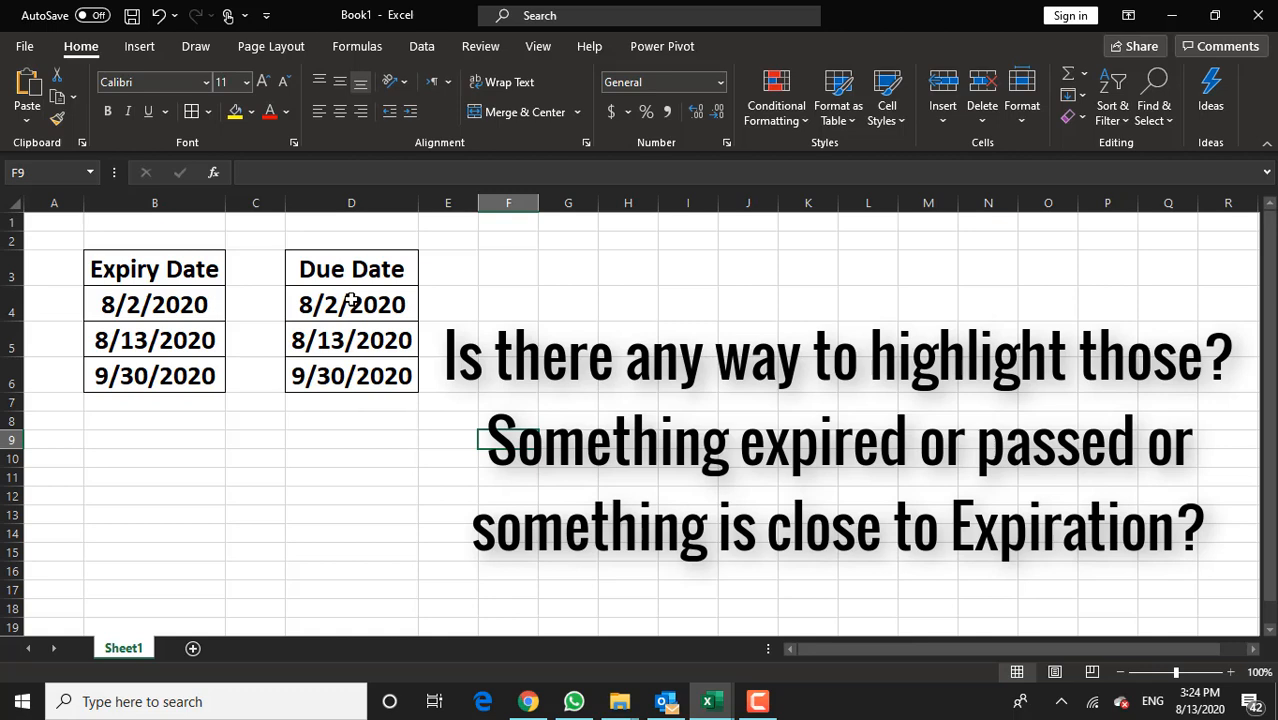
left_click(156, 376)
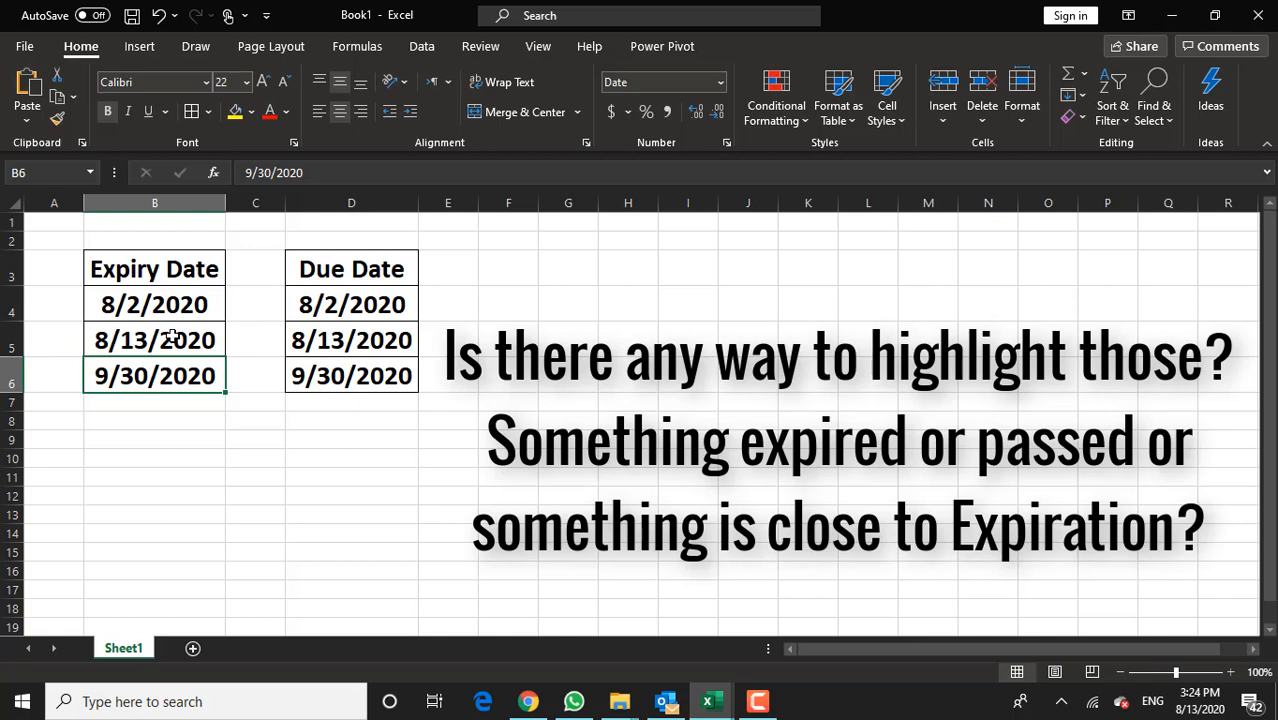
left_click(154, 340)
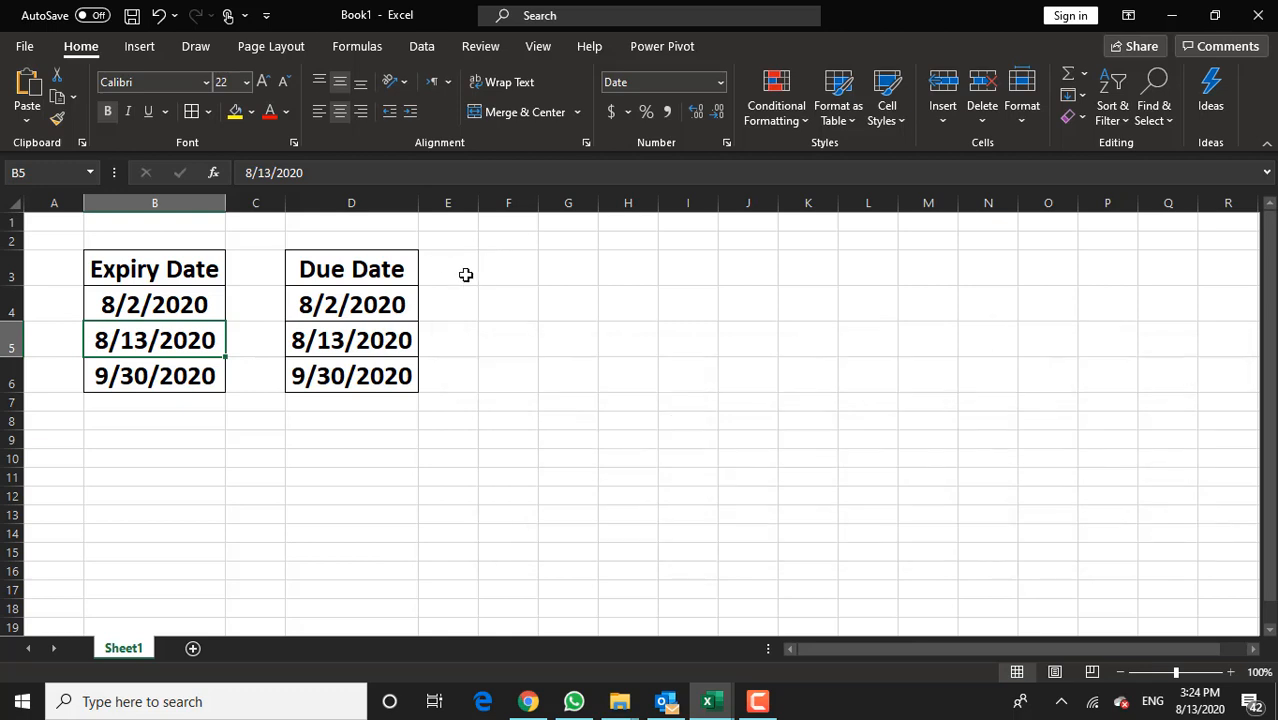
left_click(508, 338)
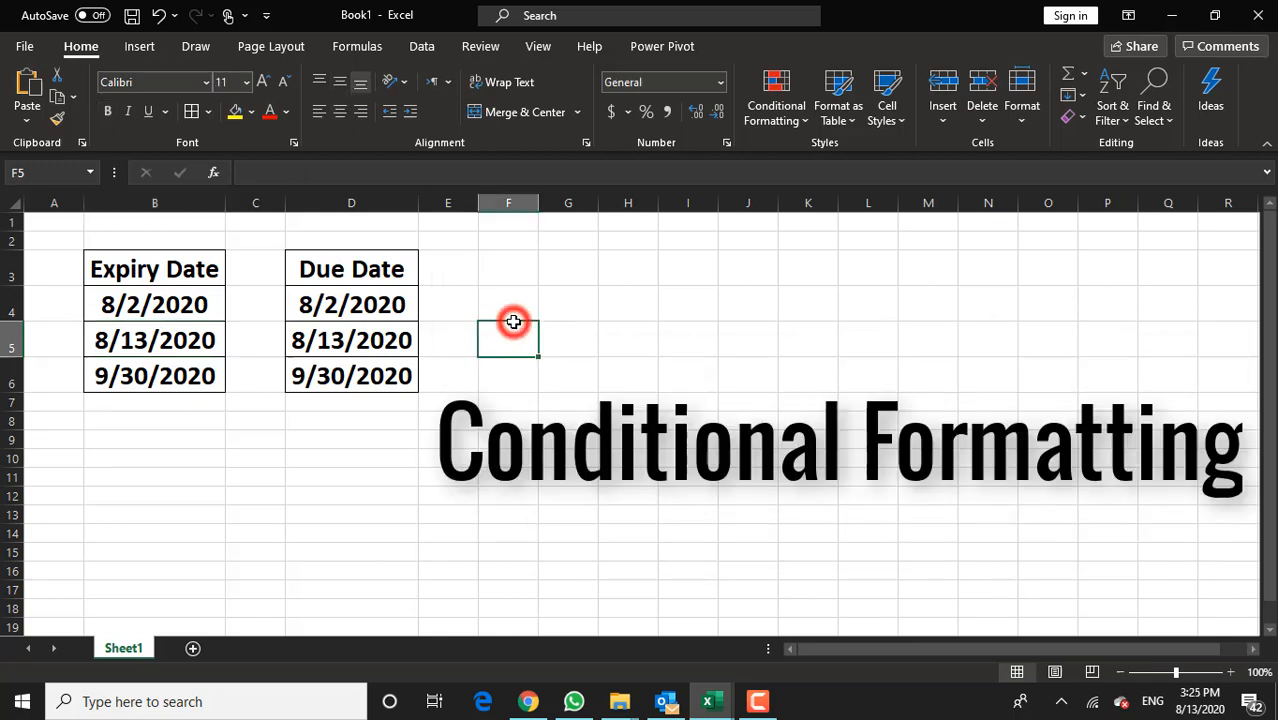
left_click(448, 420)
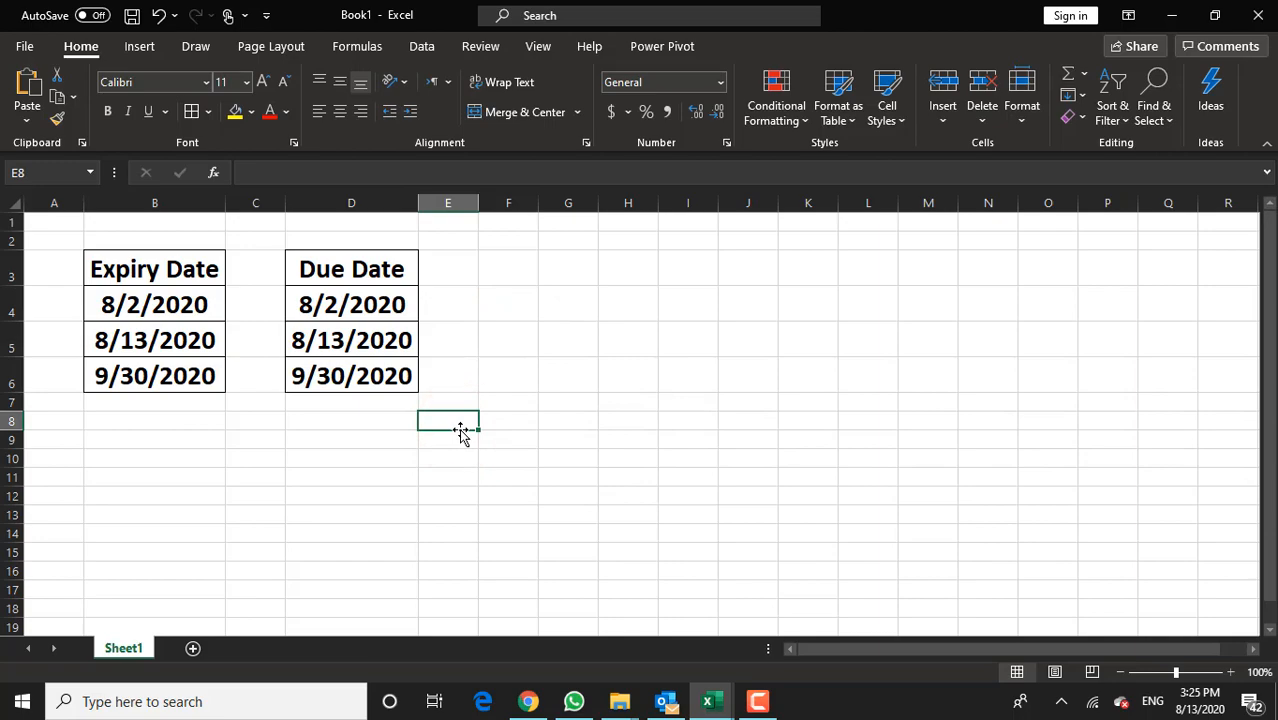
mouse_move(374, 452)
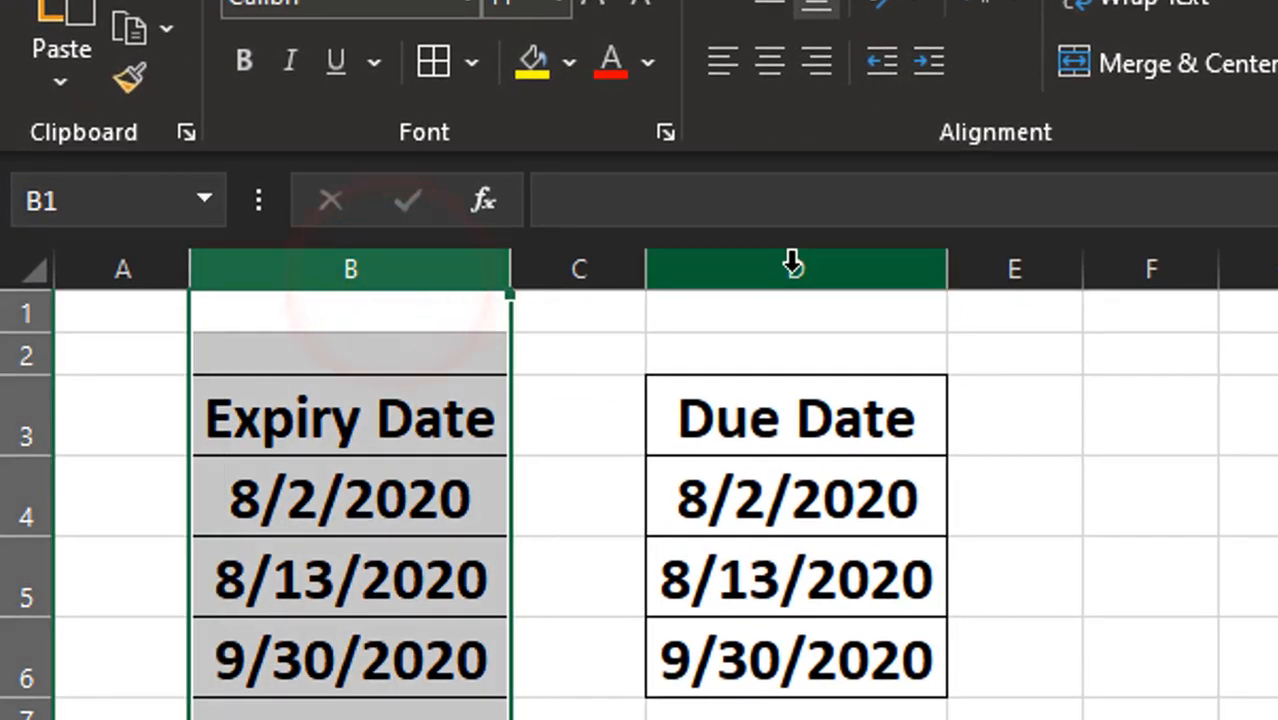
left_click(796, 268)
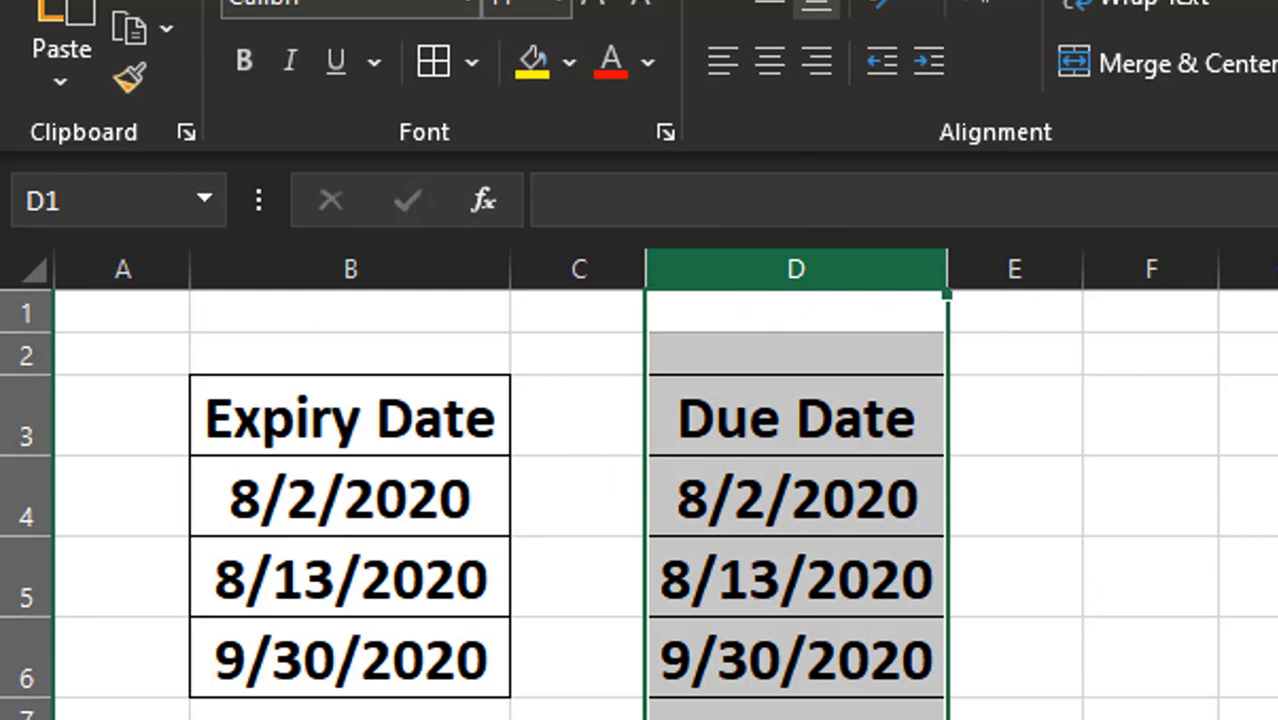
left_click(350, 268)
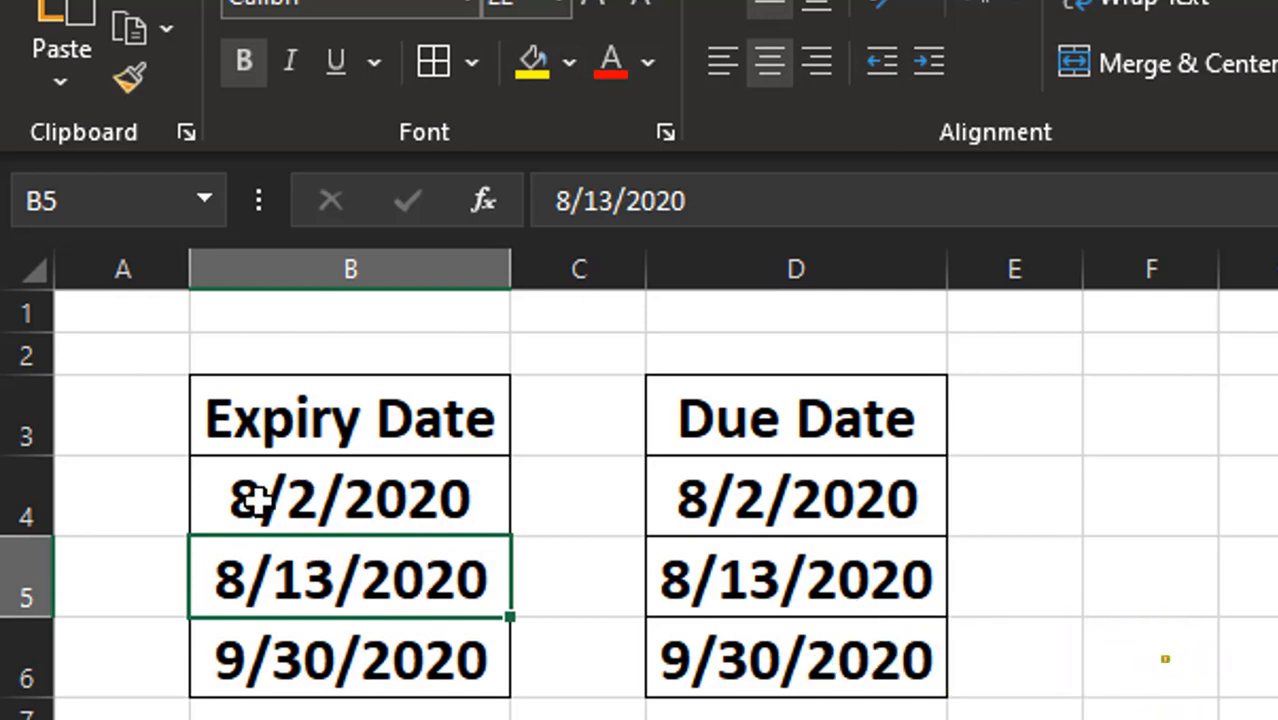
mouse_move(528, 492)
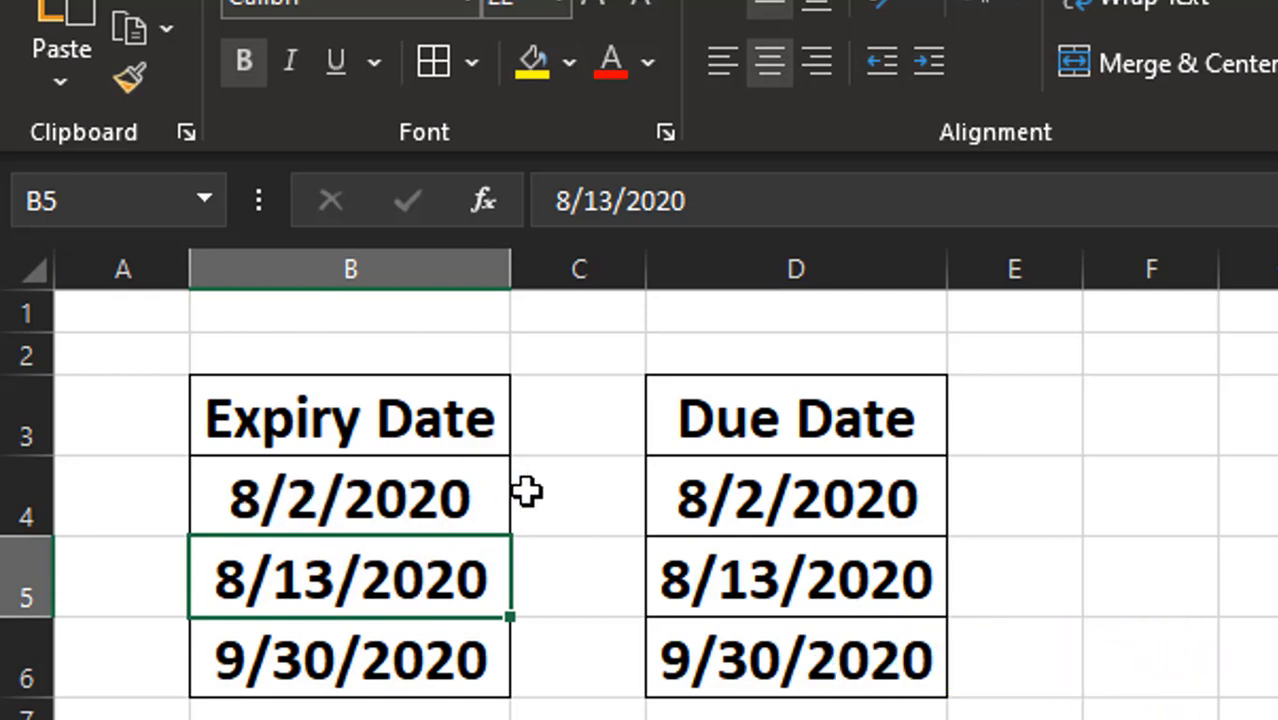
mouse_move(216, 496)
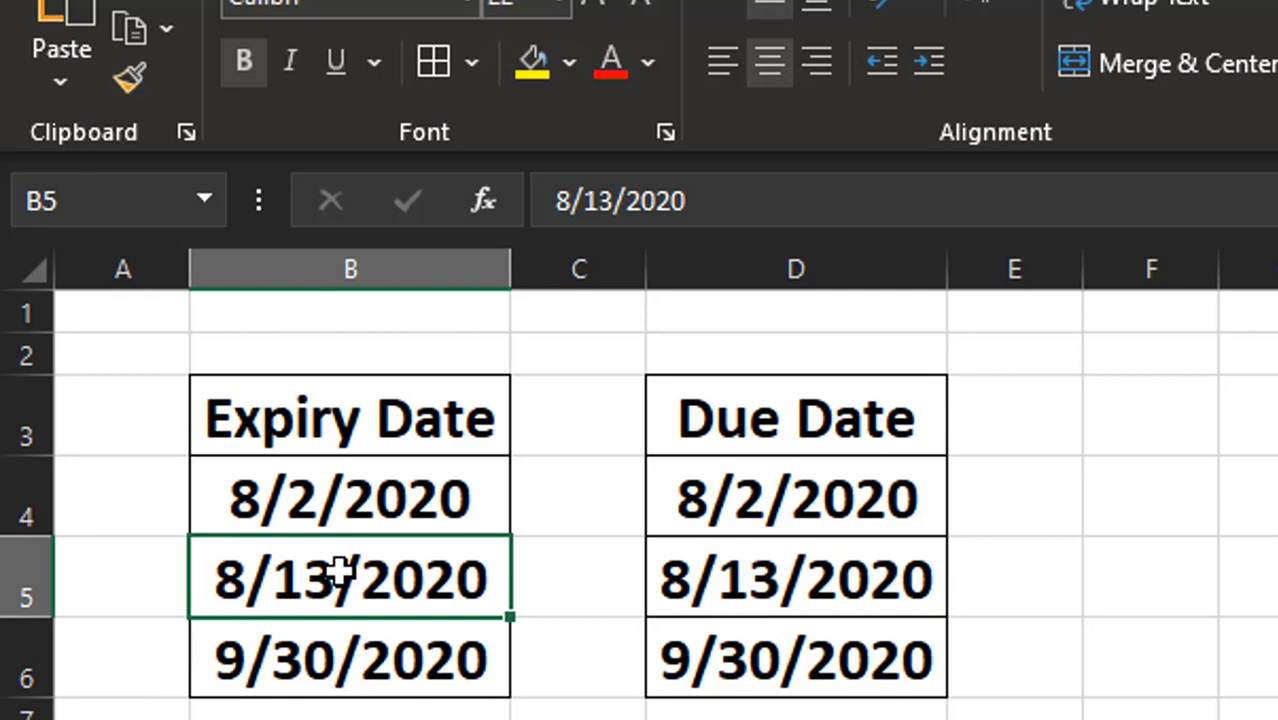
left_click(578, 578)
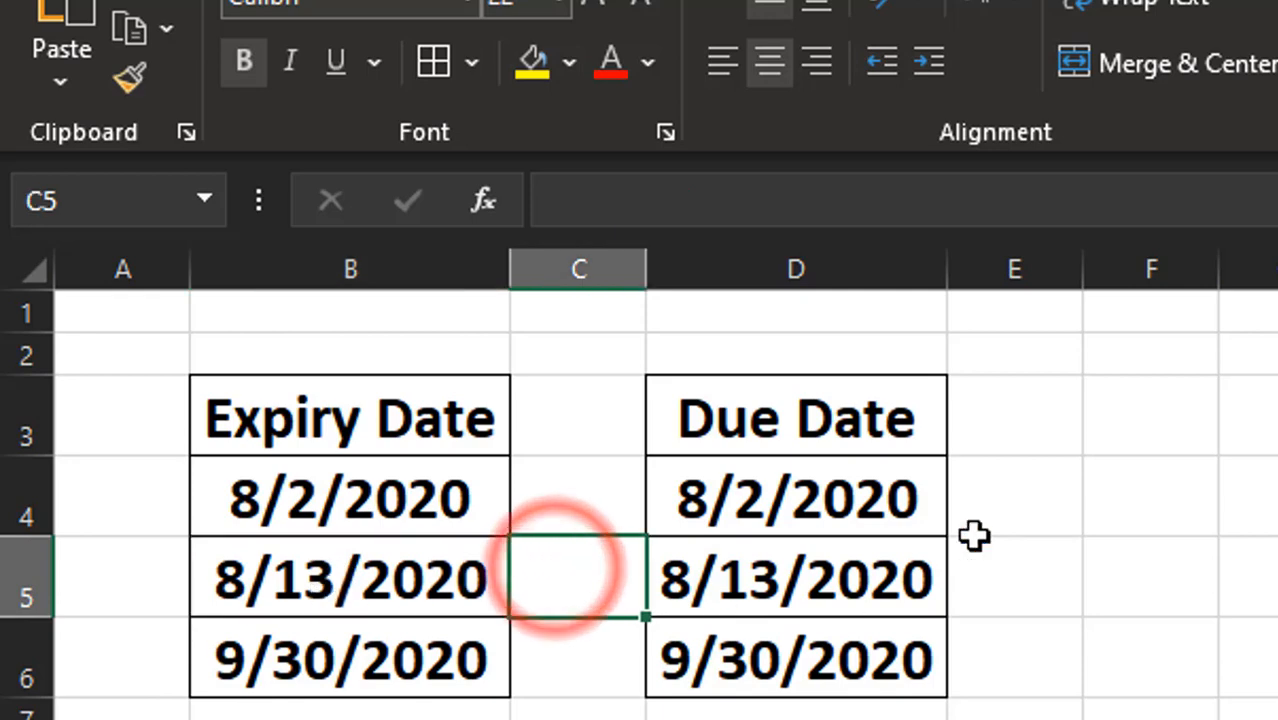
left_click(1012, 578)
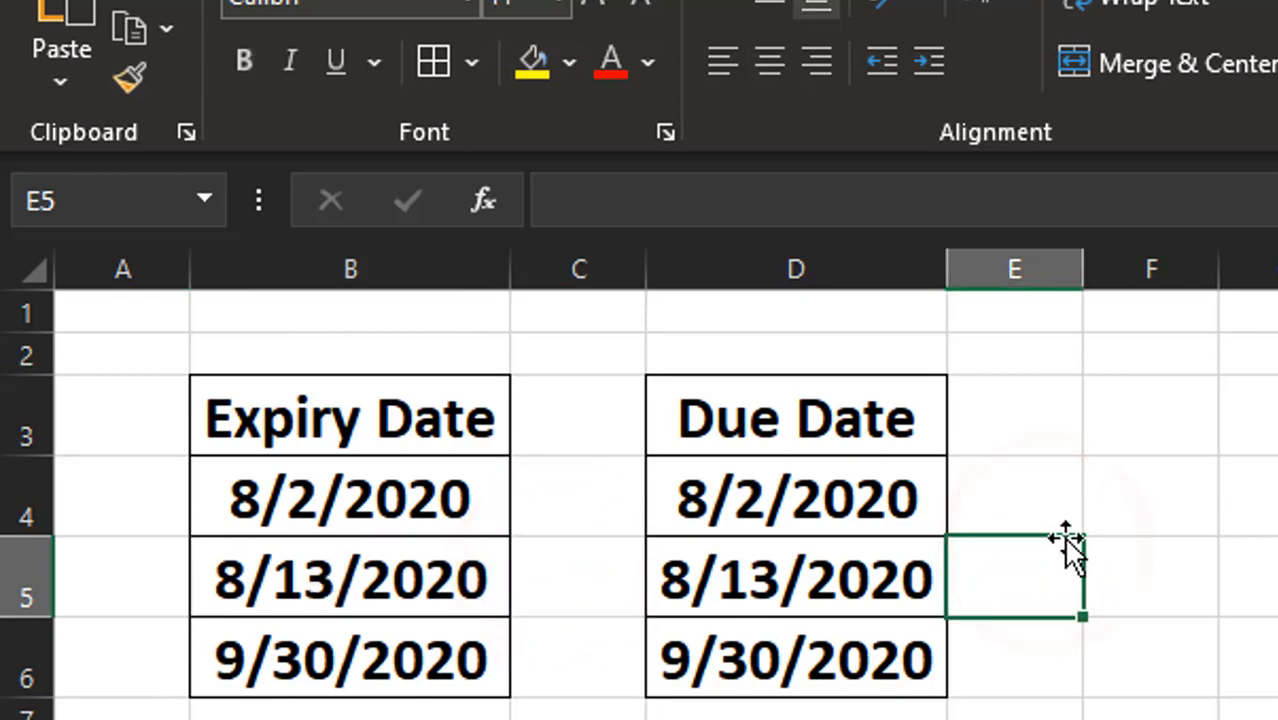
mouse_move(1104, 504)
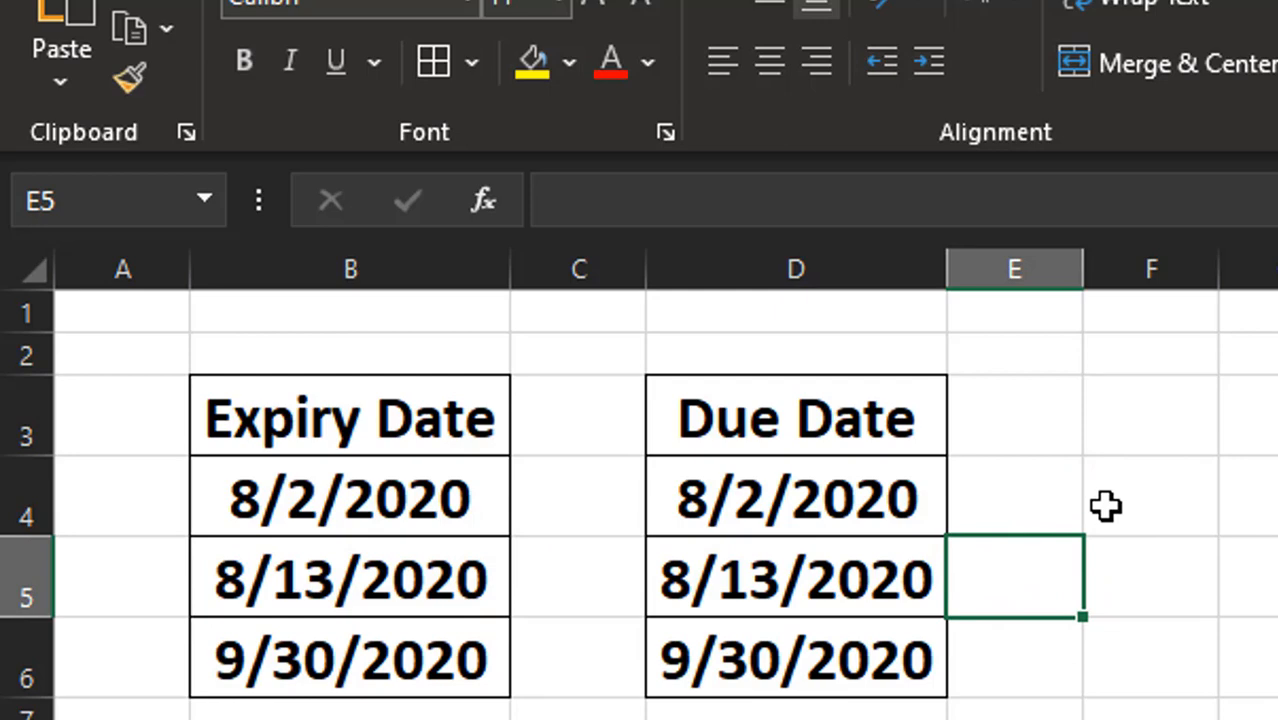
mouse_move(940, 464)
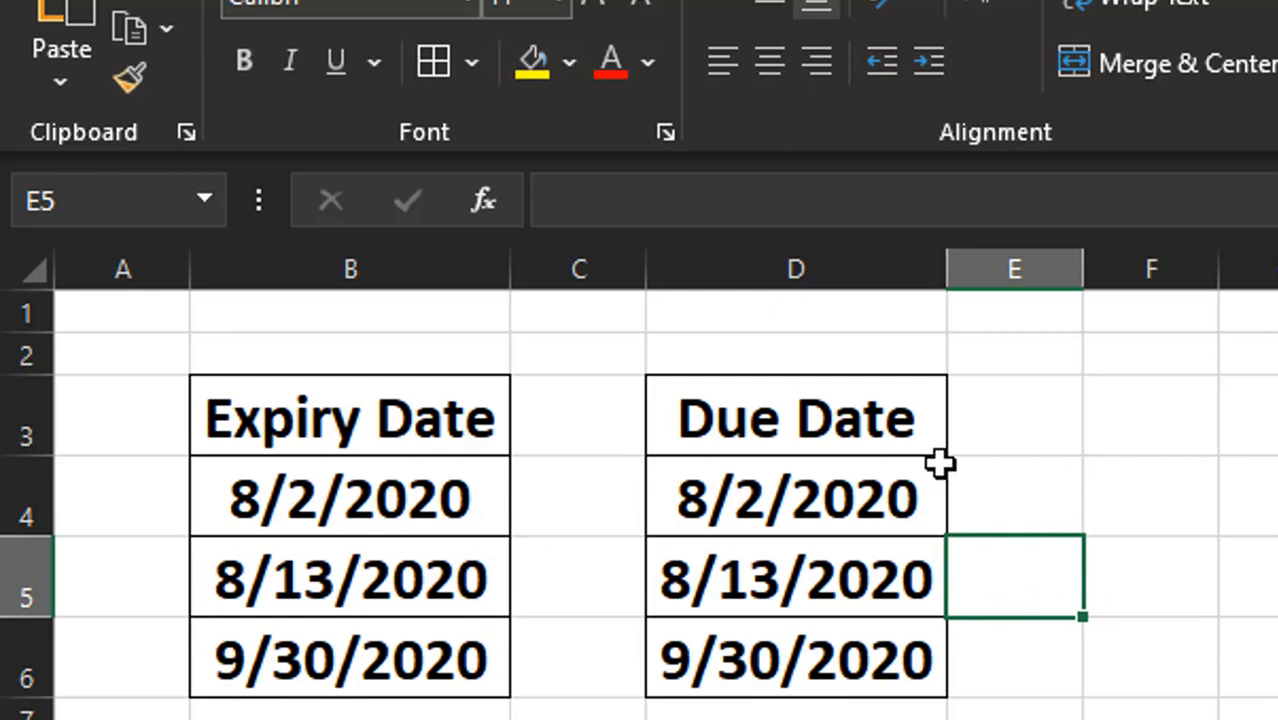
mouse_move(684, 582)
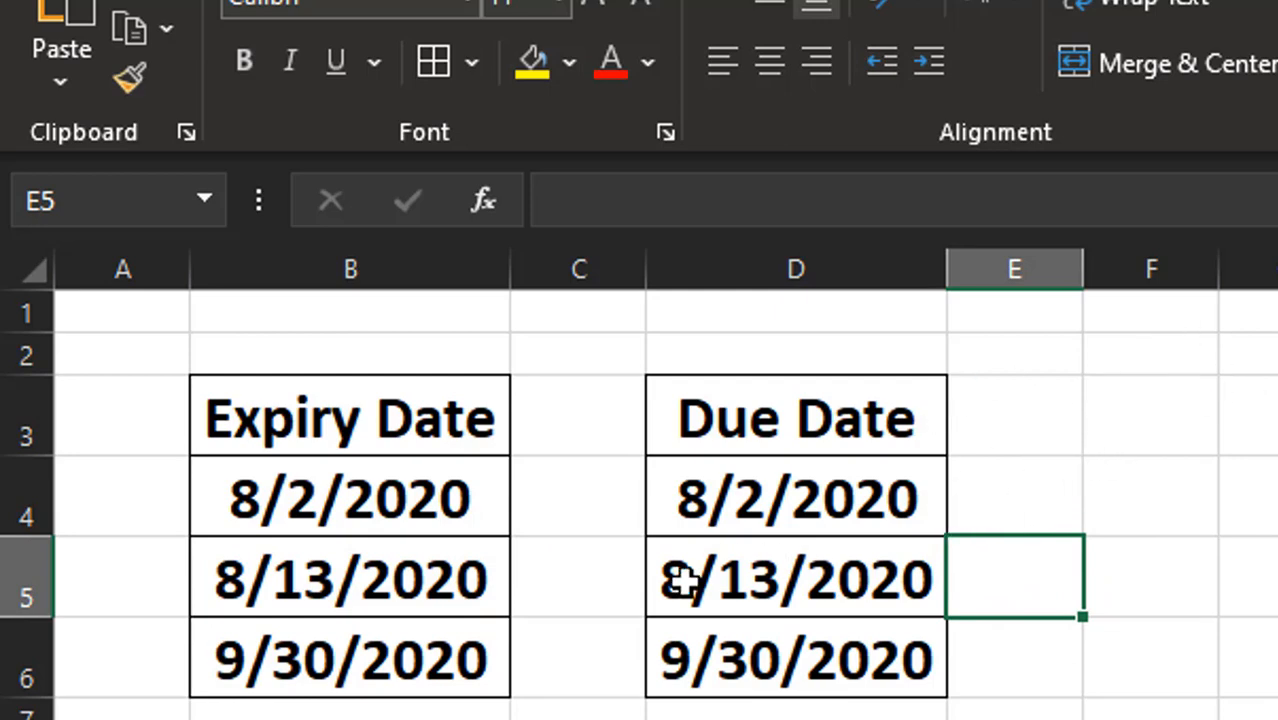
mouse_move(532, 668)
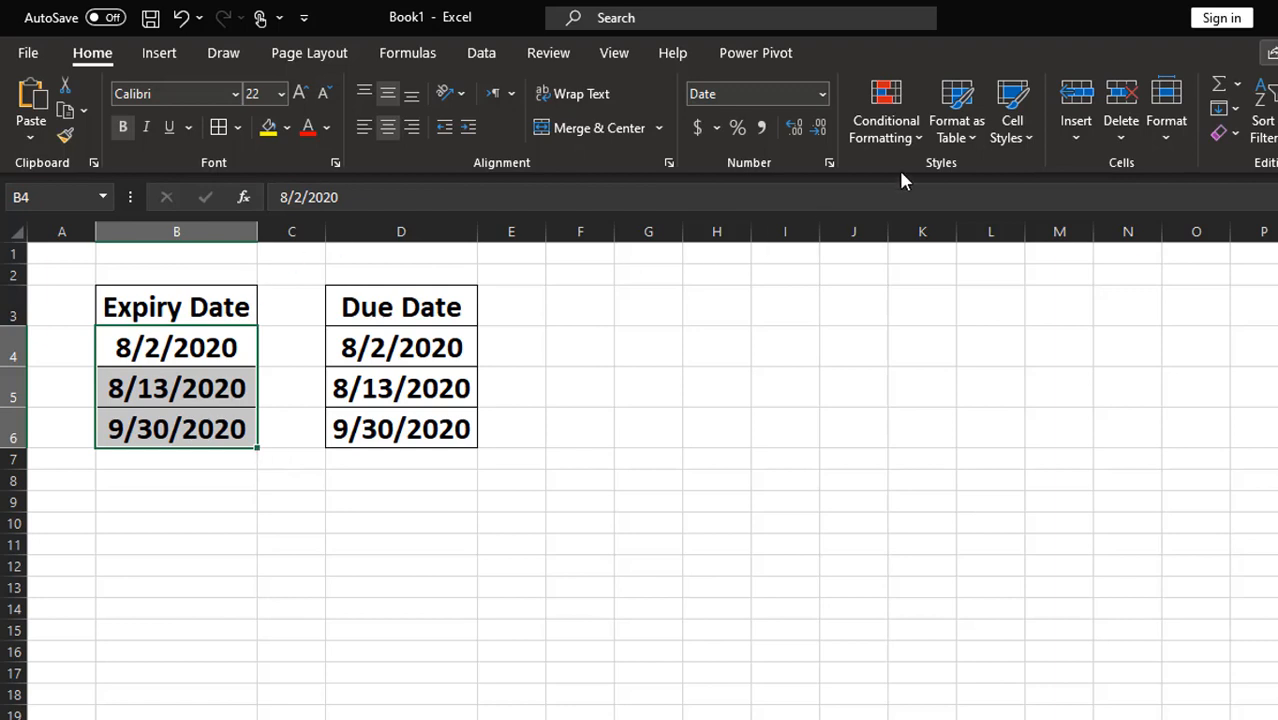
- Add a Less Than =today() rule with Light Red Fill and Dark Red Text to the Expiry Dates
left_click(884, 110)
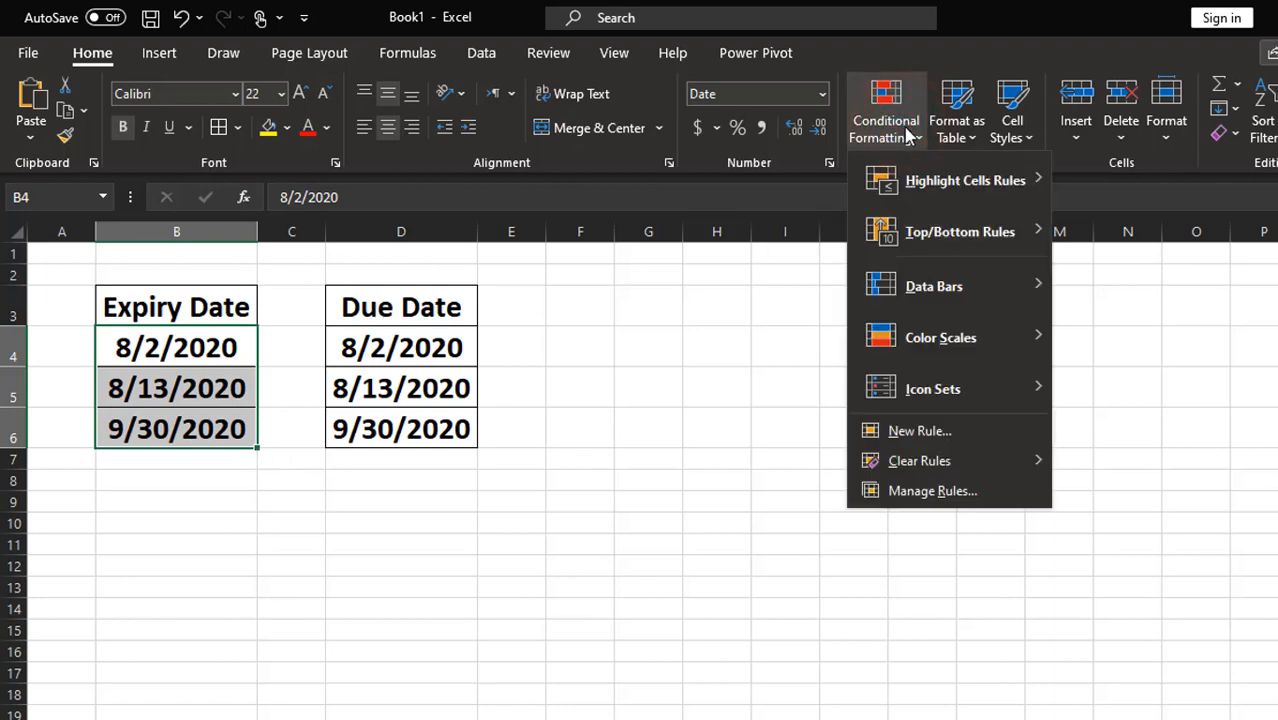
mouse_move(964, 180)
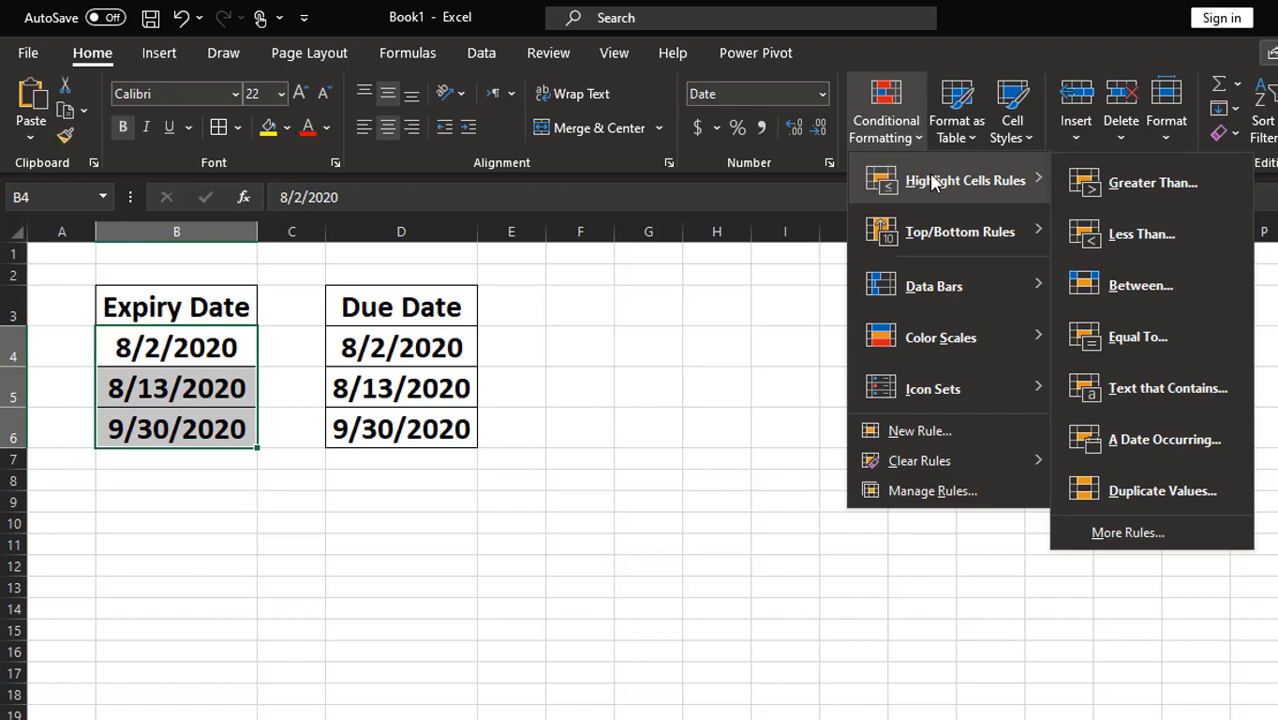
mouse_move(998, 188)
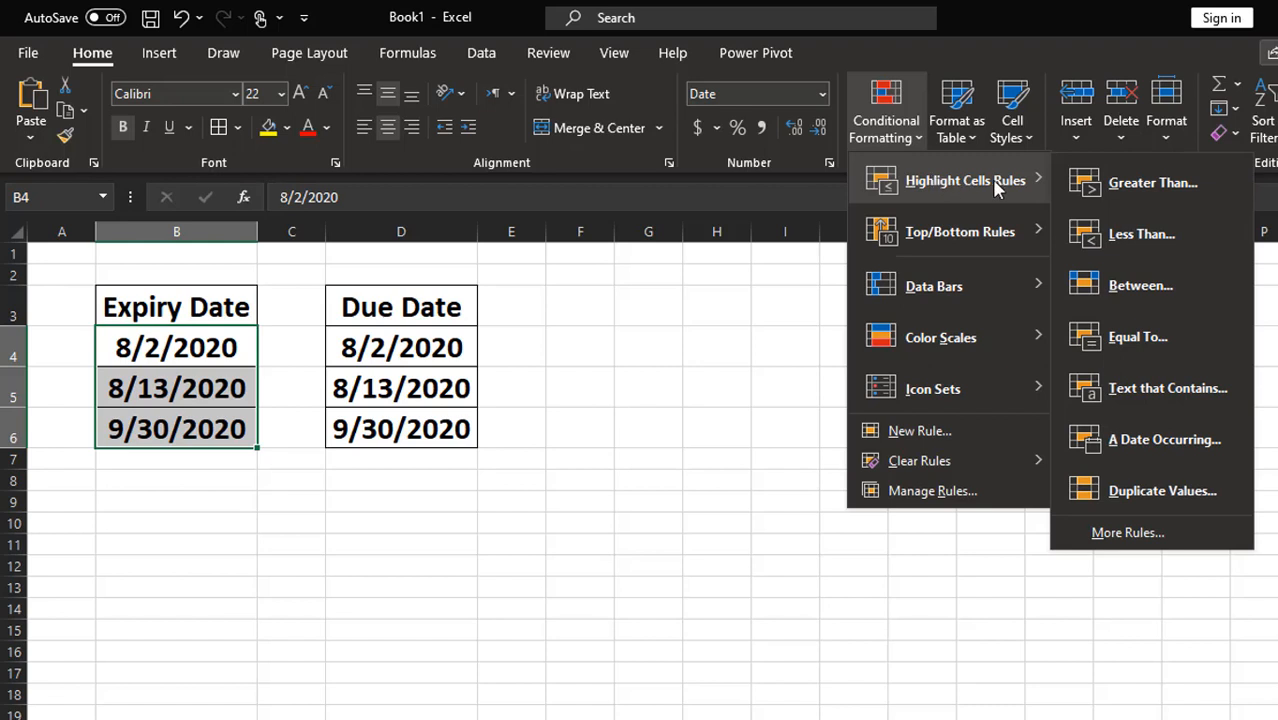
mouse_move(1140, 232)
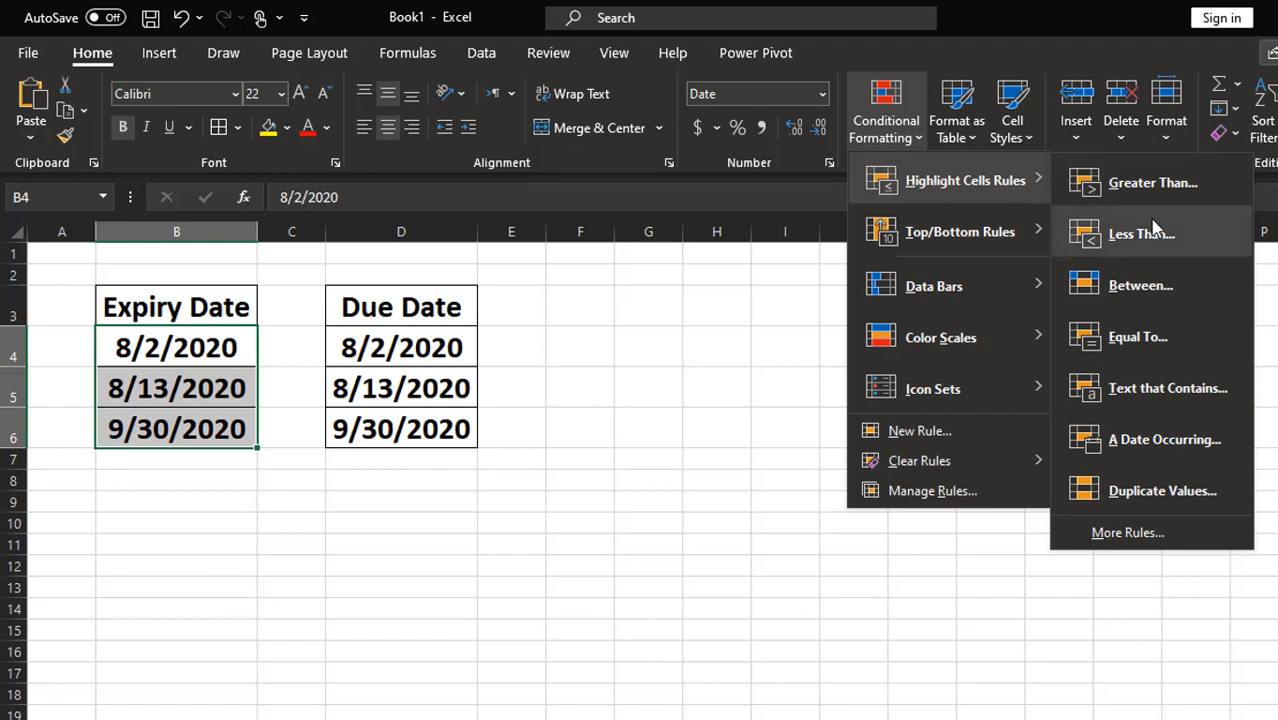
left_click(1140, 232)
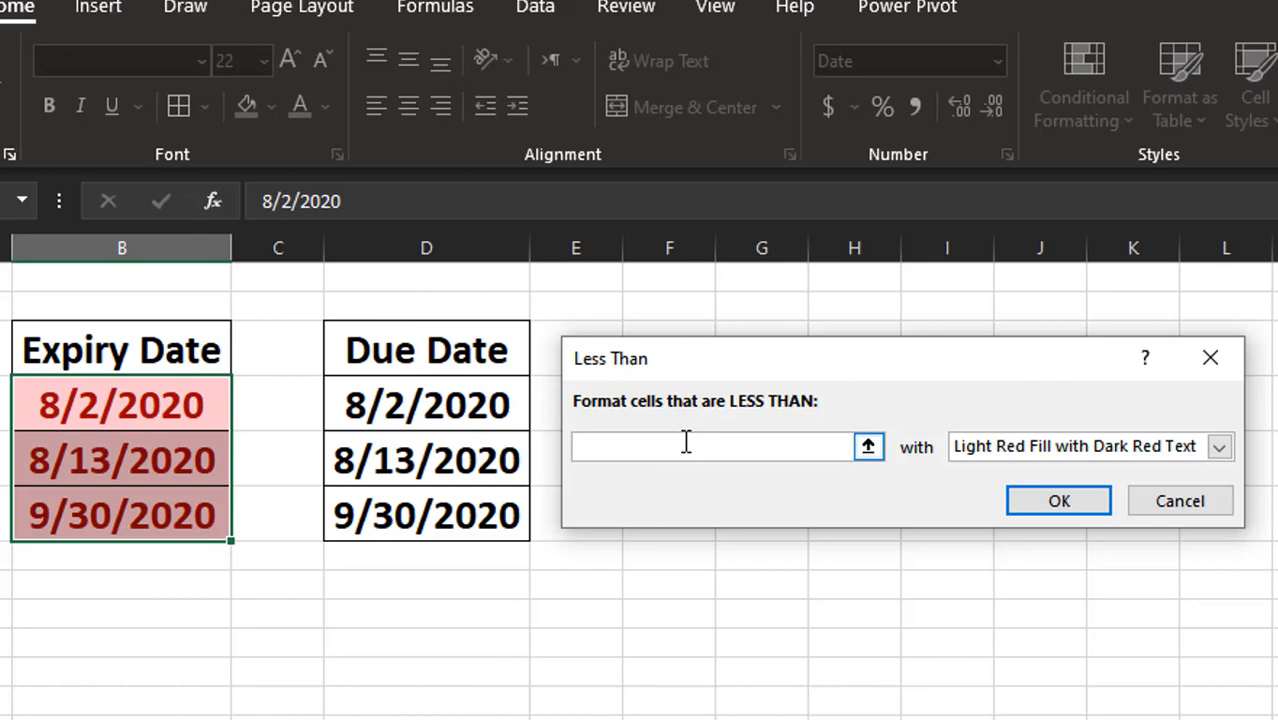
type("=today")
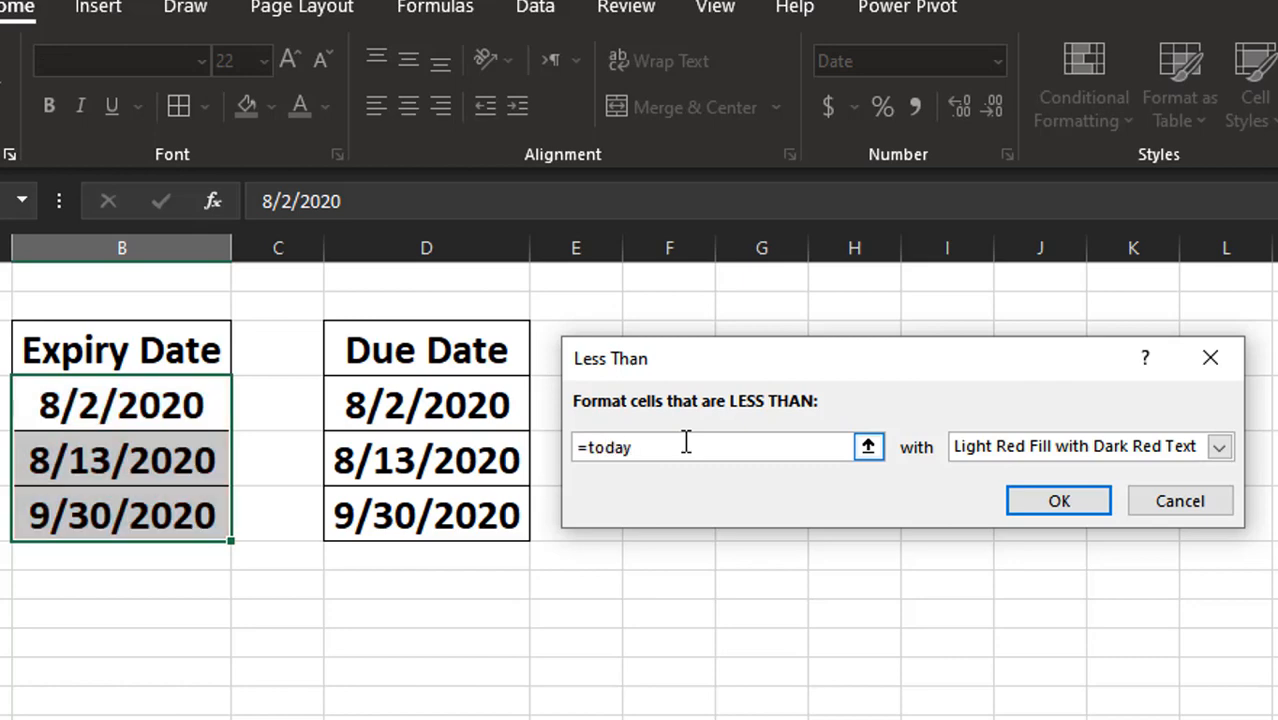
type("()")
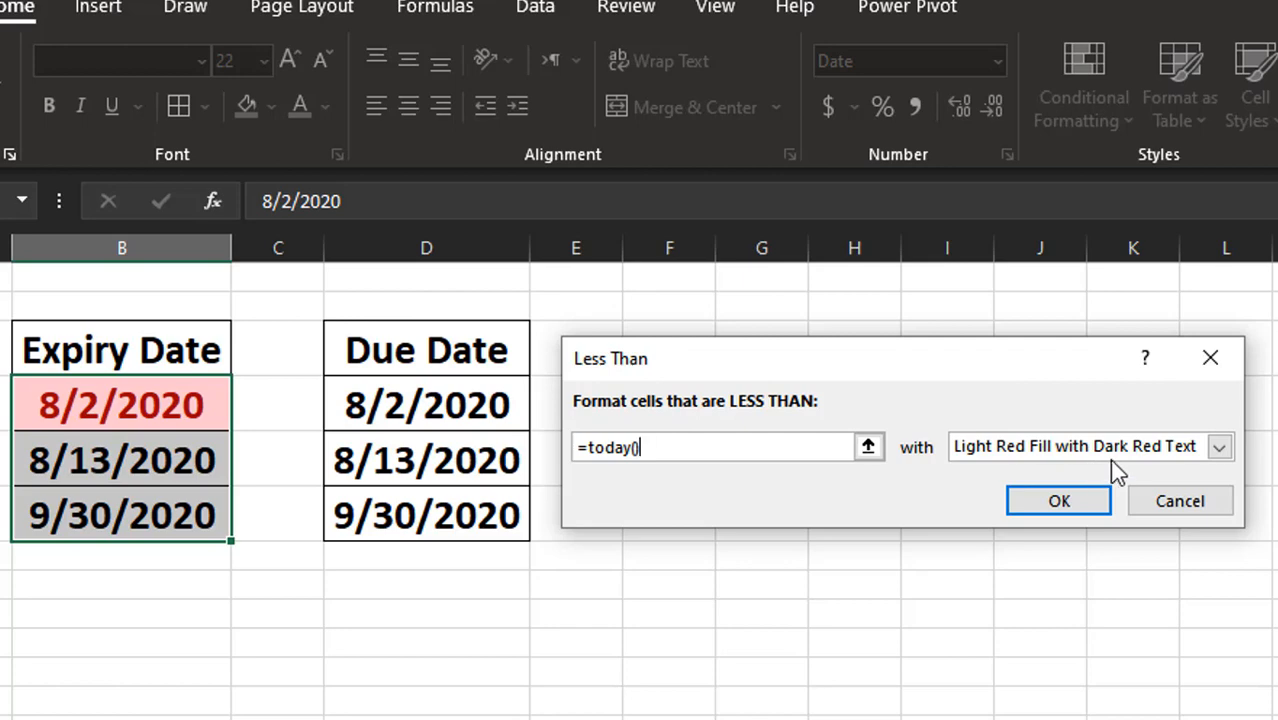
left_click(1058, 500)
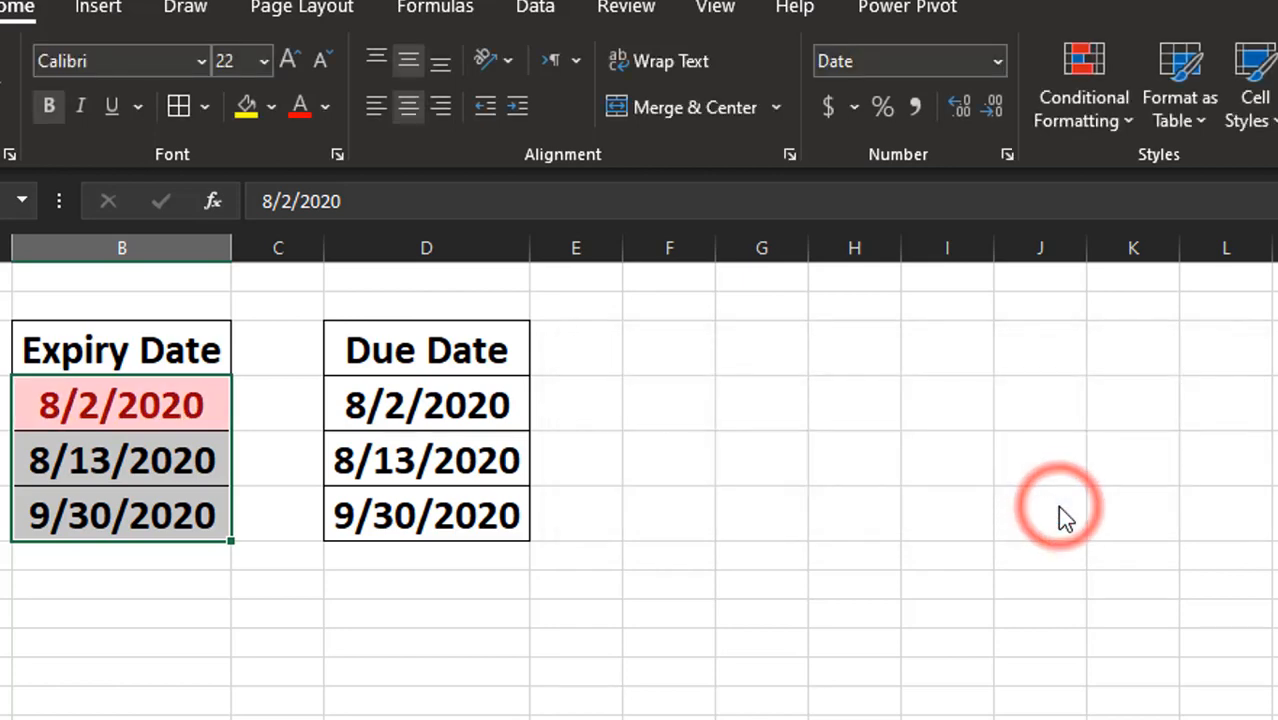
mouse_move(800, 460)
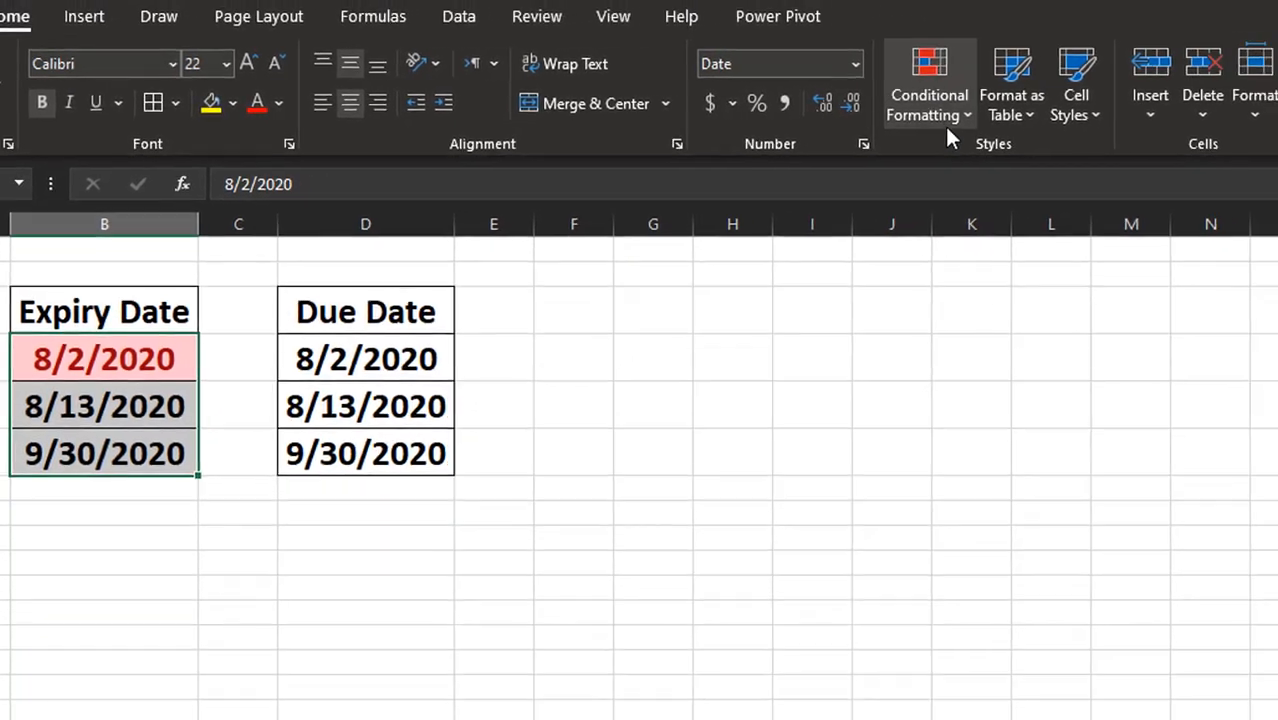
- Add a Between =today() and =today()+30 rule with Yellow Fill and Dark Yellow Text
left_click(920, 84)
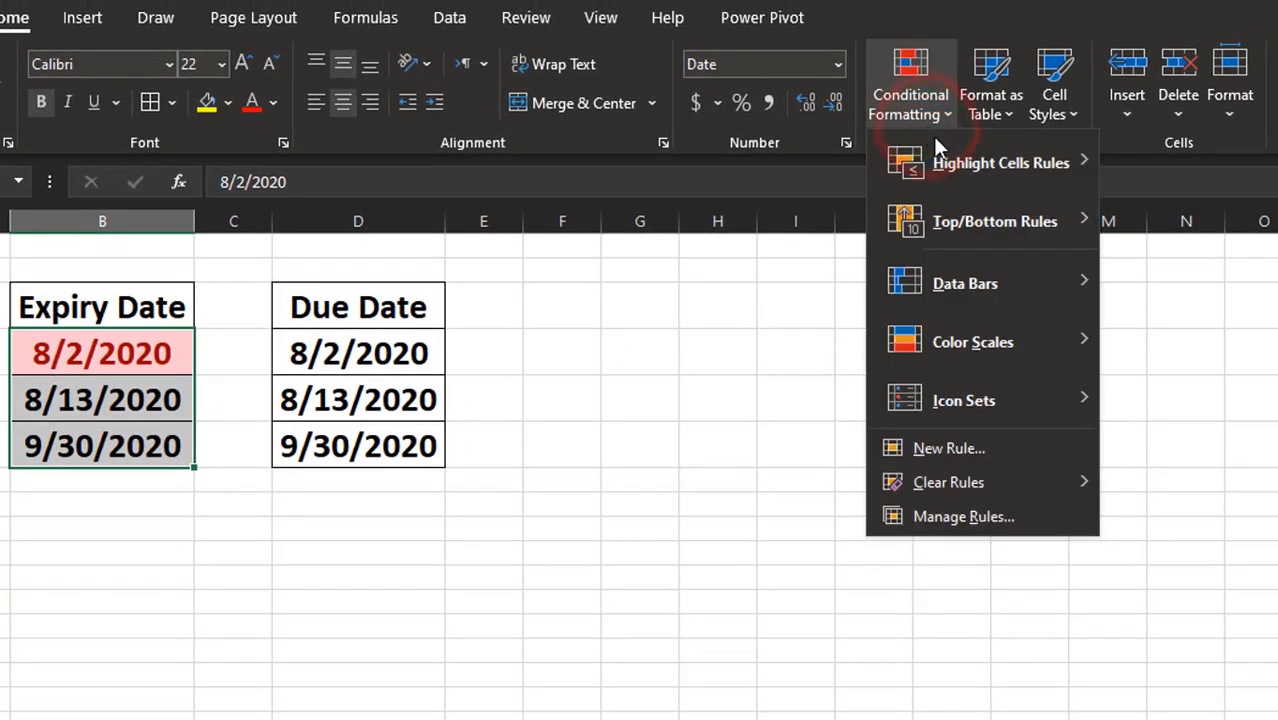
mouse_move(1000, 162)
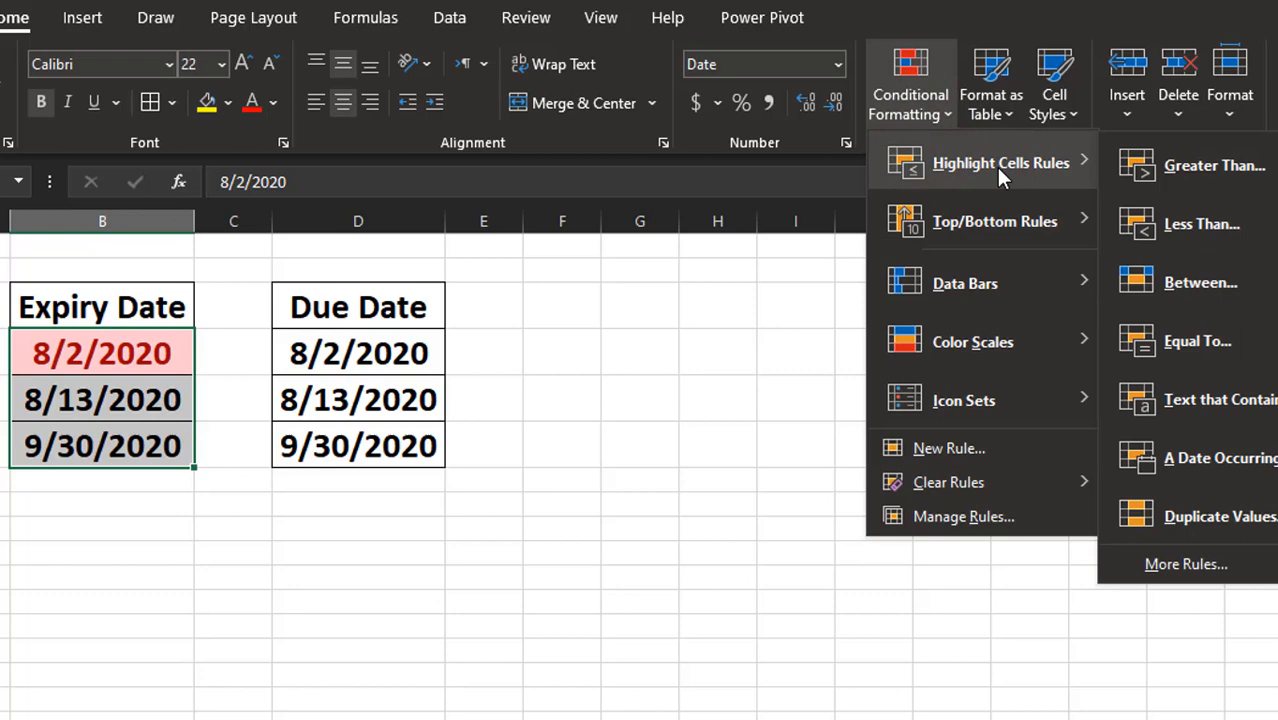
left_click(1200, 282)
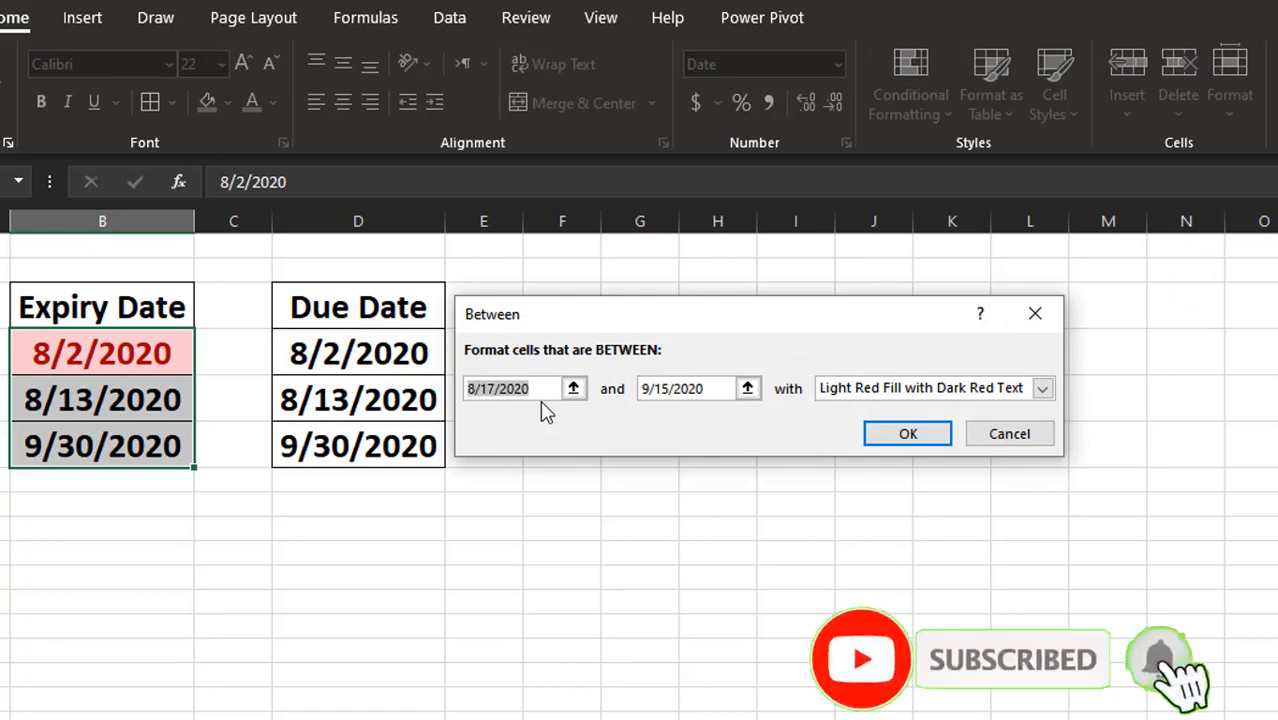
type("=t")
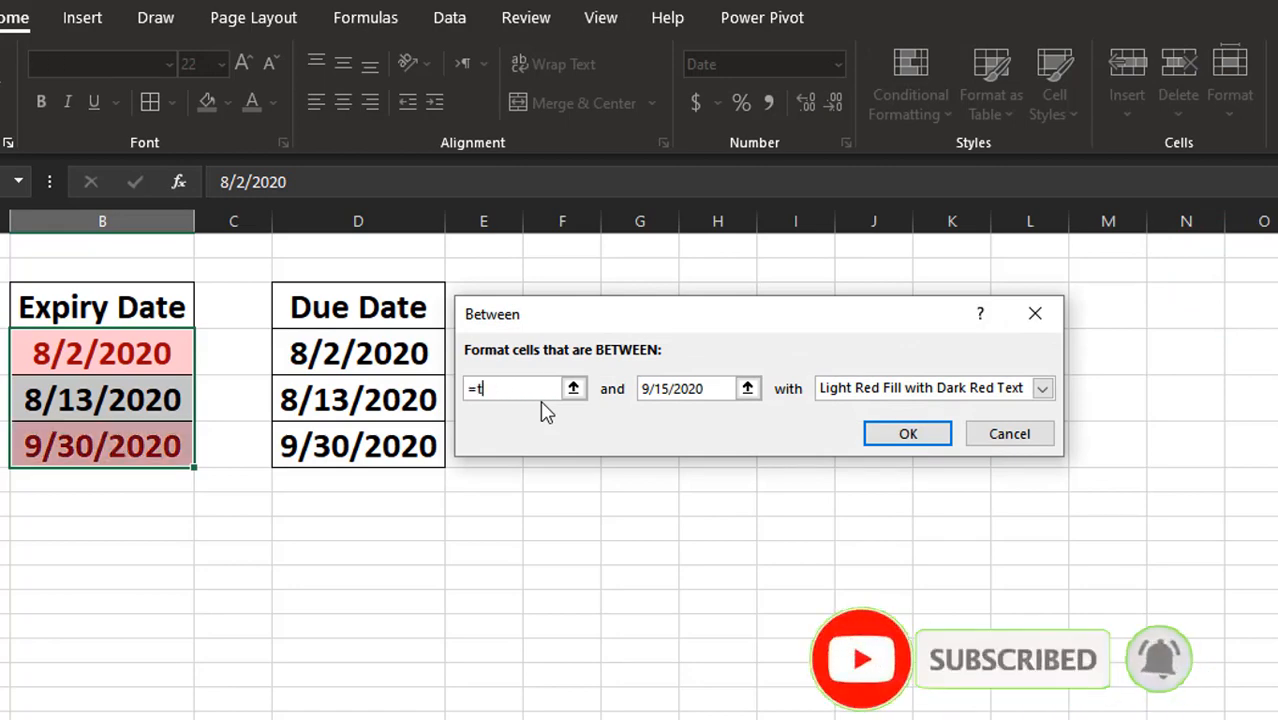
type("oday(")
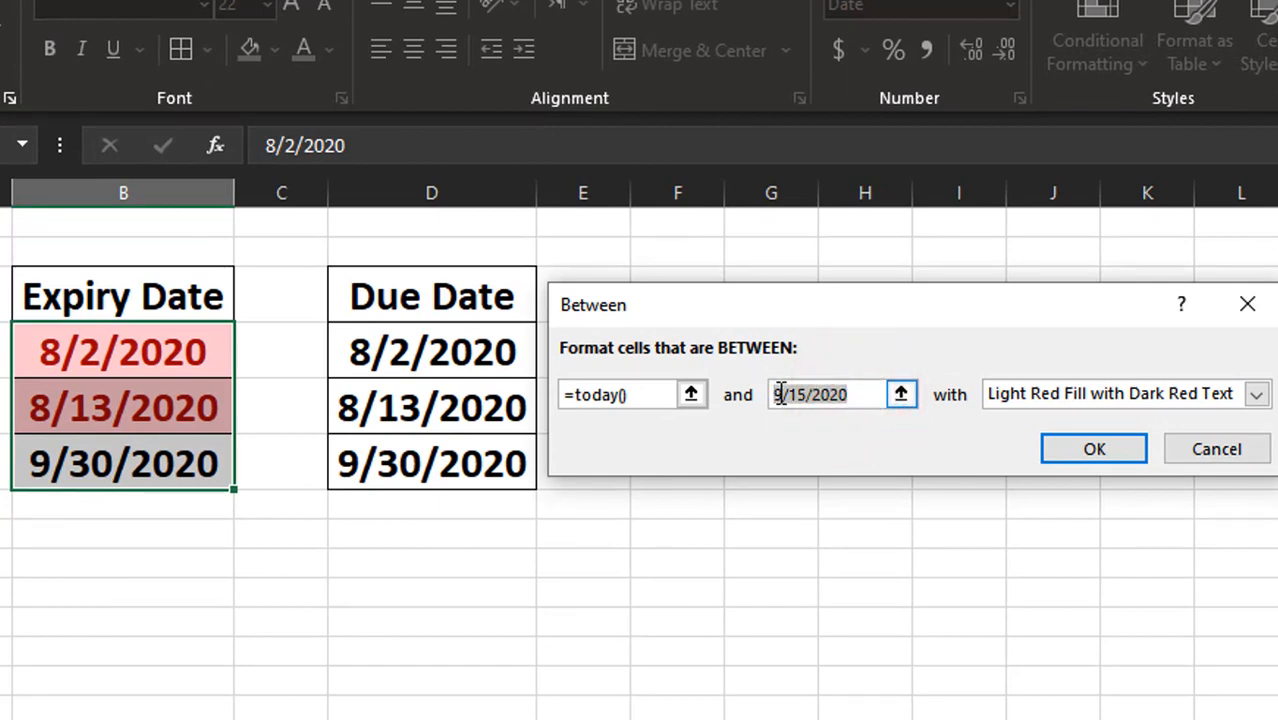
type("today(")
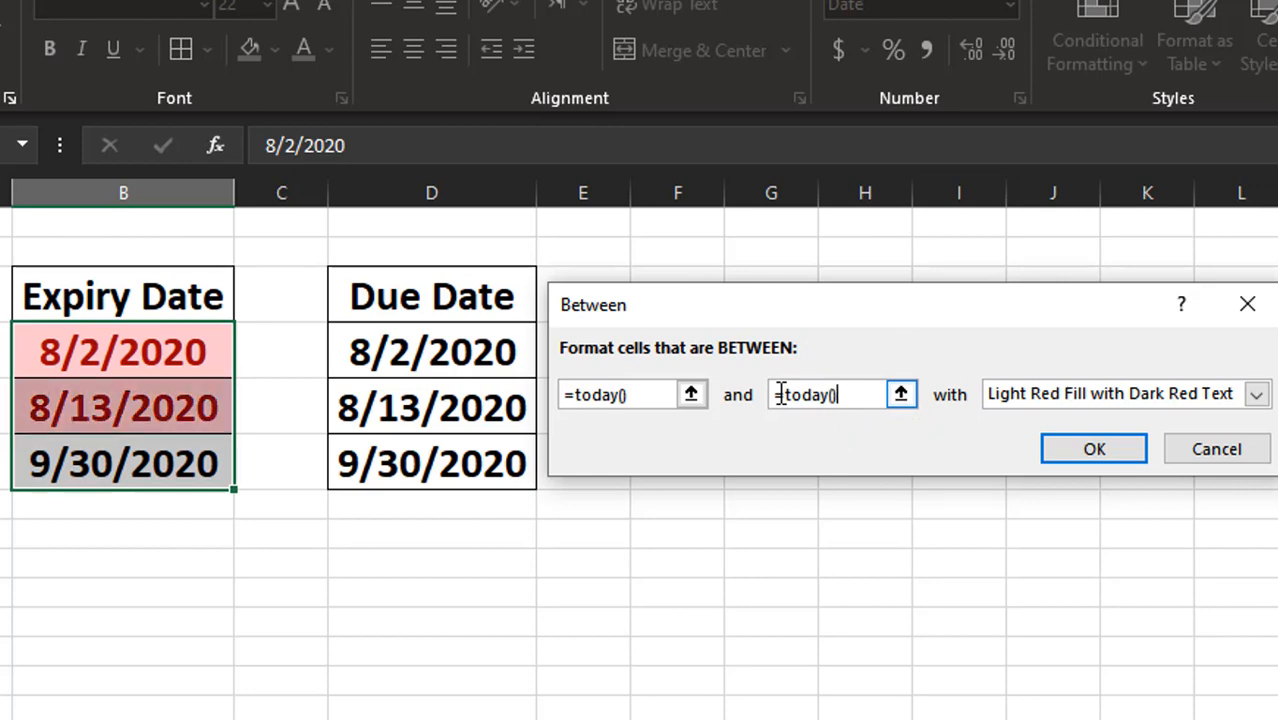
type("+30")
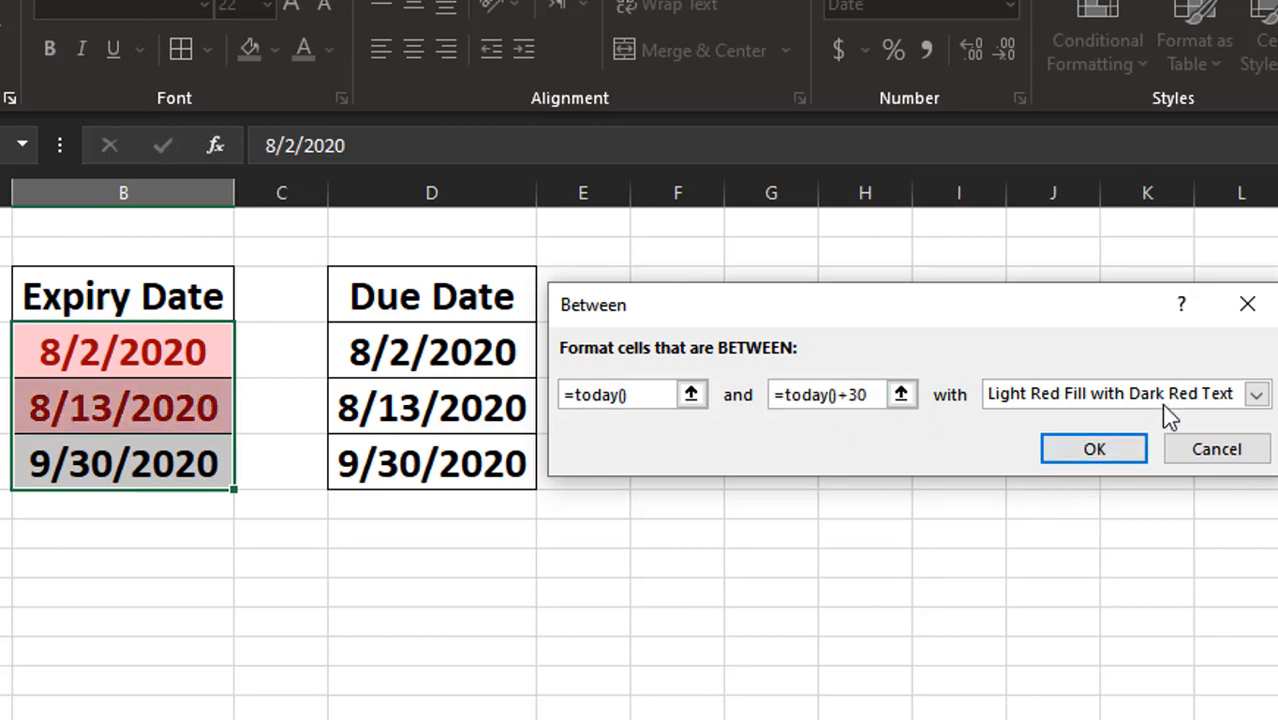
left_click(1256, 392)
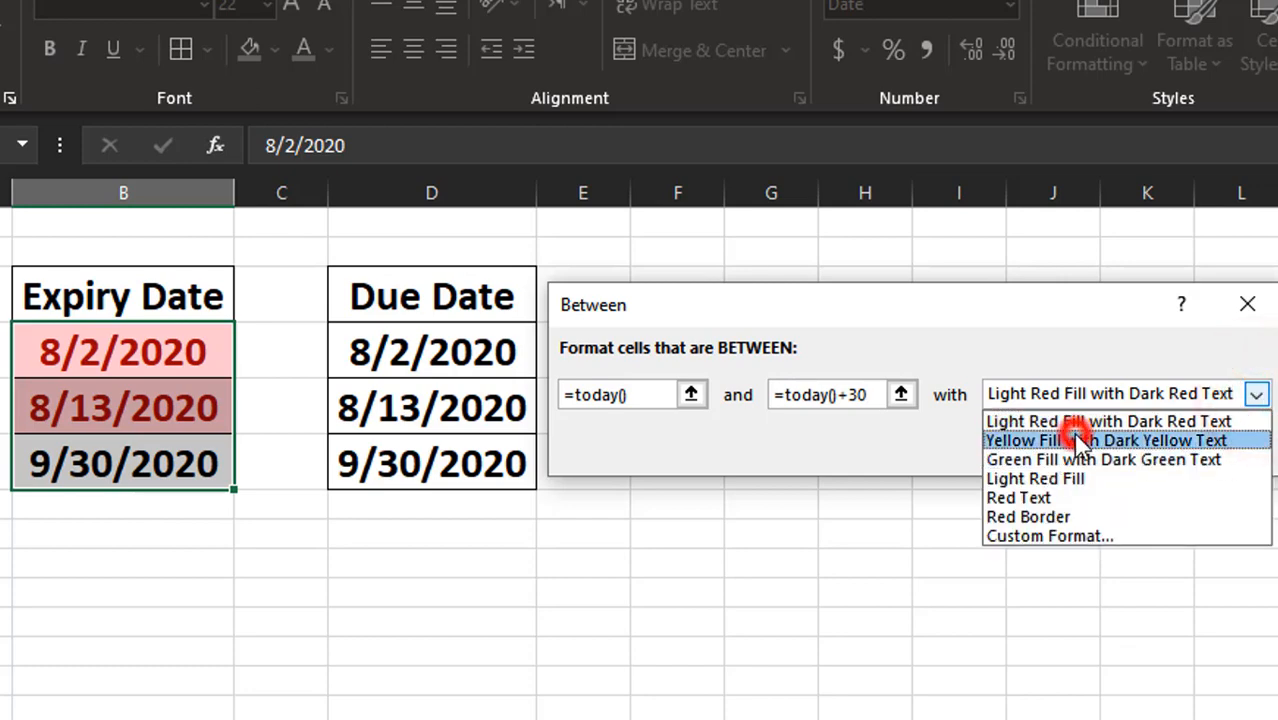
left_click(1100, 440)
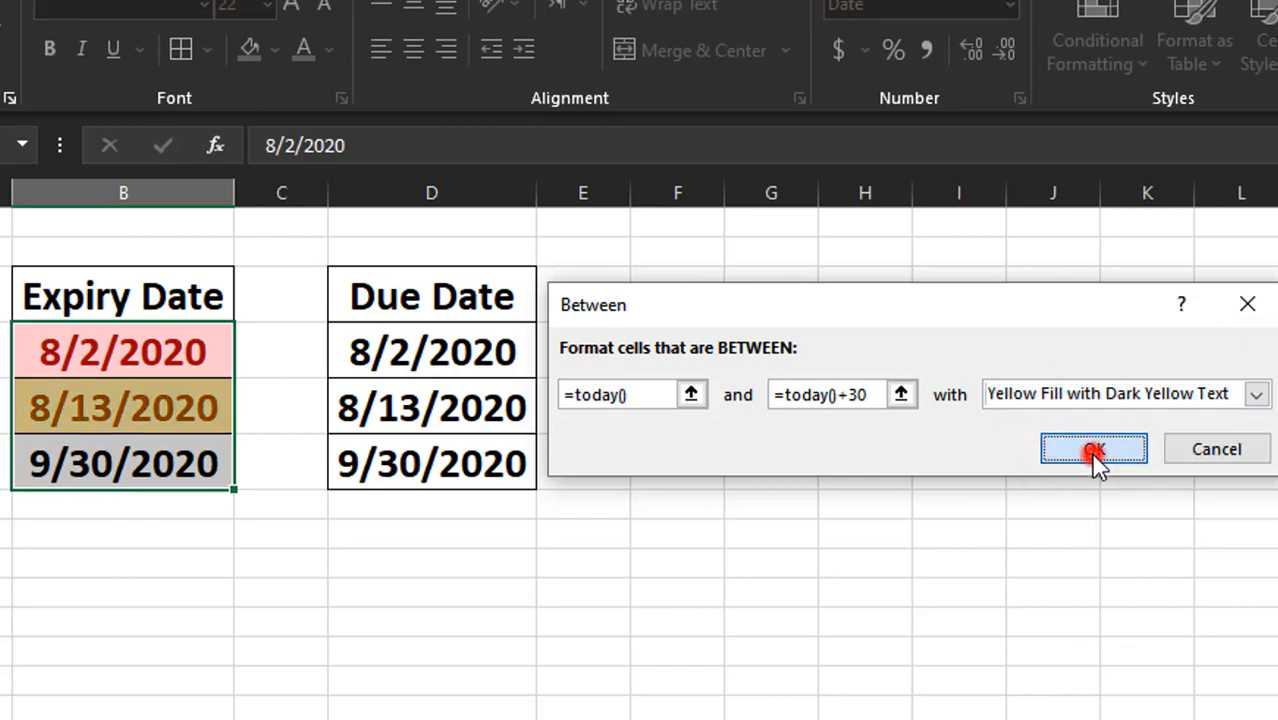
left_click(1092, 448)
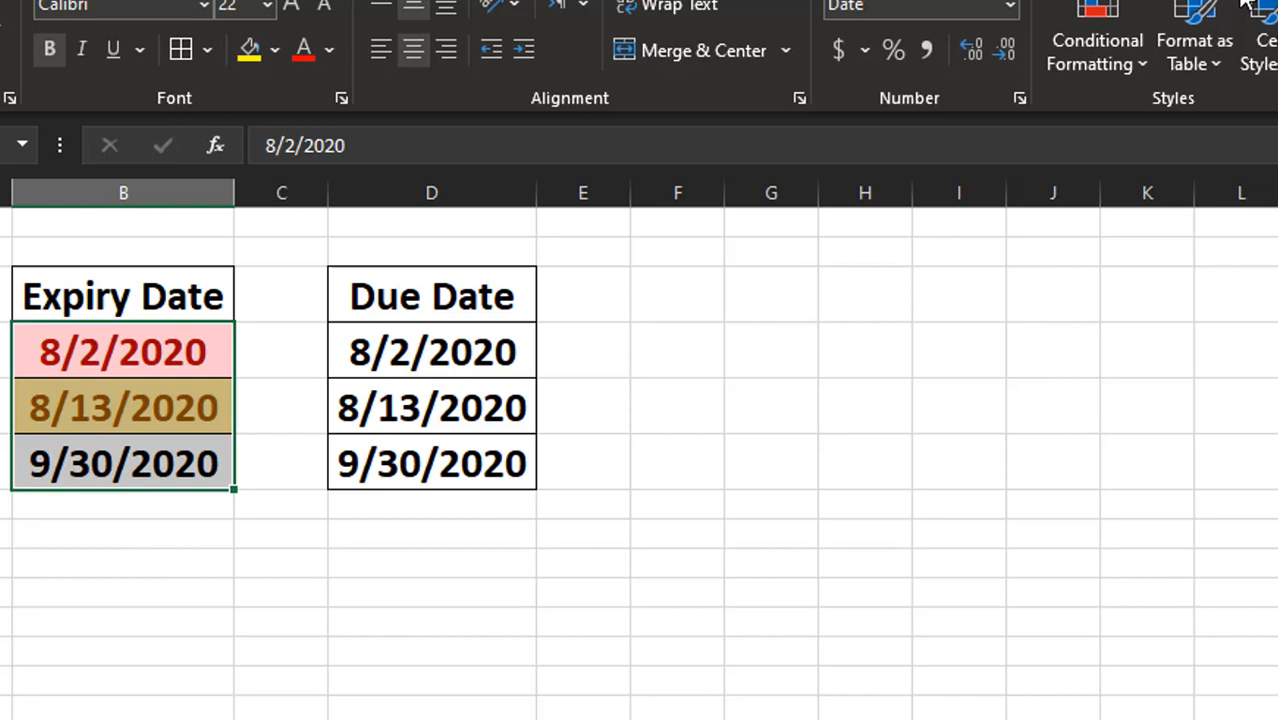
mouse_move(1096, 40)
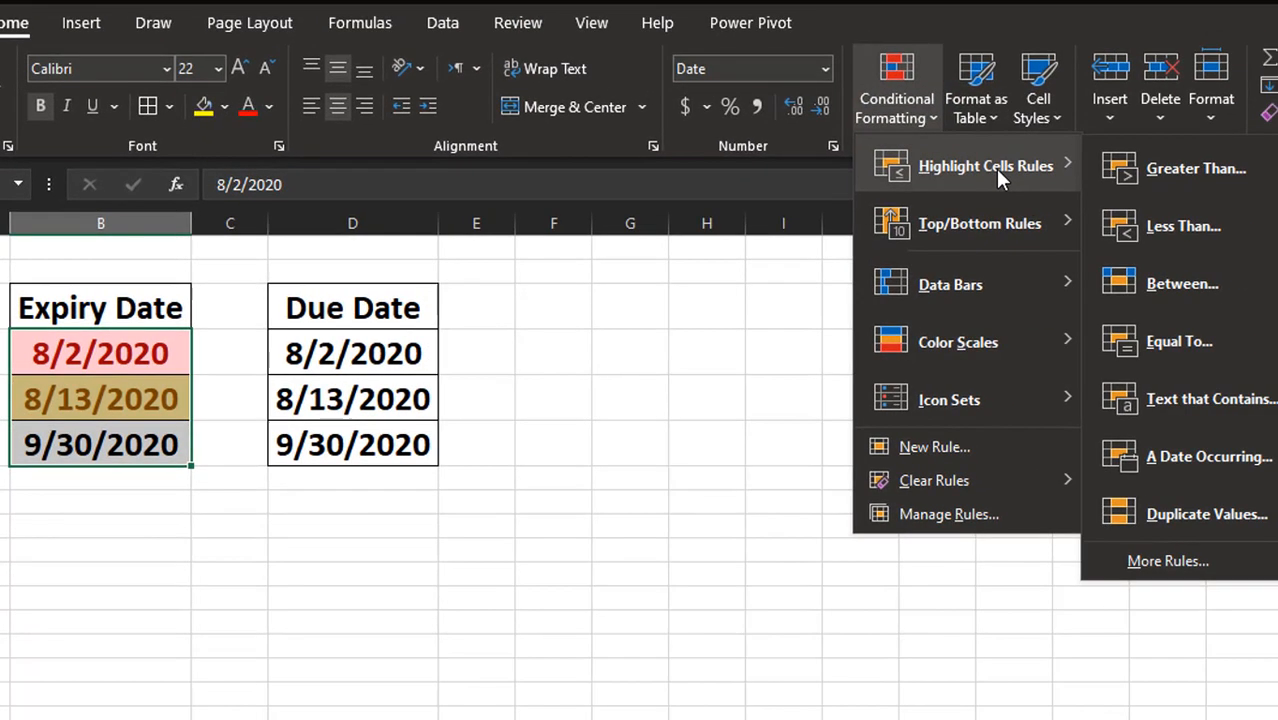
mouse_move(1176, 180)
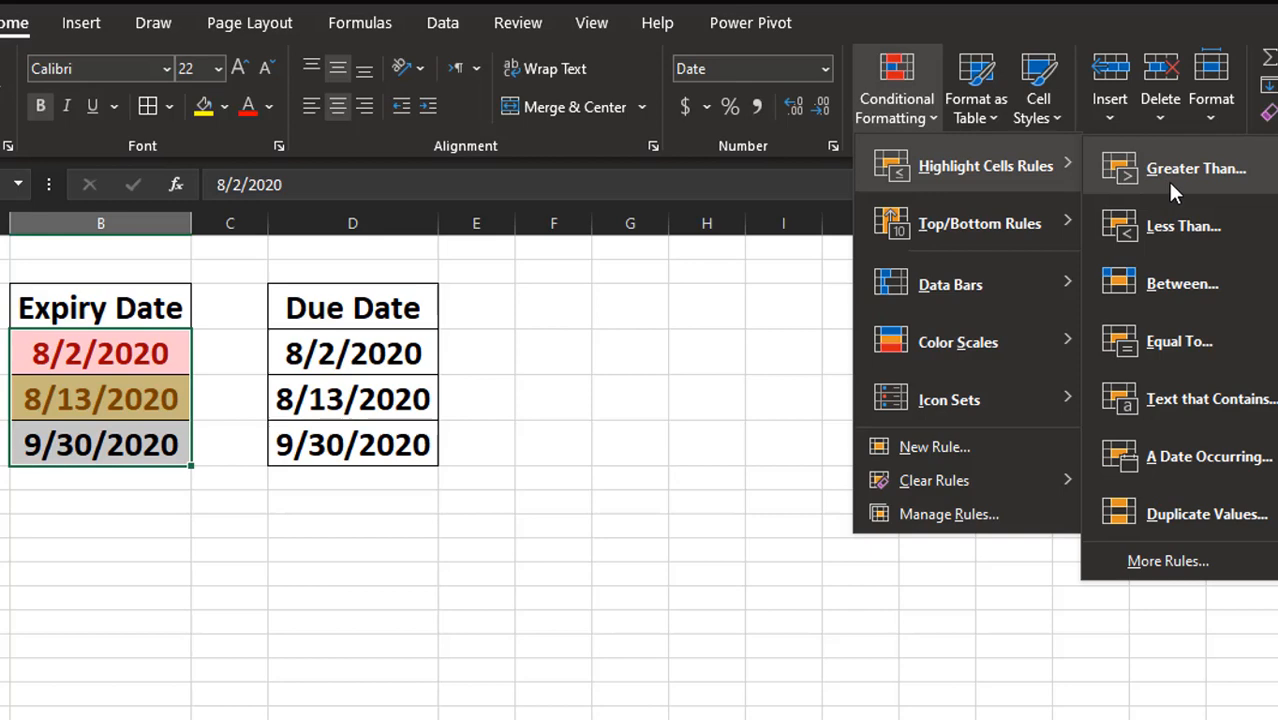
- Set up a Greater Than =today()+30 rule with Green Fill and Dark Green Text
left_click(1196, 168)
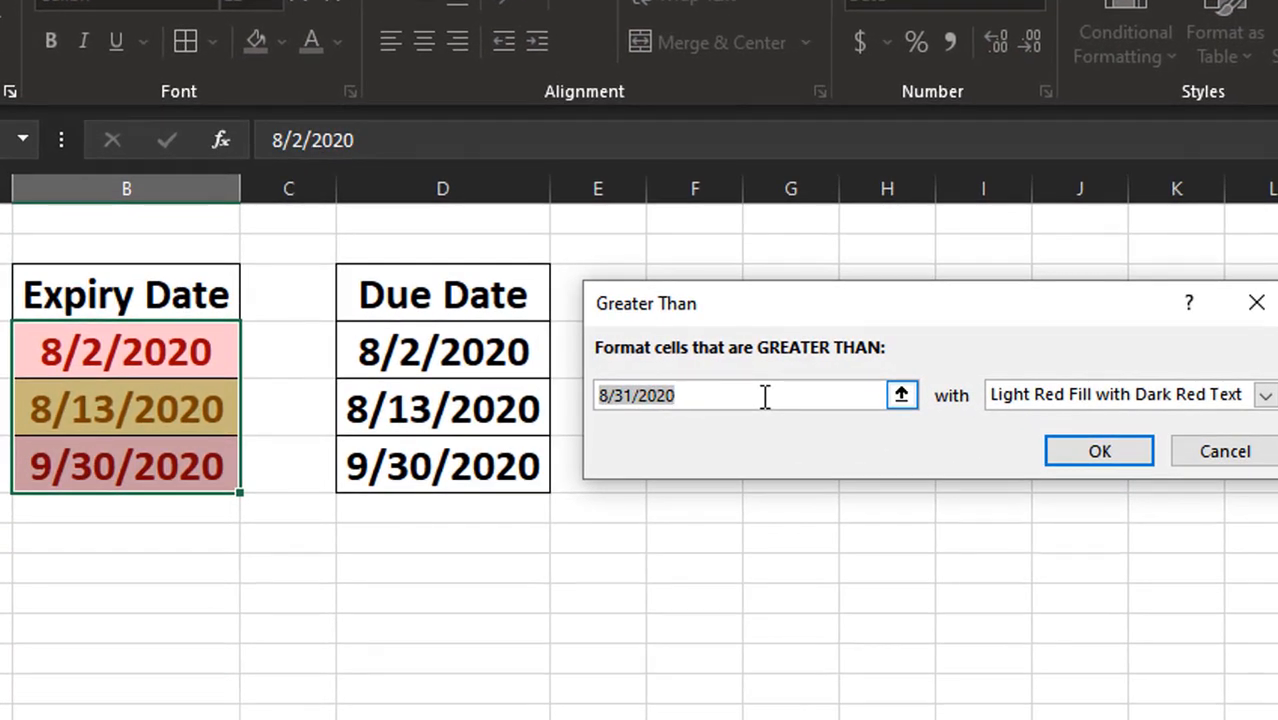
type("=t")
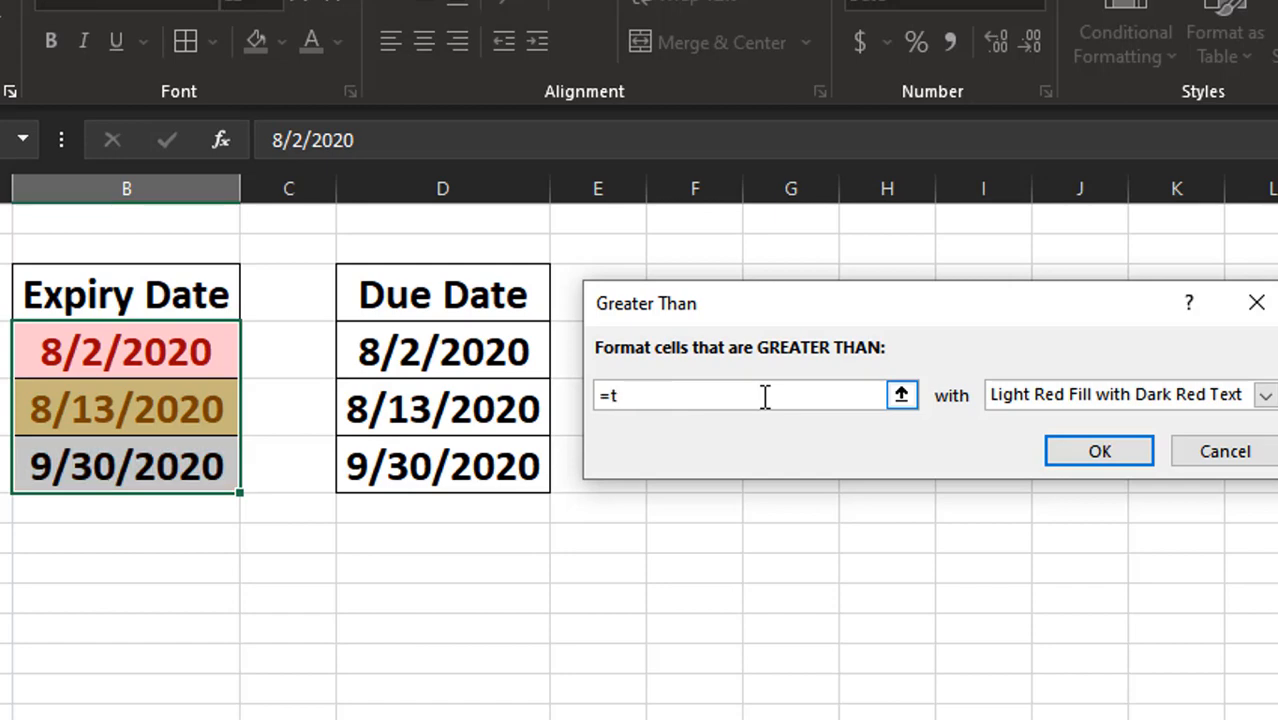
type("oday")
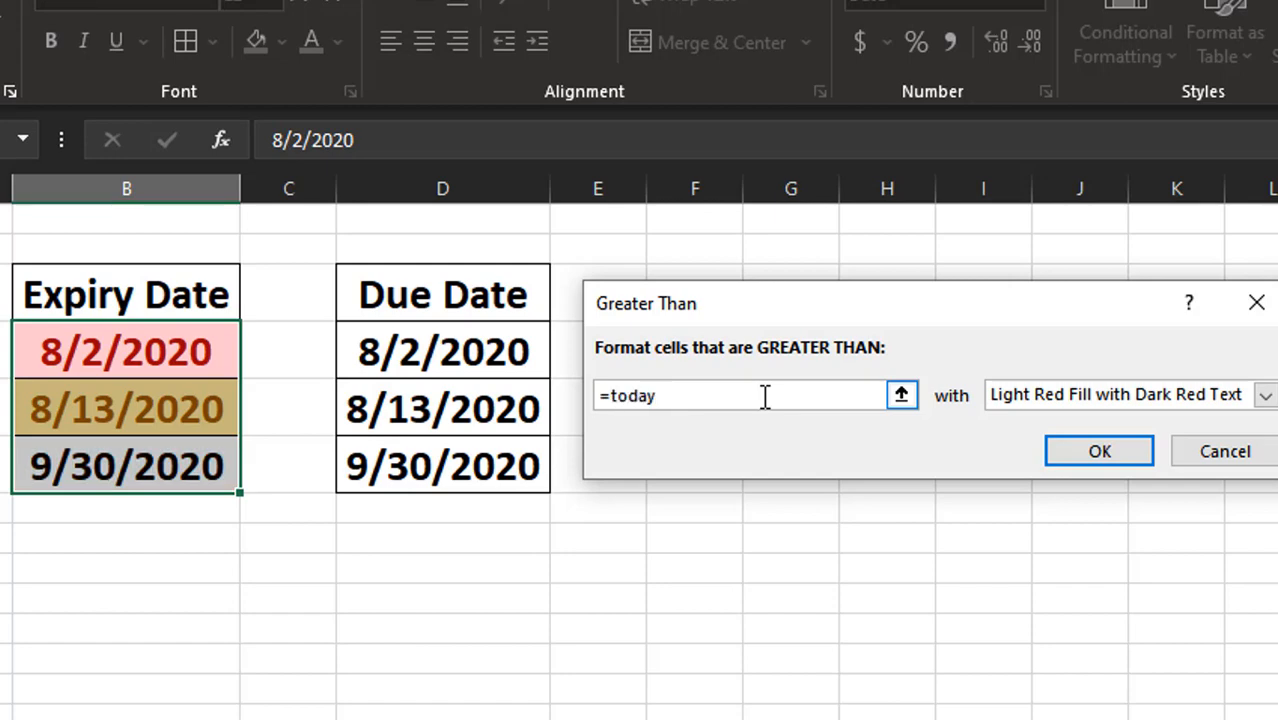
type("()+")
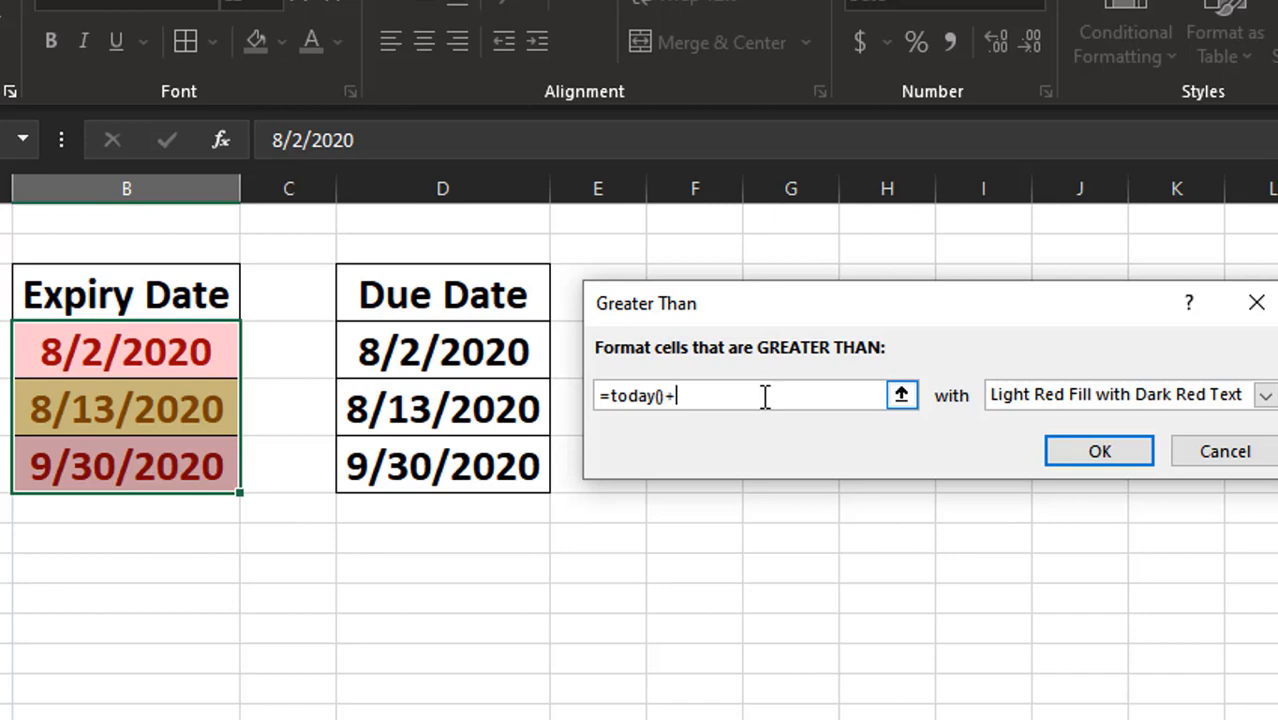
type("30")
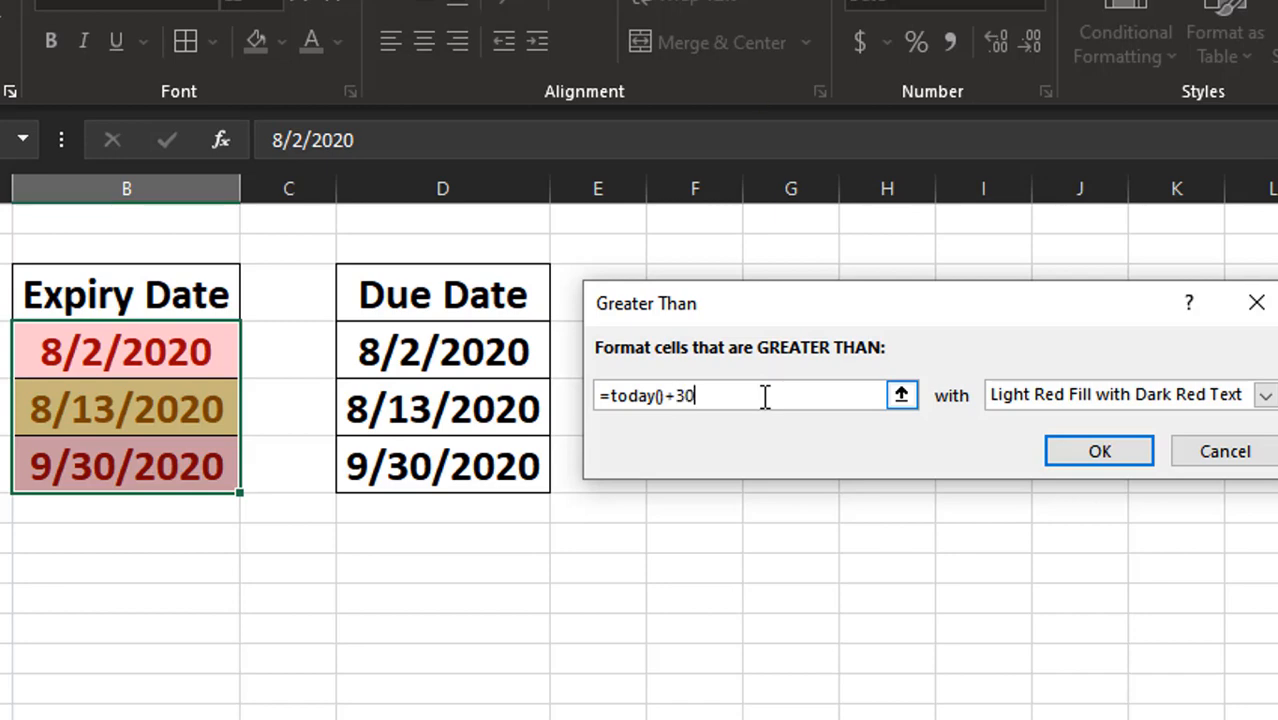
left_click(1264, 394)
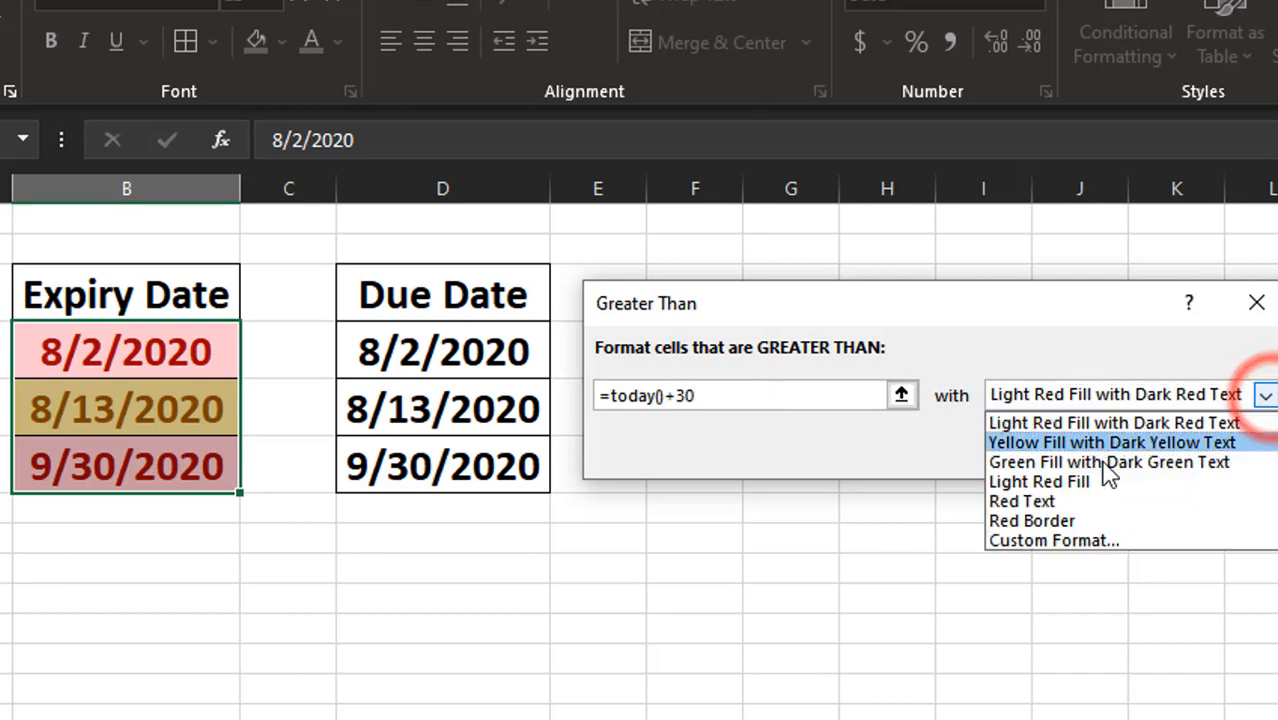
left_click(1108, 460)
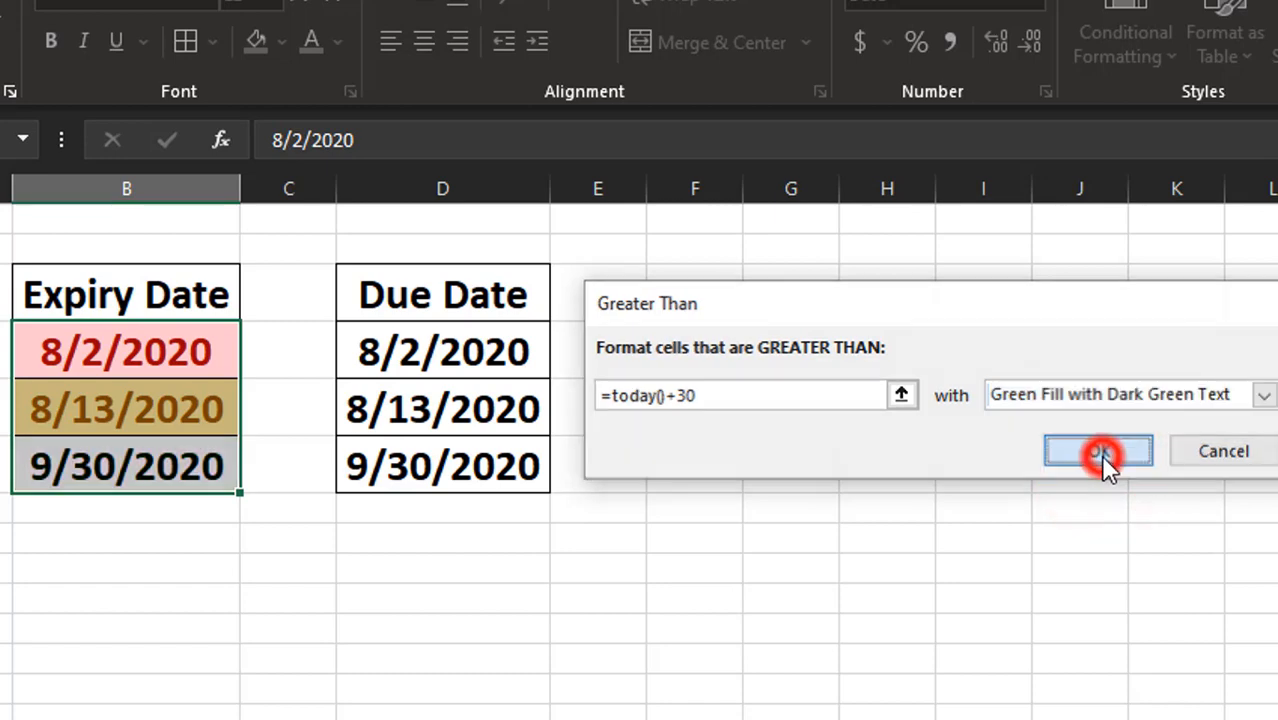
- Confirm the green rule and check the three Expiry Dates show red, yellow and green shading
left_click(1098, 450)
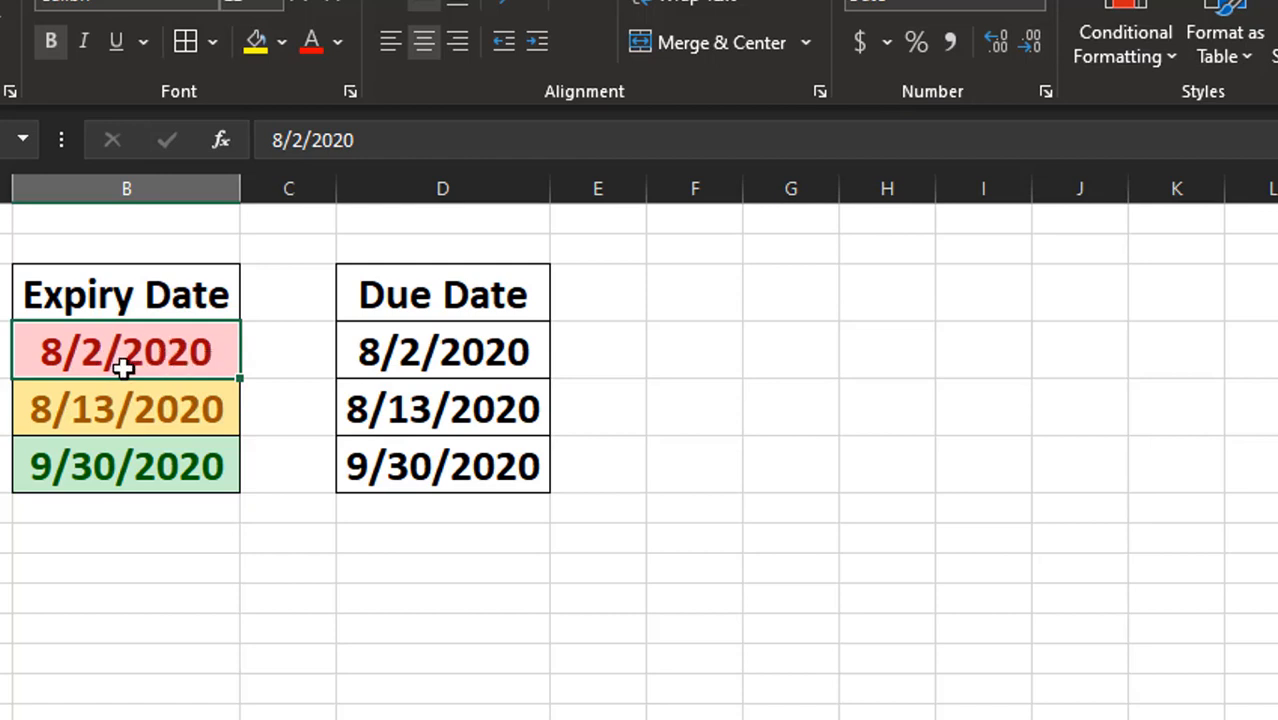
left_click(126, 408)
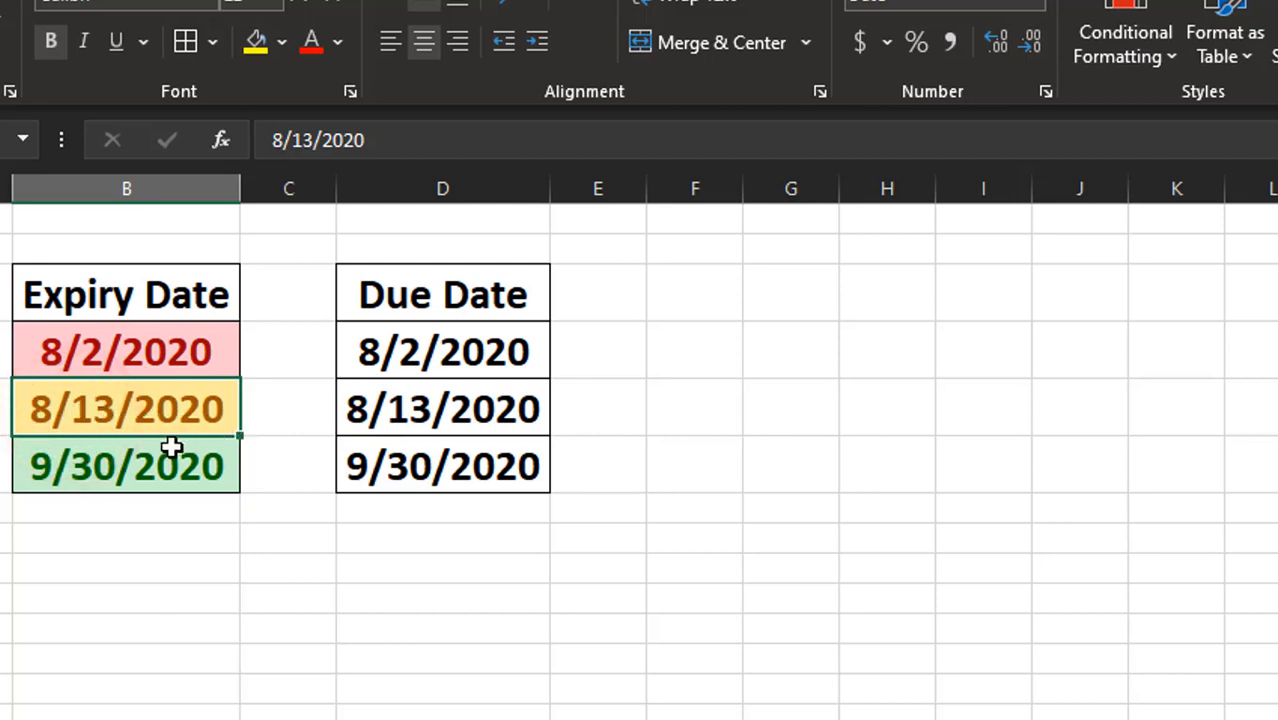
left_click(126, 464)
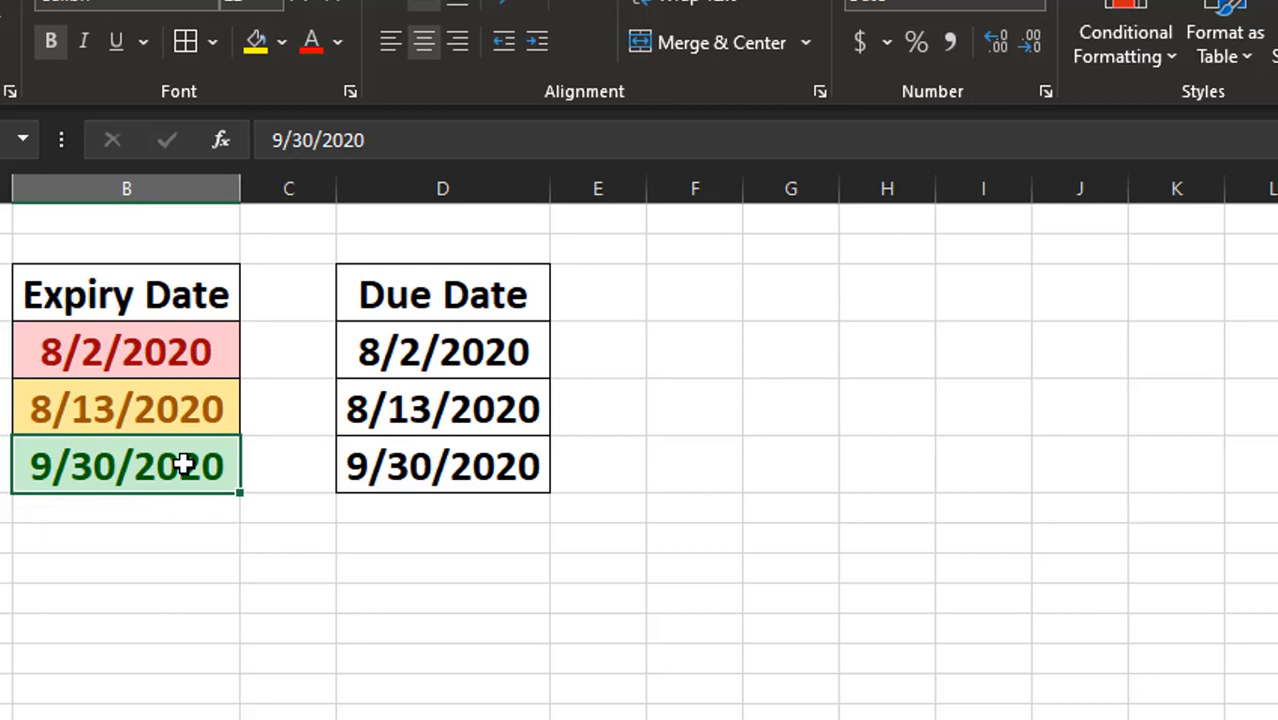
mouse_move(178, 332)
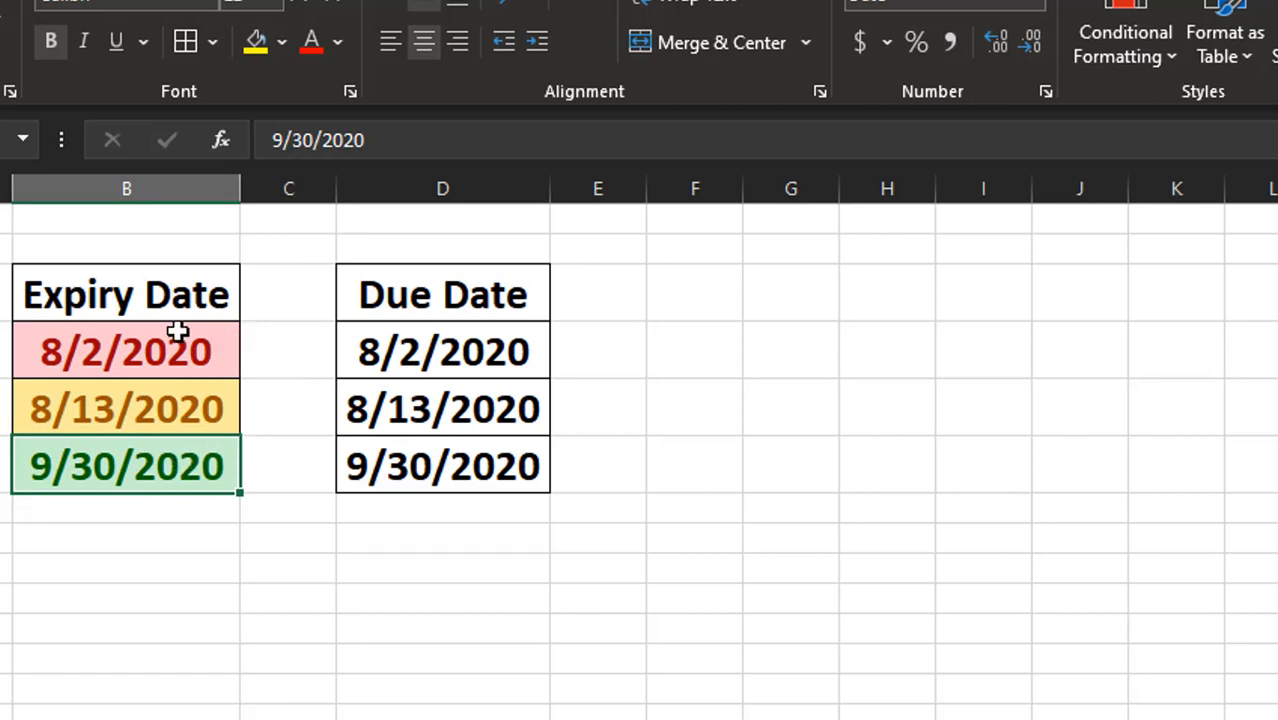
mouse_move(208, 376)
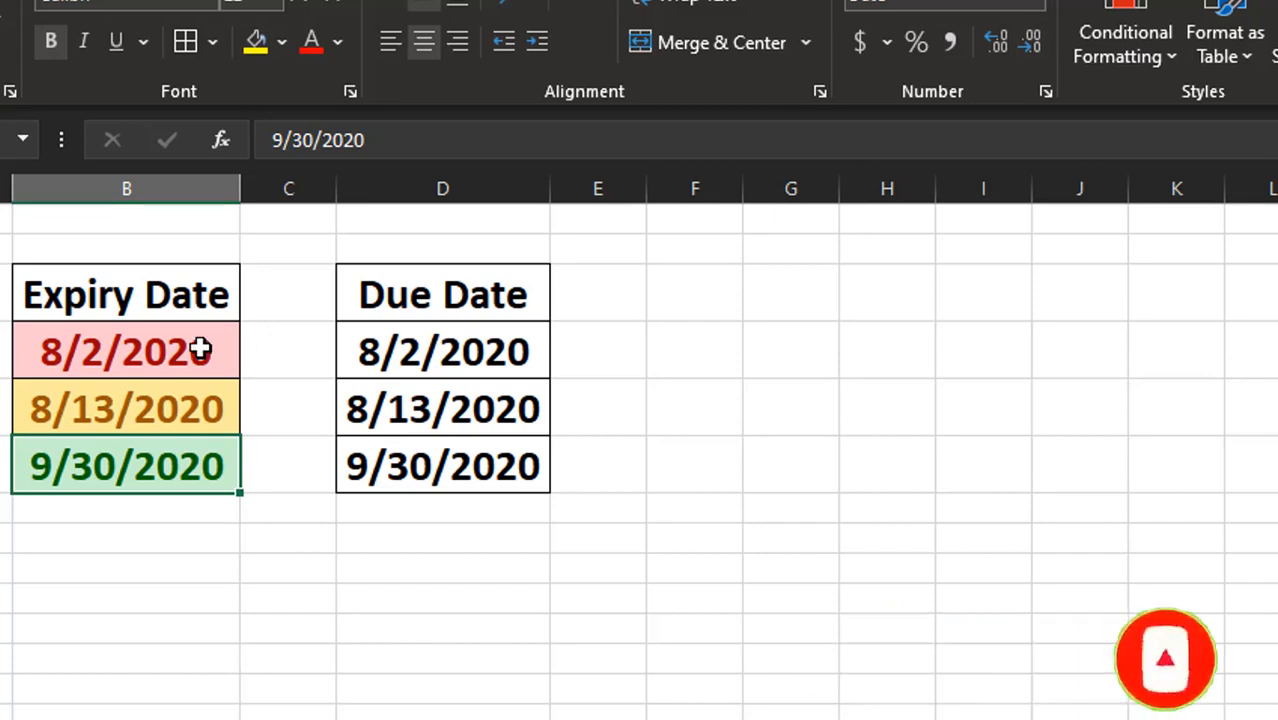
left_click(288, 352)
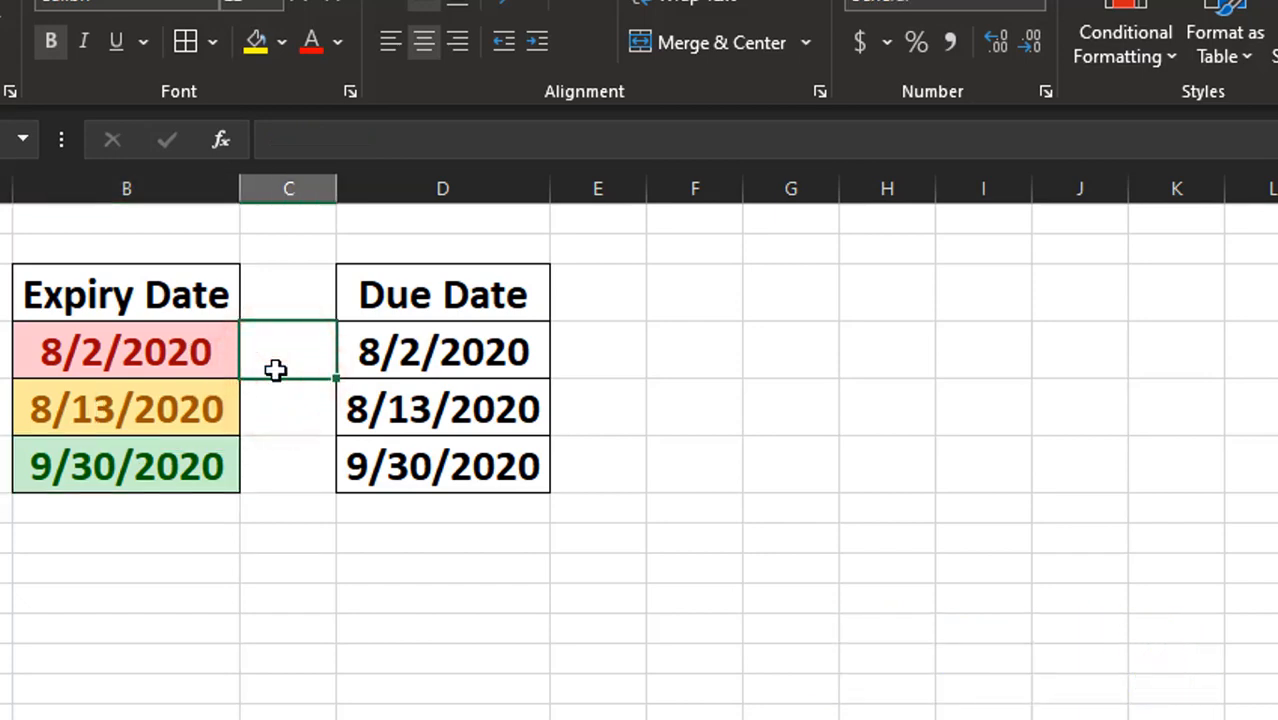
left_click(126, 352)
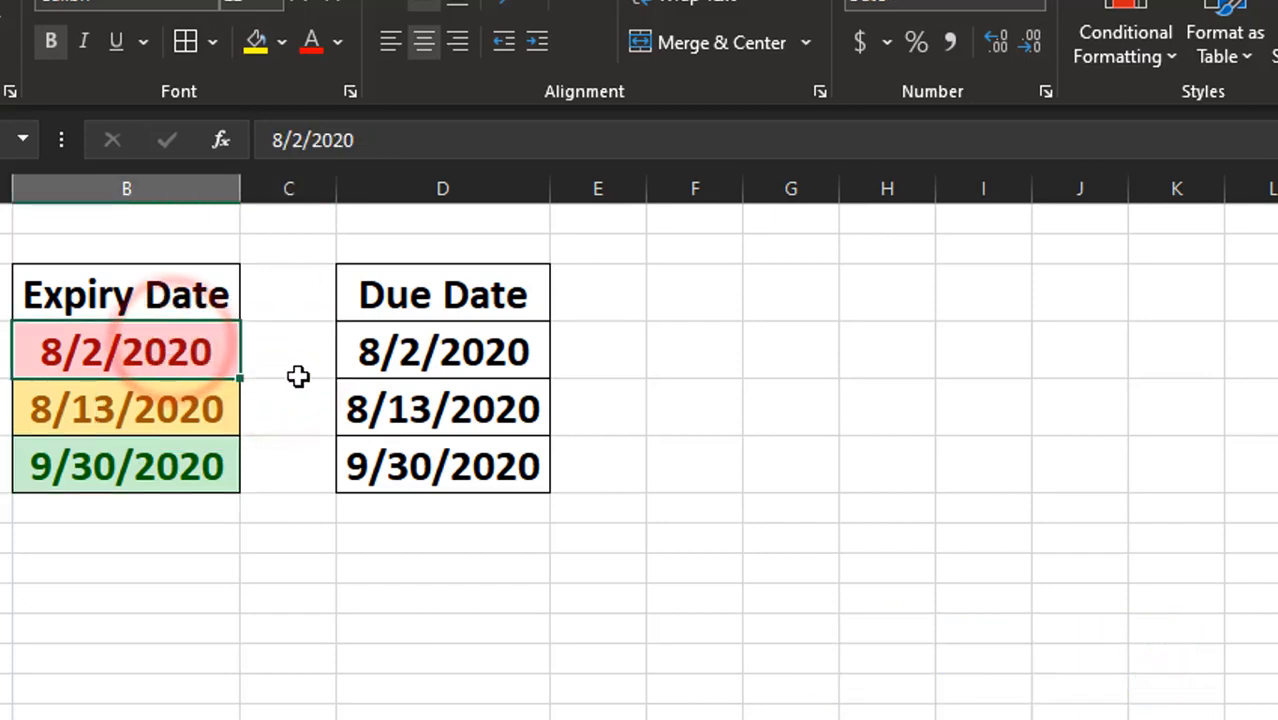
left_click(126, 408)
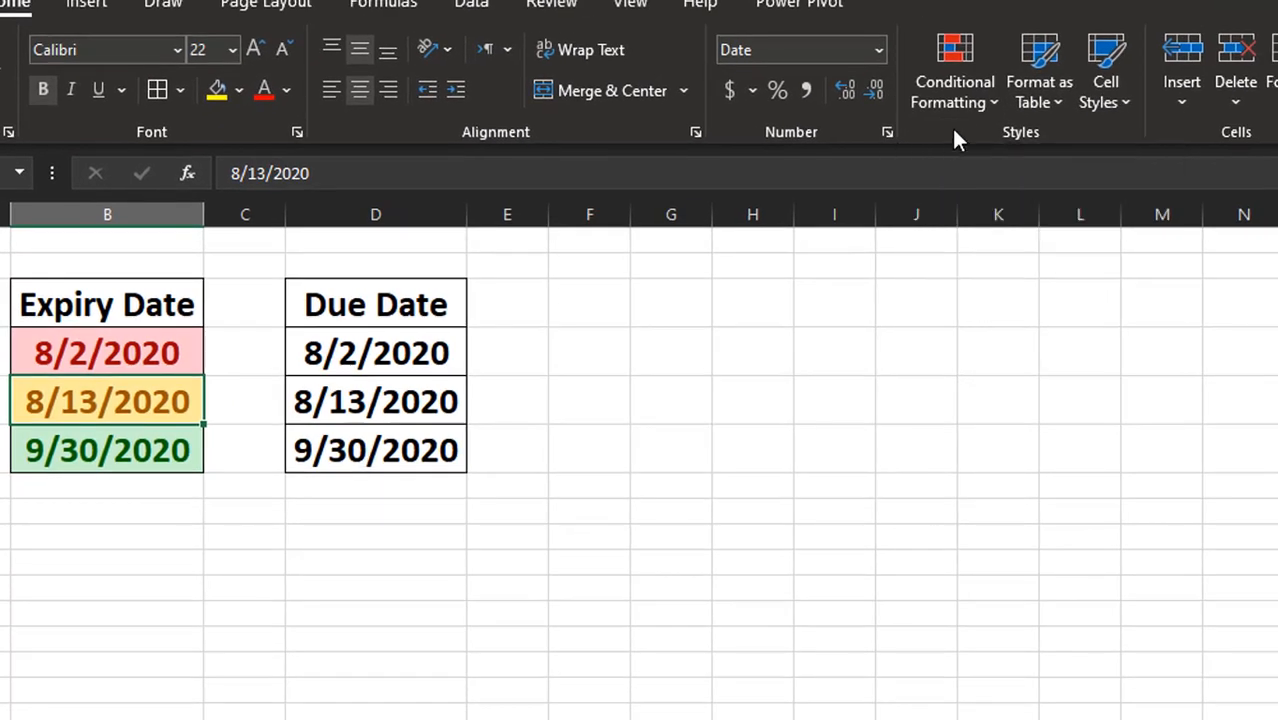
mouse_move(418, 358)
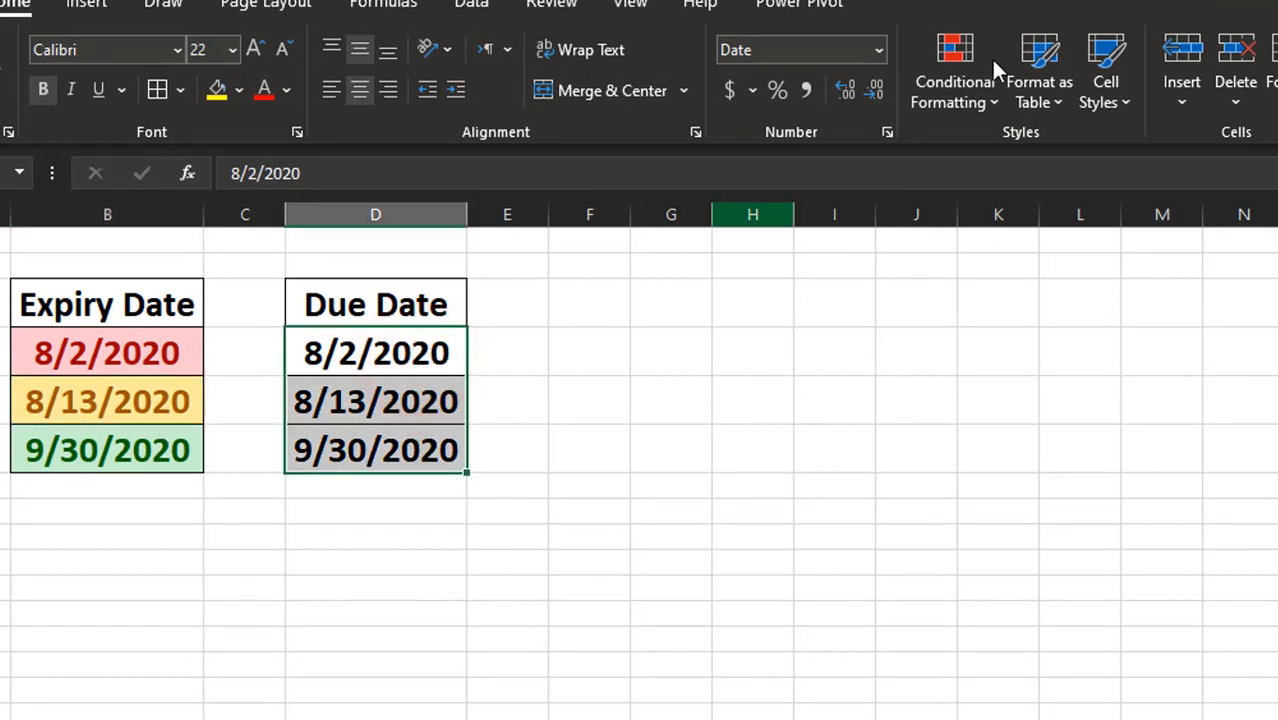
- Apply the 3 Traffic Lights icon set to the Due Date cells and widen column D
left_click(952, 76)
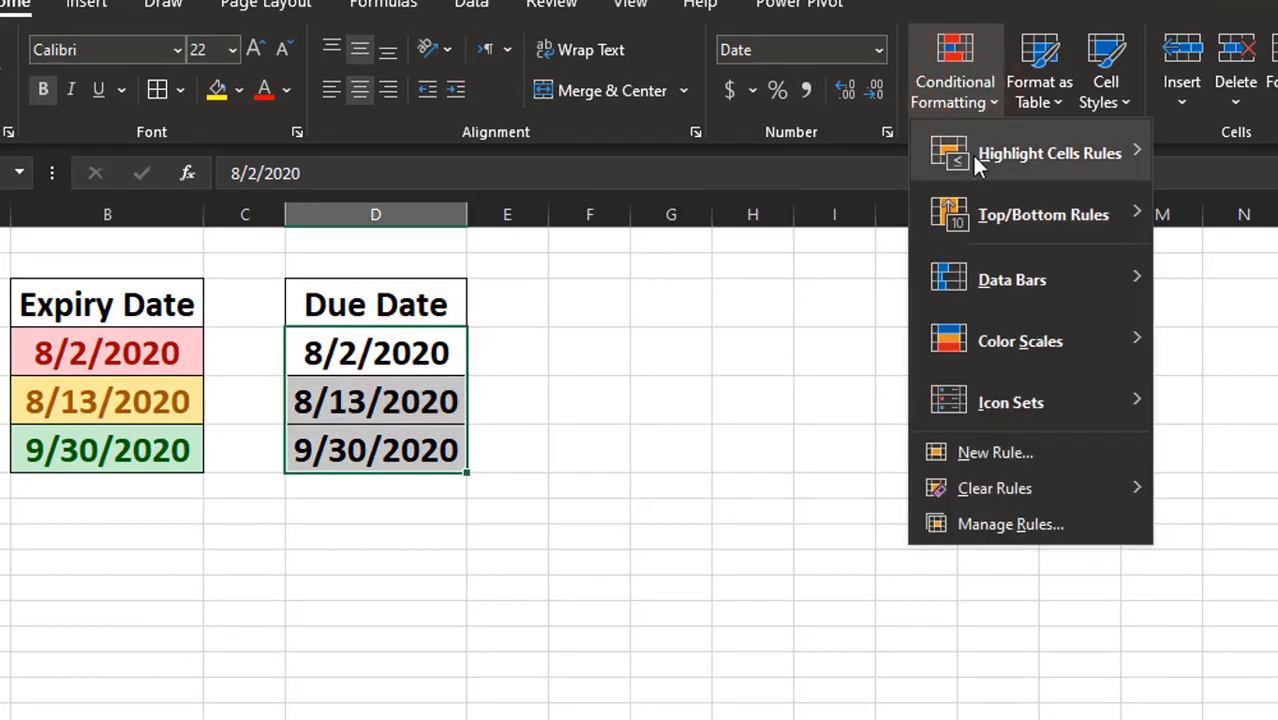
mouse_move(1010, 402)
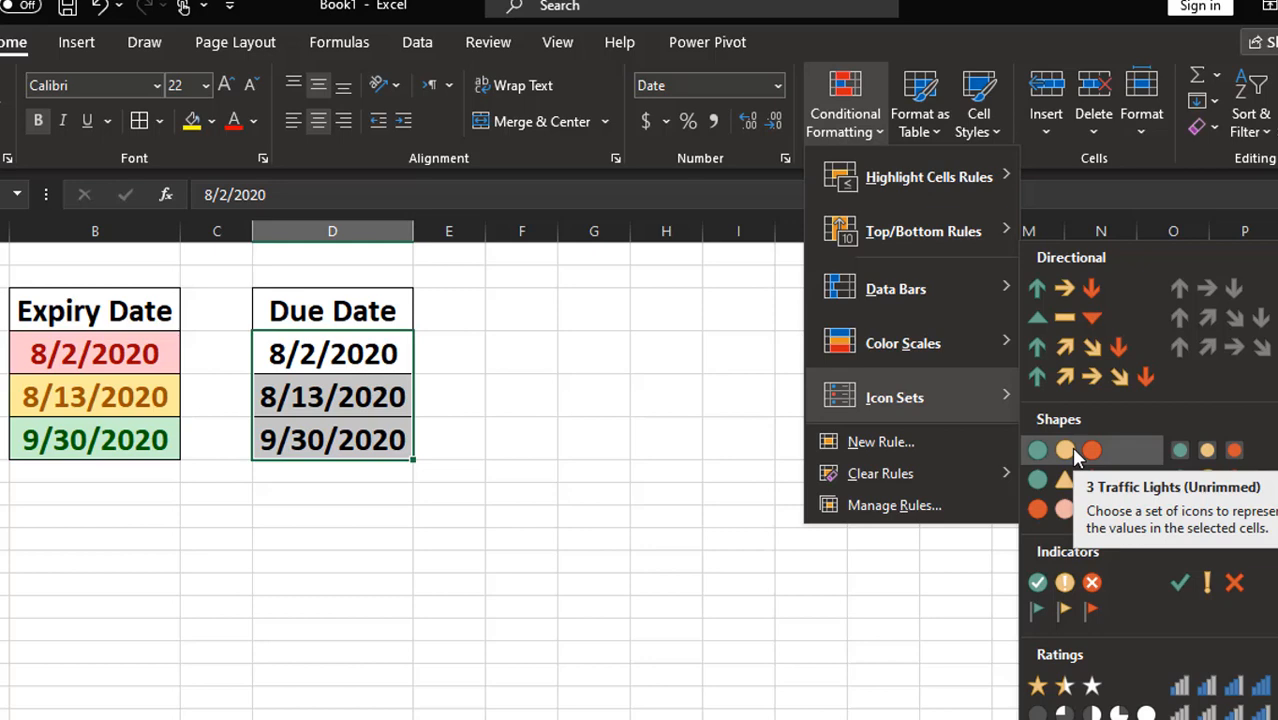
left_click(1064, 448)
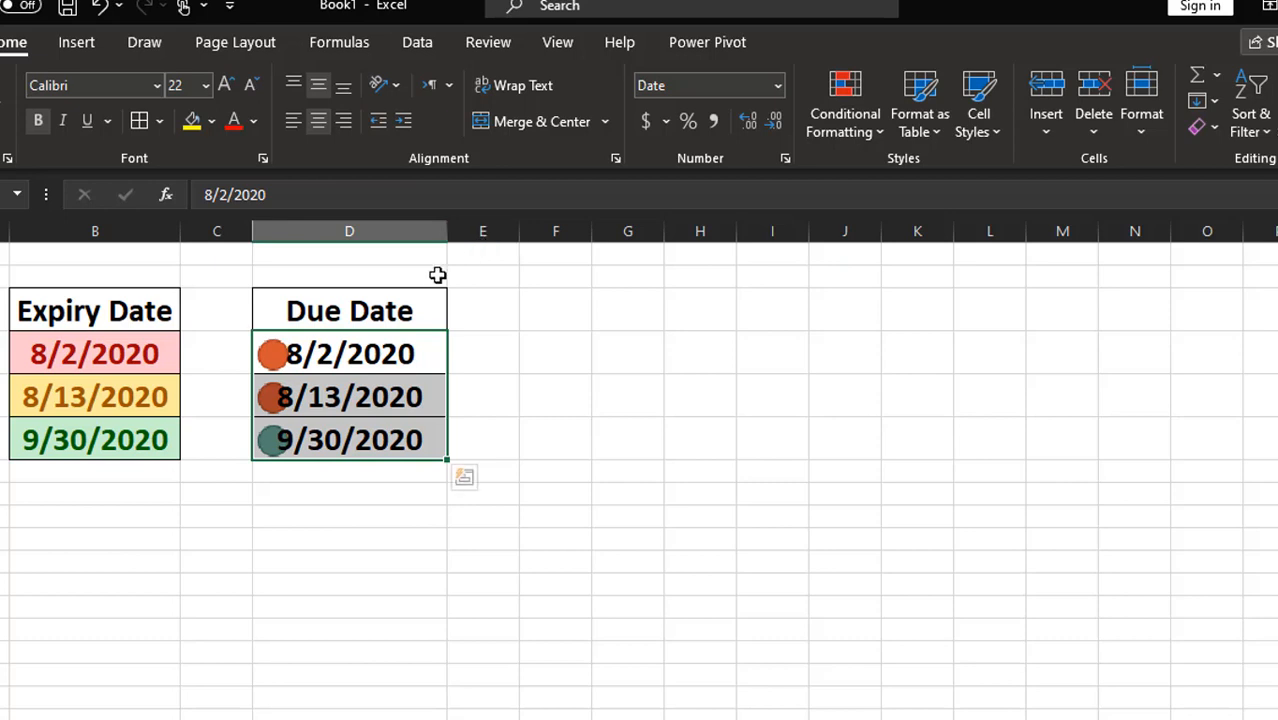
left_click_drag(448, 232, 482, 232)
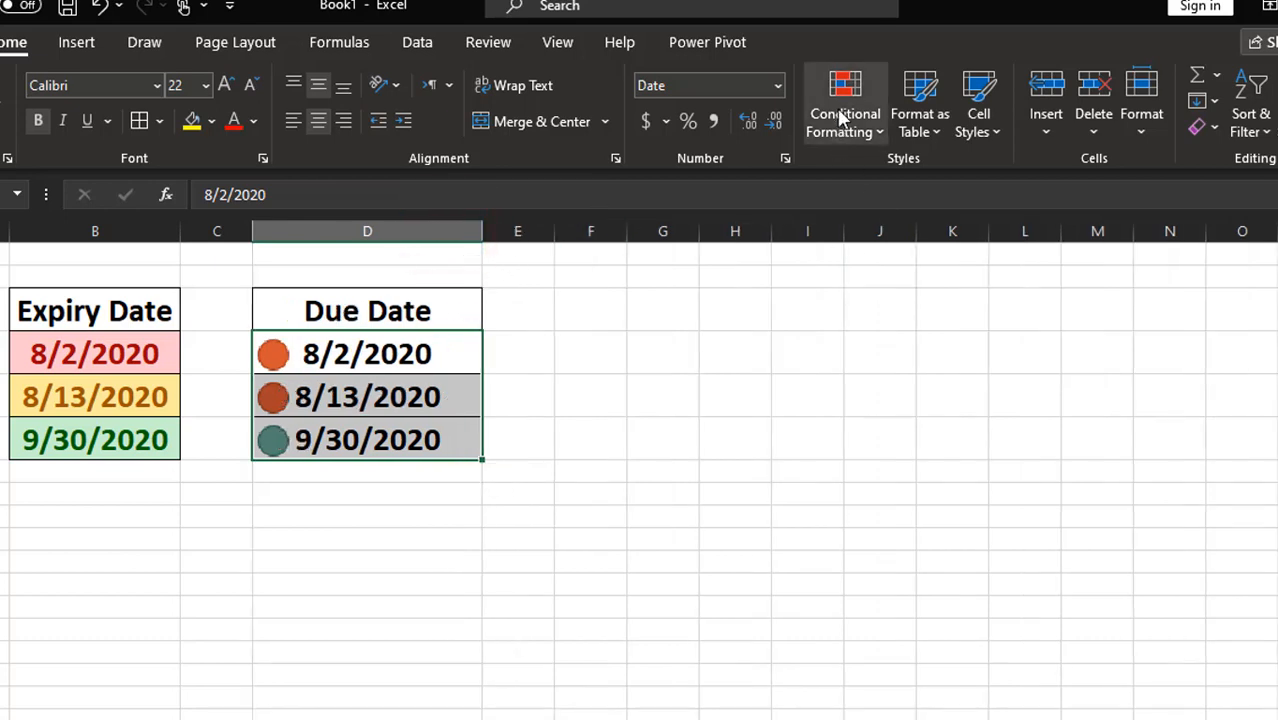
- Show the Rules Manager for the Due Dates and select the Icon Set rule for editing
left_click(844, 104)
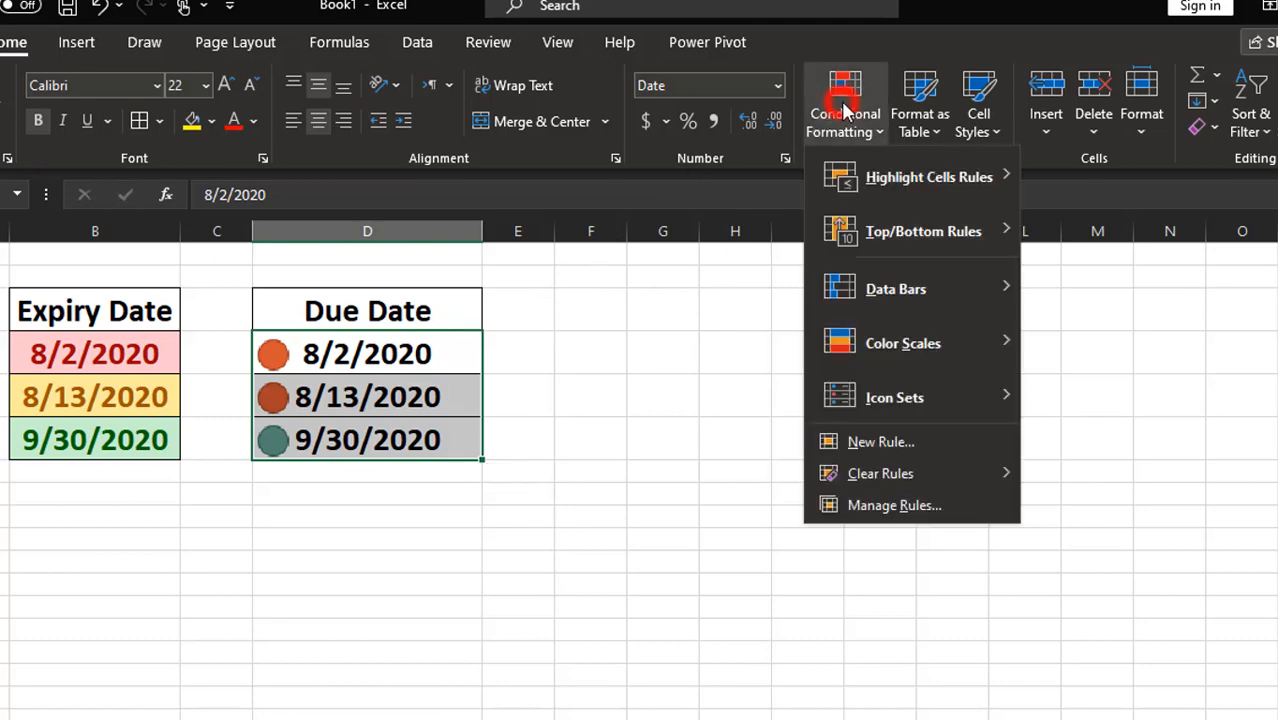
mouse_move(892, 504)
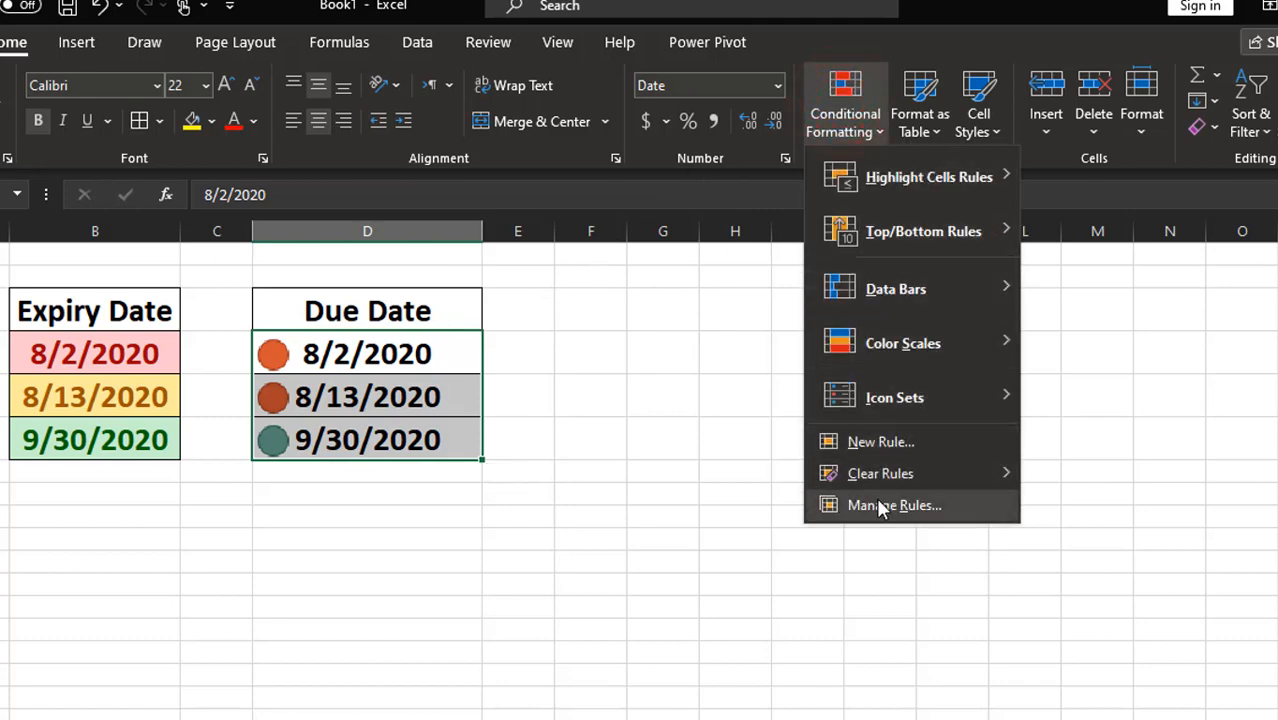
left_click(892, 504)
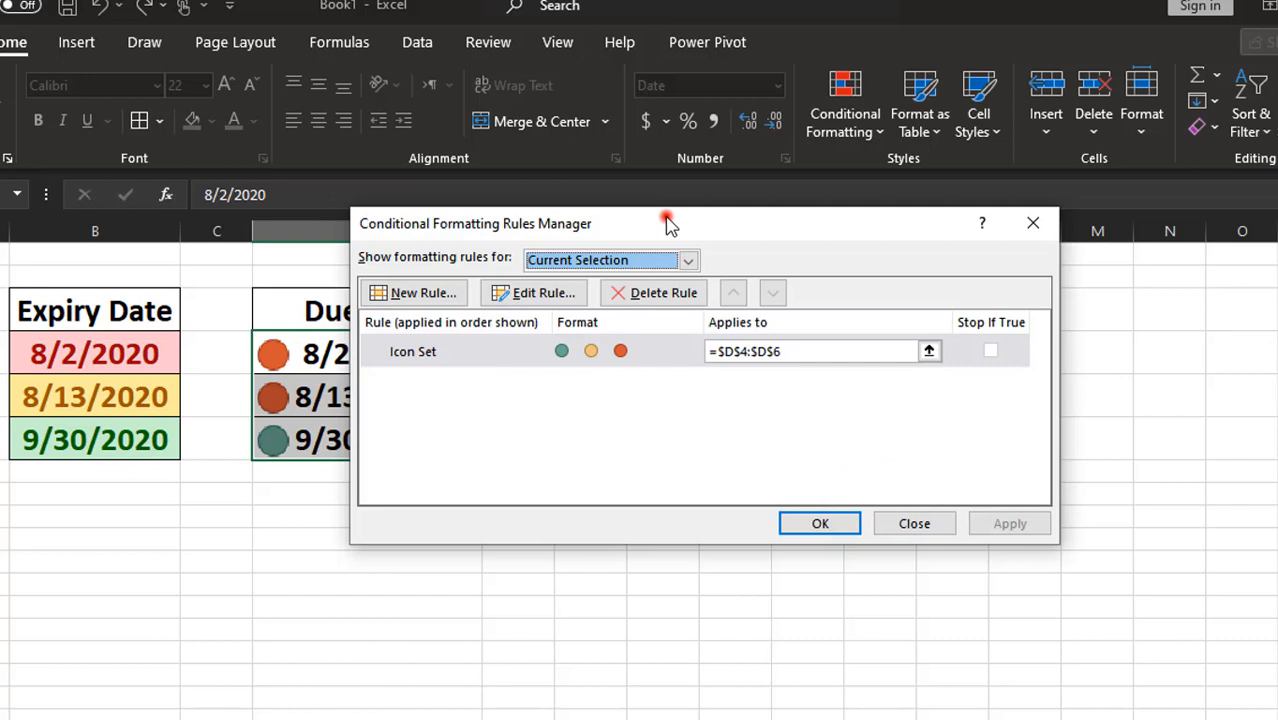
left_click_drag(668, 220, 810, 240)
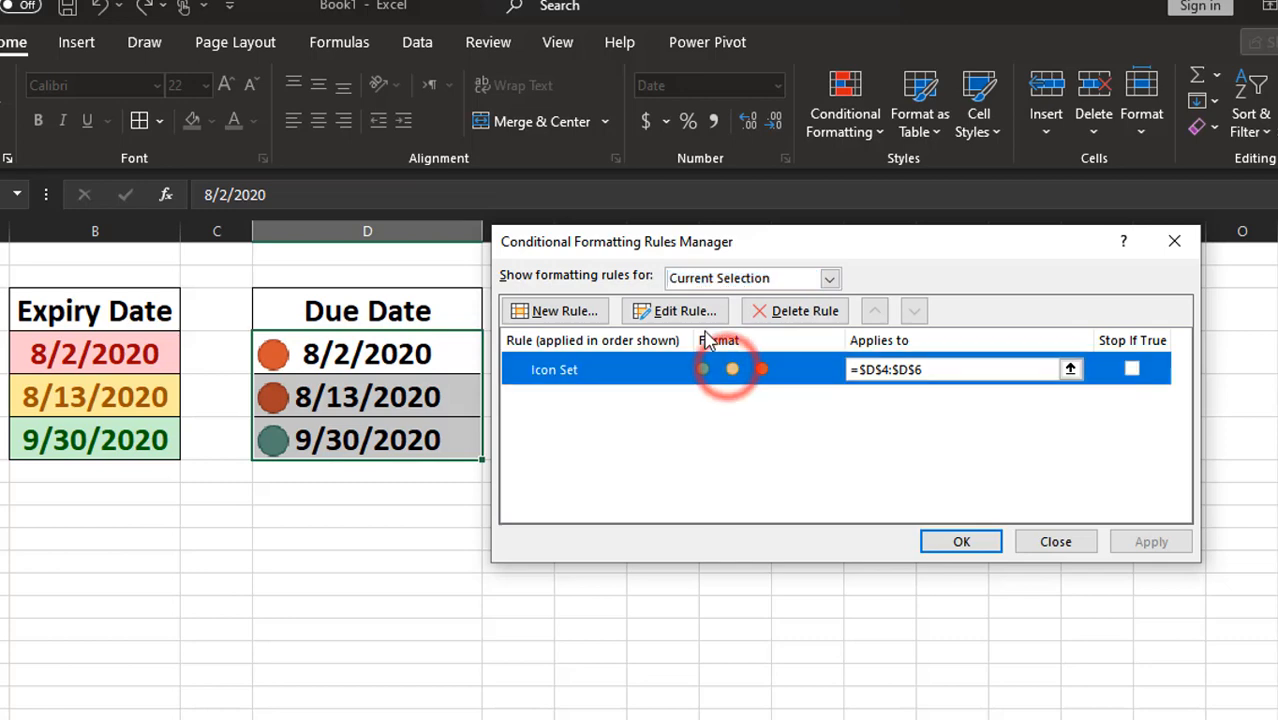
left_click(674, 310)
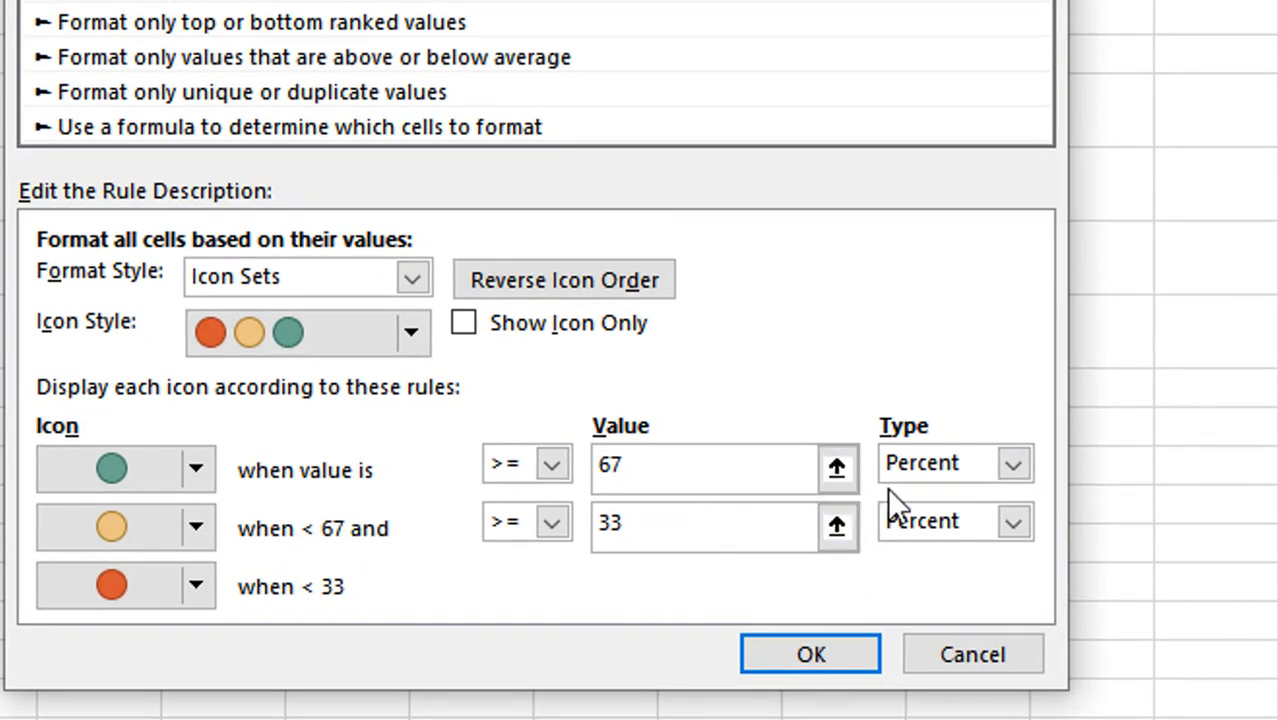
- Set both icon thresholds to Formula type and make the green threshold =today()+30
left_click(1012, 464)
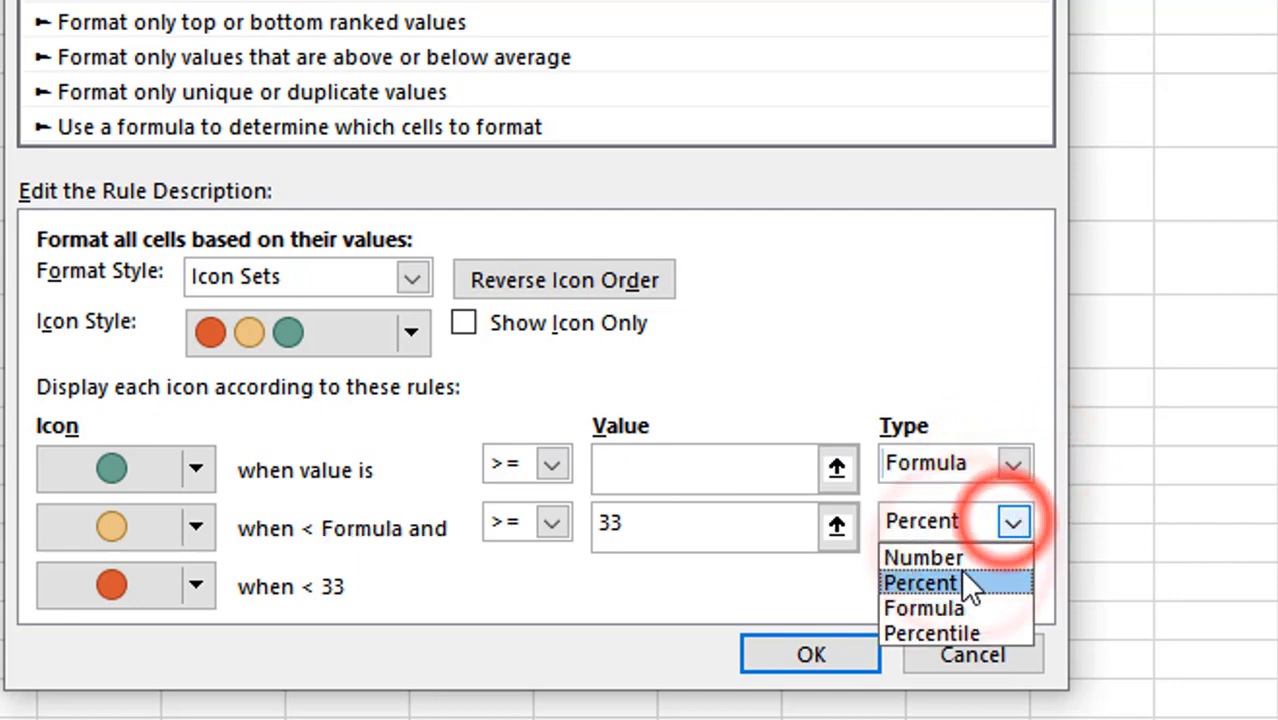
left_click(920, 608)
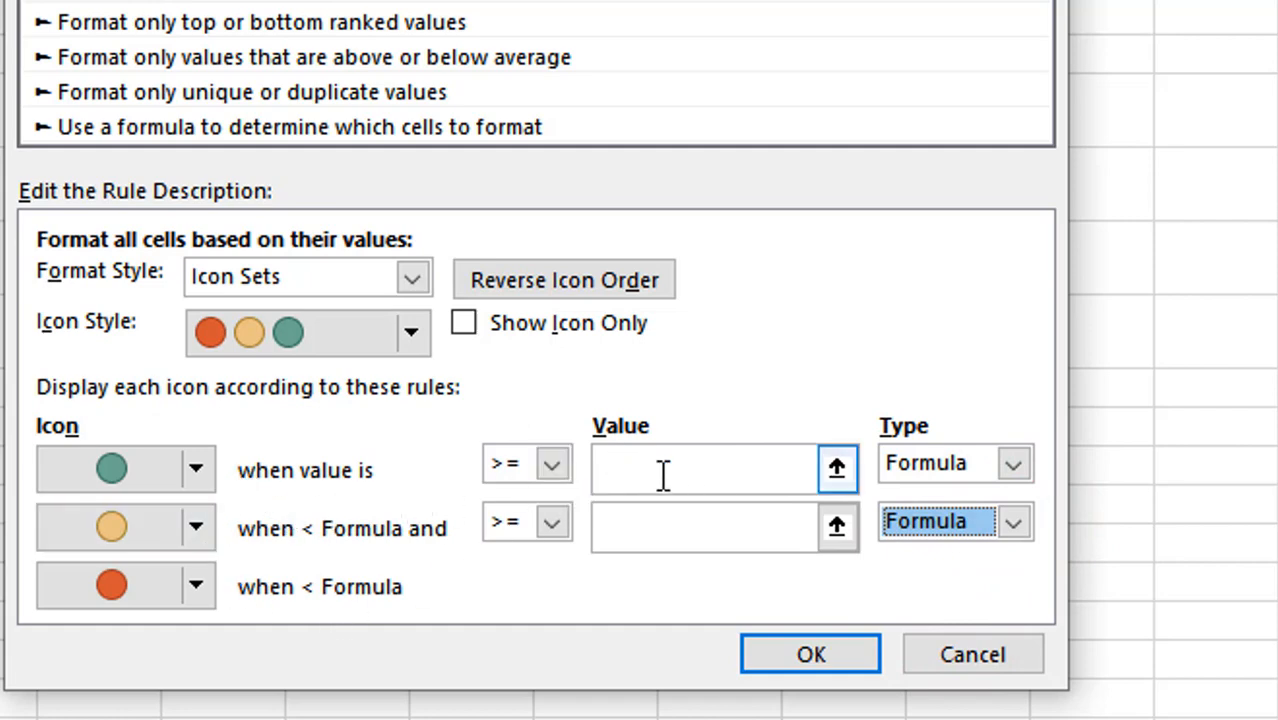
left_click(702, 464)
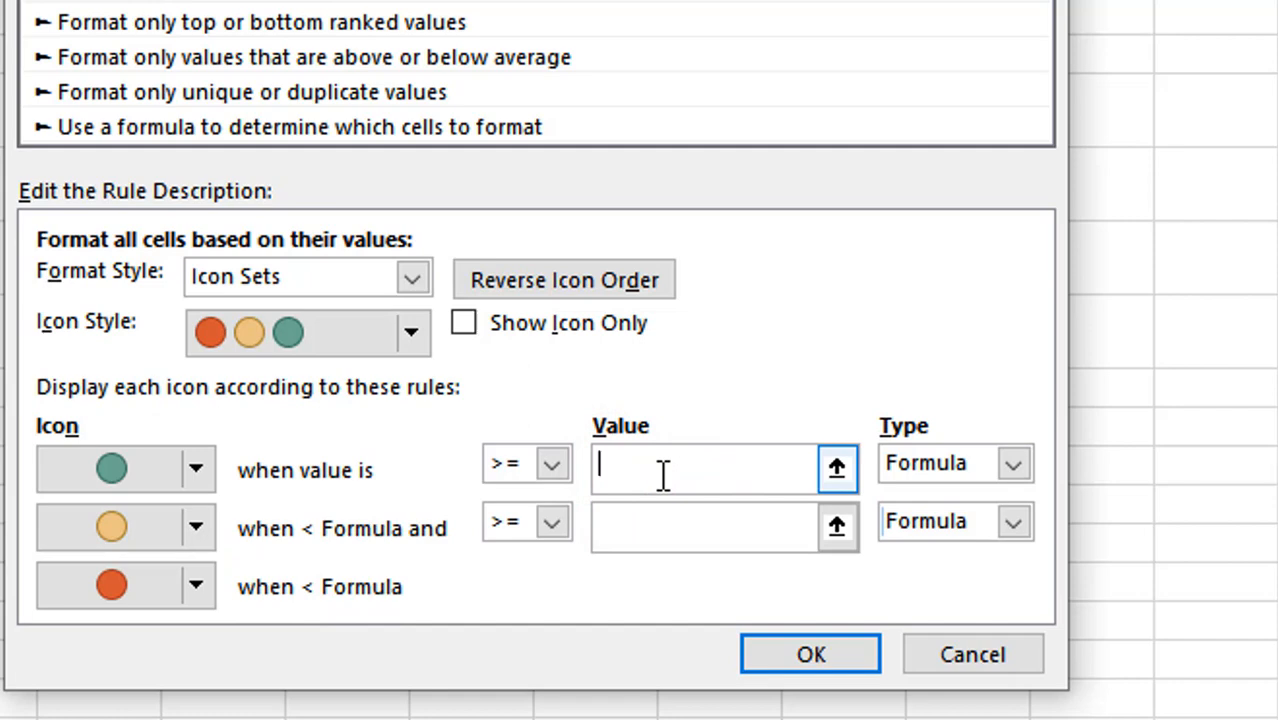
type("=")
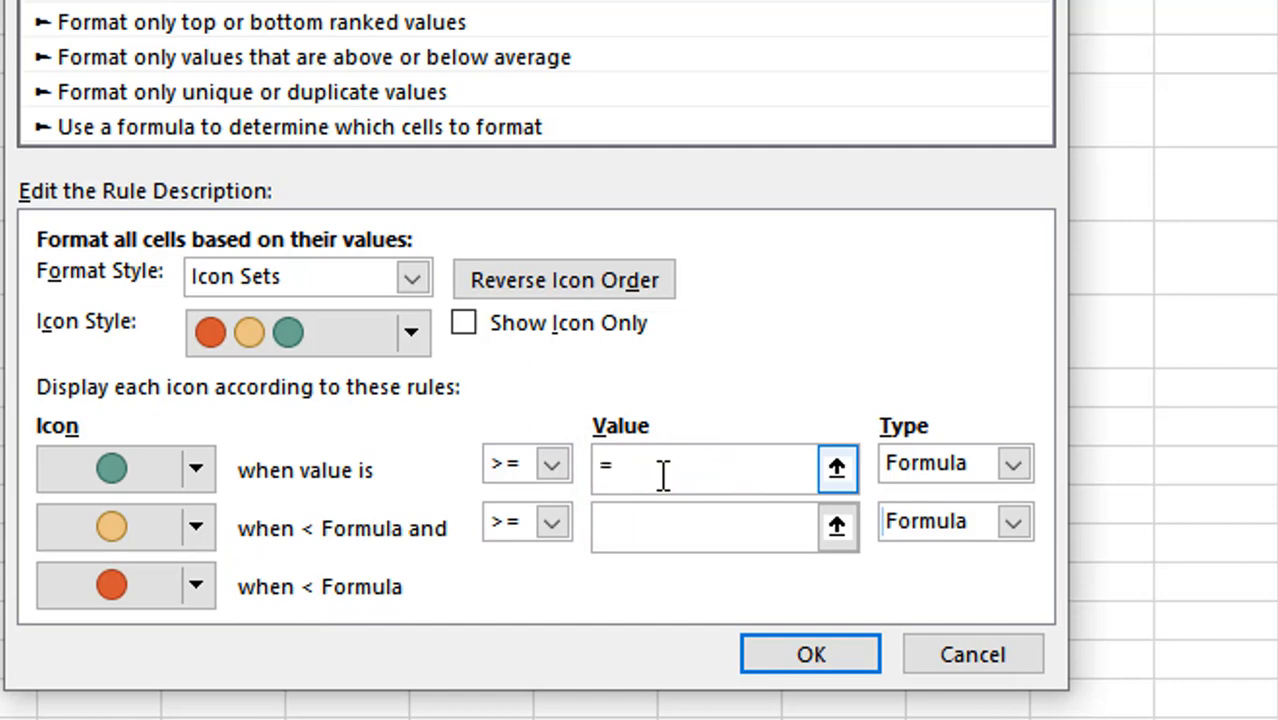
type("today(")
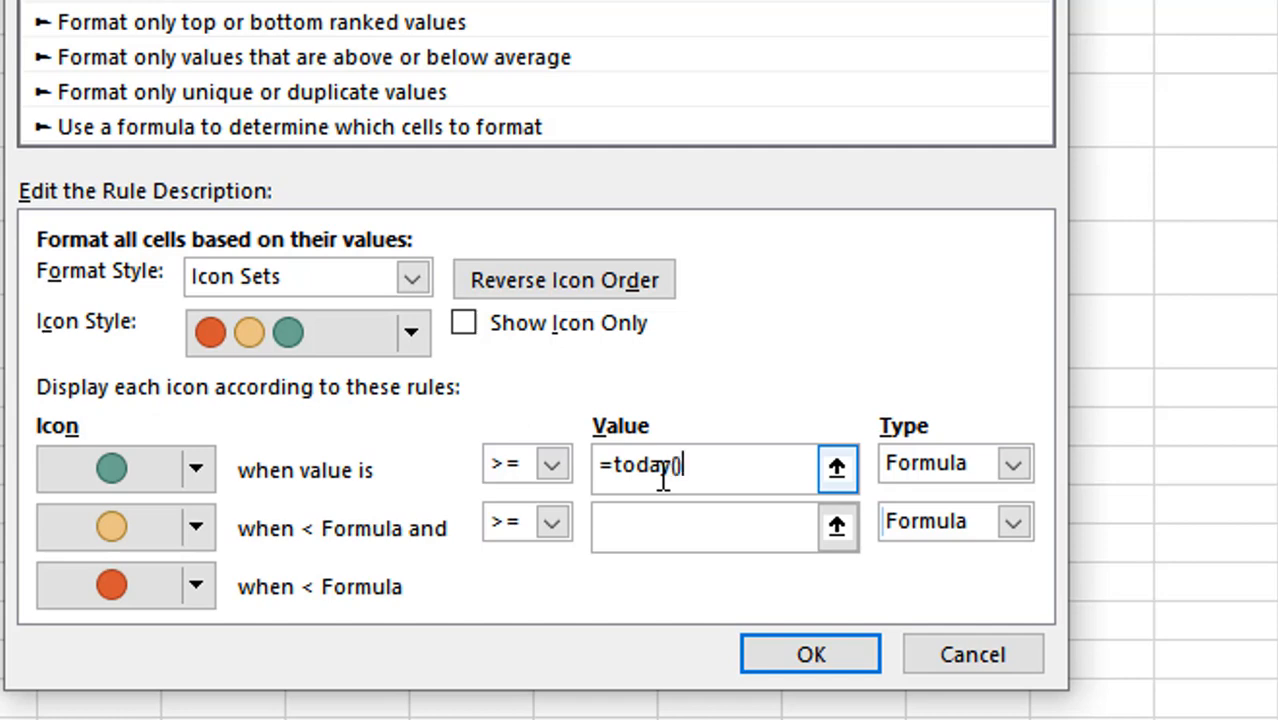
type("+30")
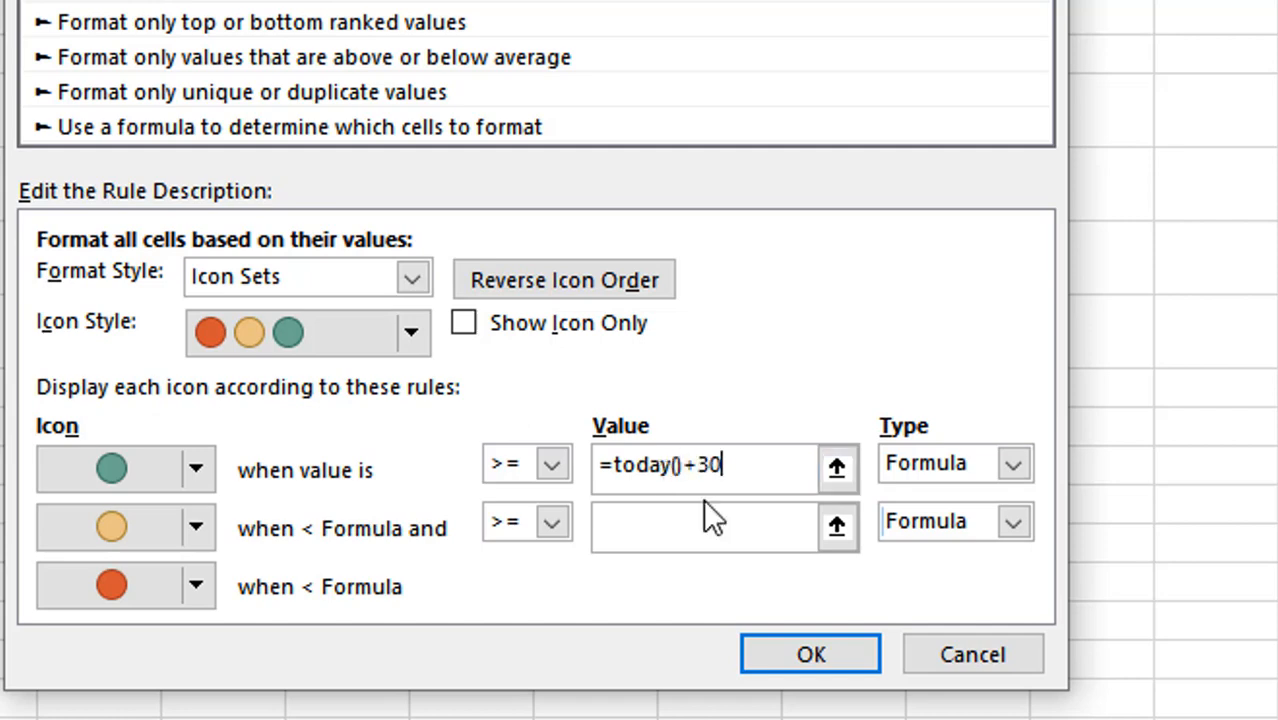
- Make the yellow threshold =today() and confirm the edited icon set rule
left_click(716, 528)
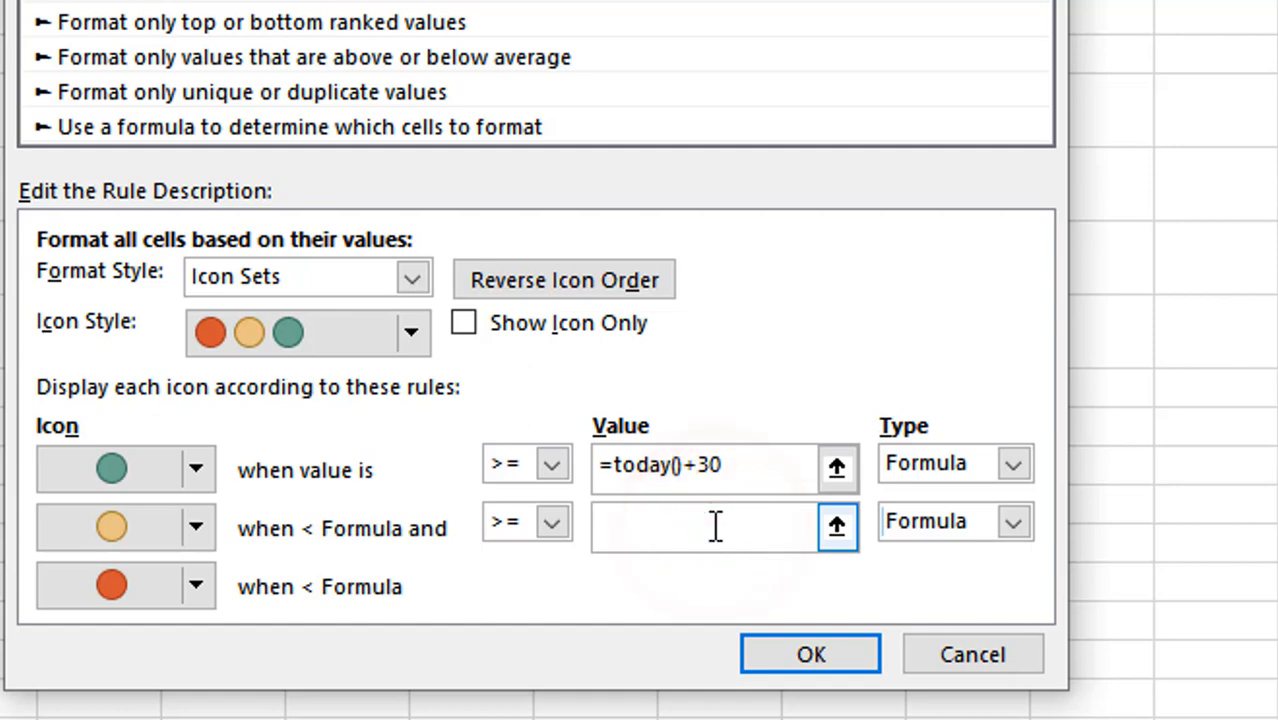
type("-t")
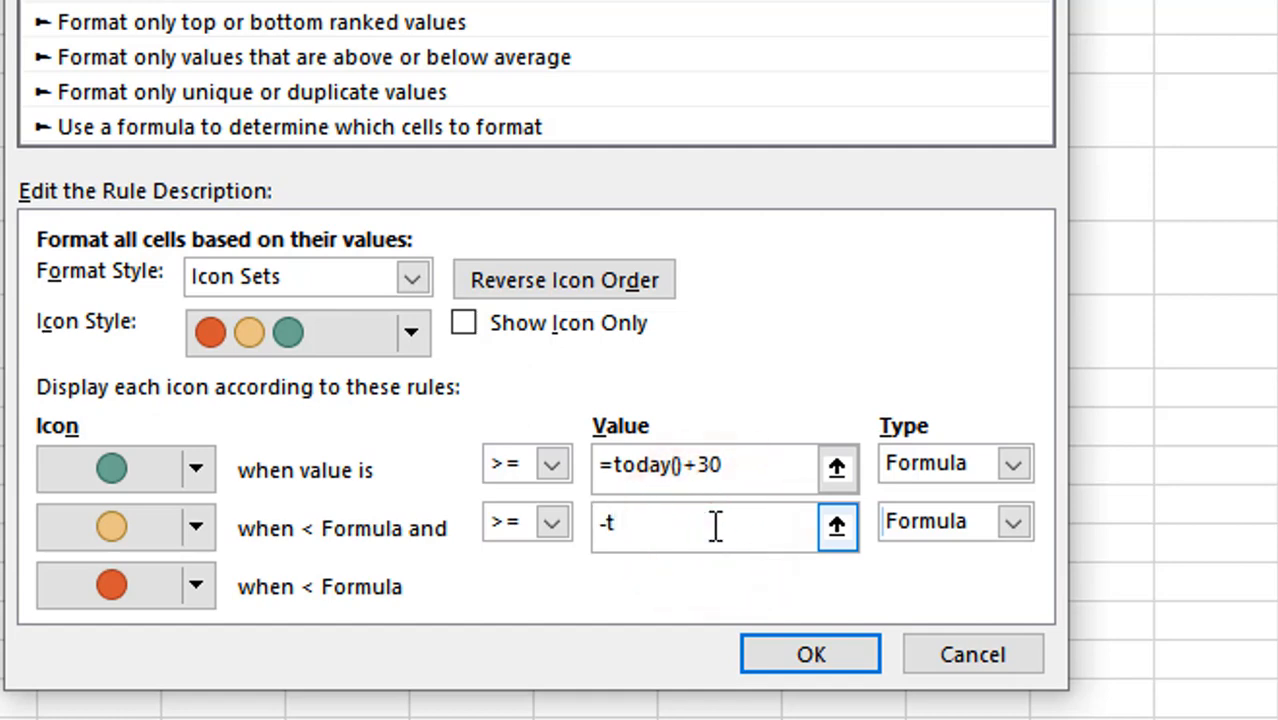
key("Backspace")
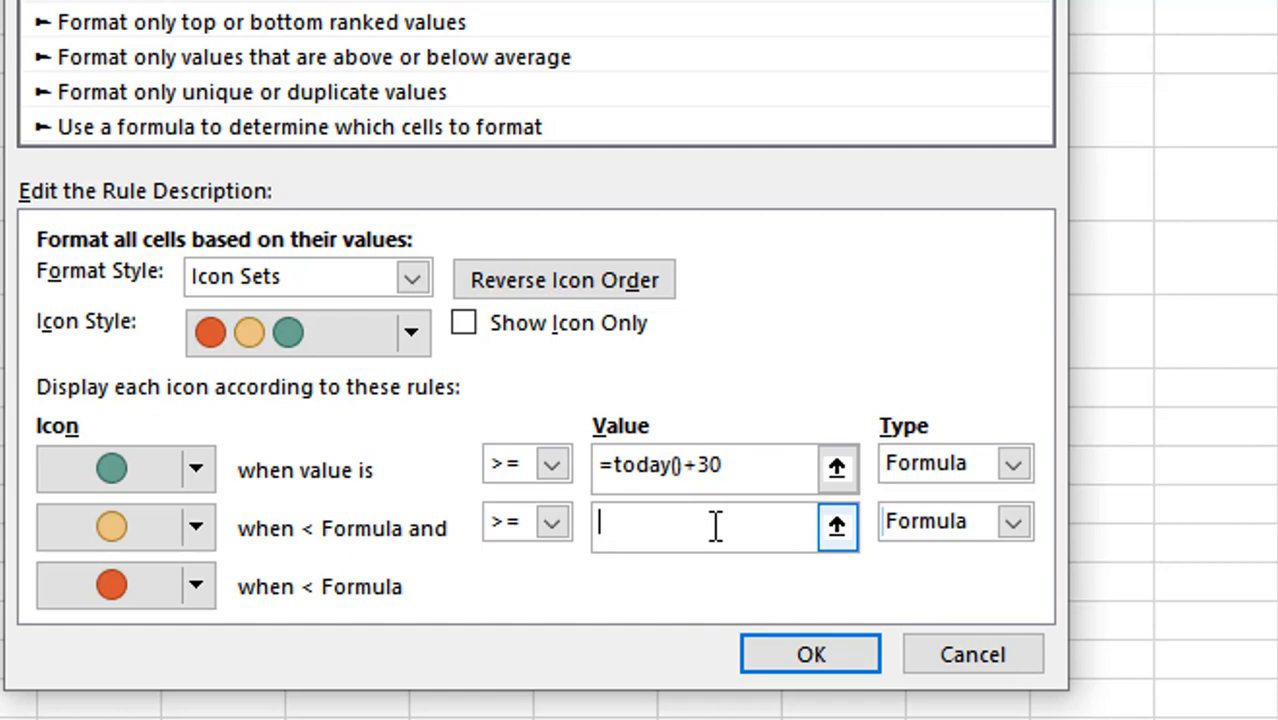
type("=today(")
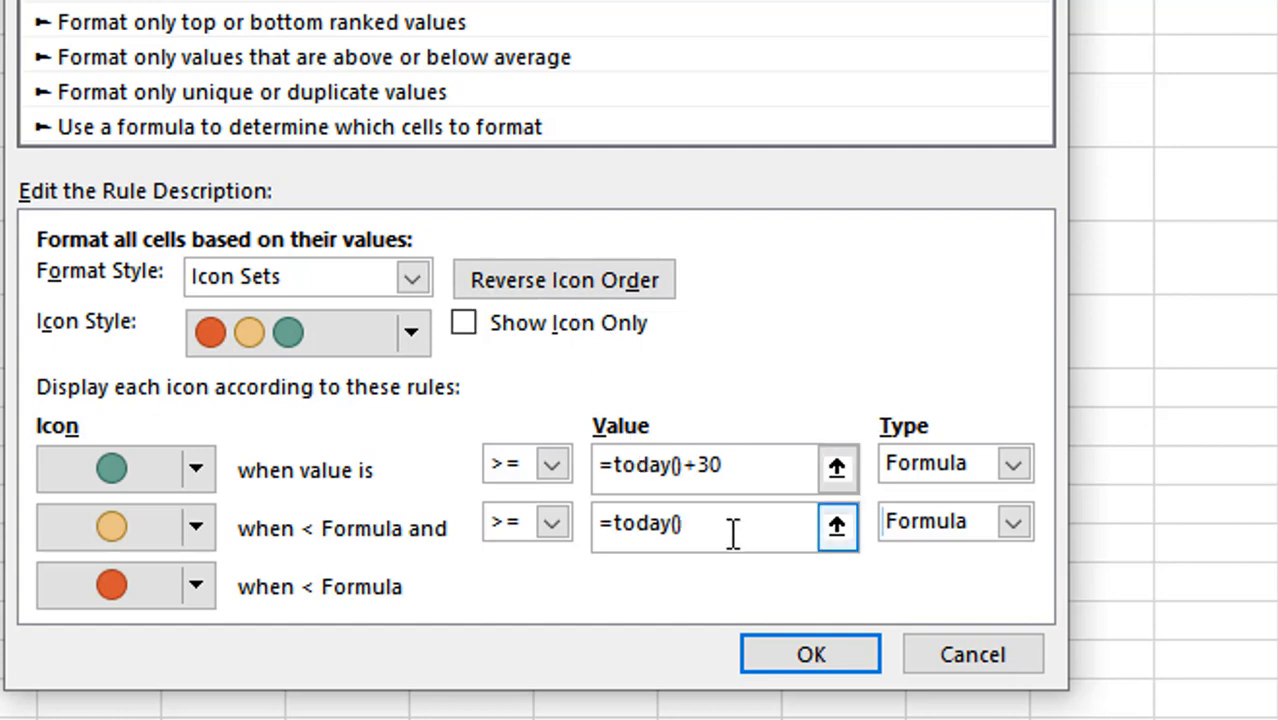
left_click(112, 584)
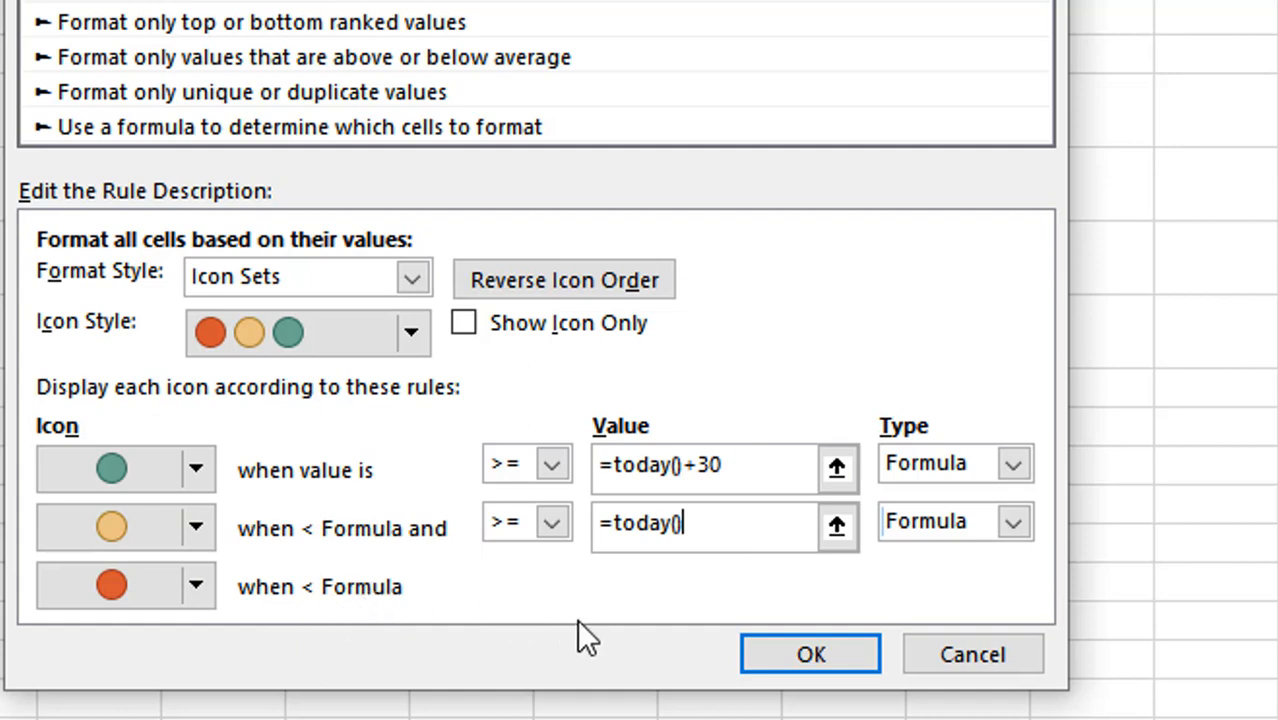
mouse_move(700, 516)
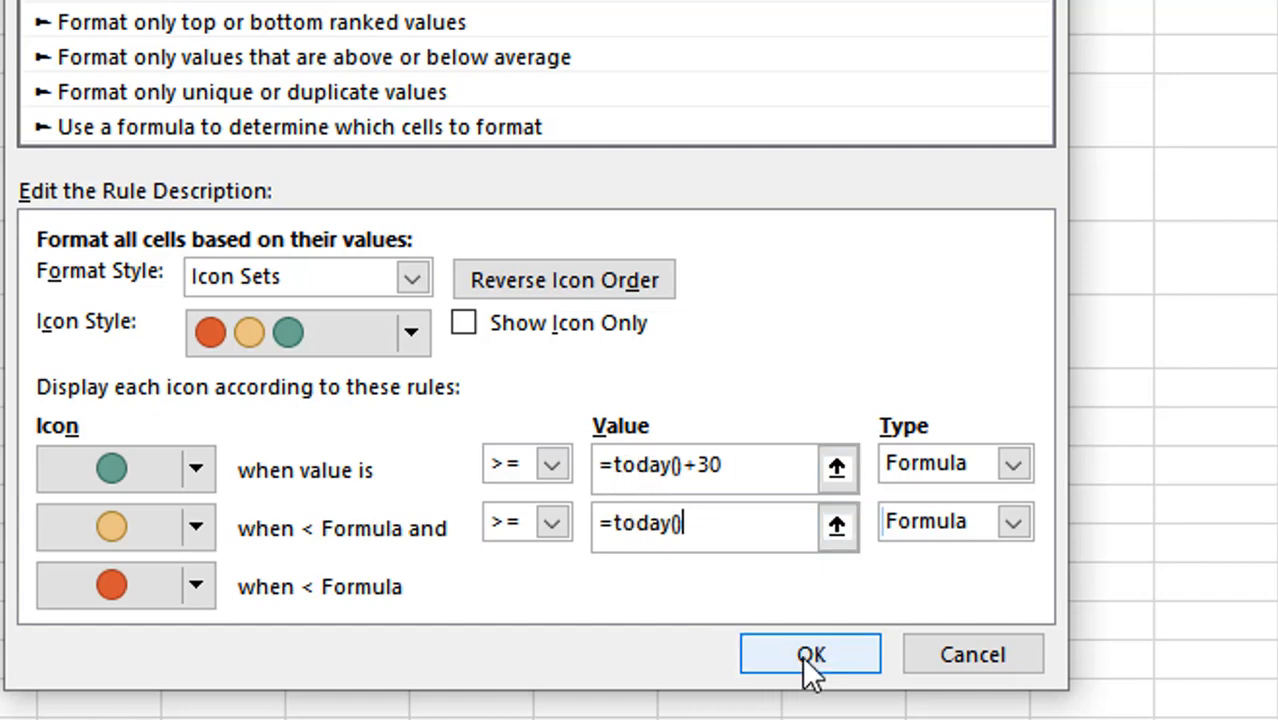
left_click(810, 654)
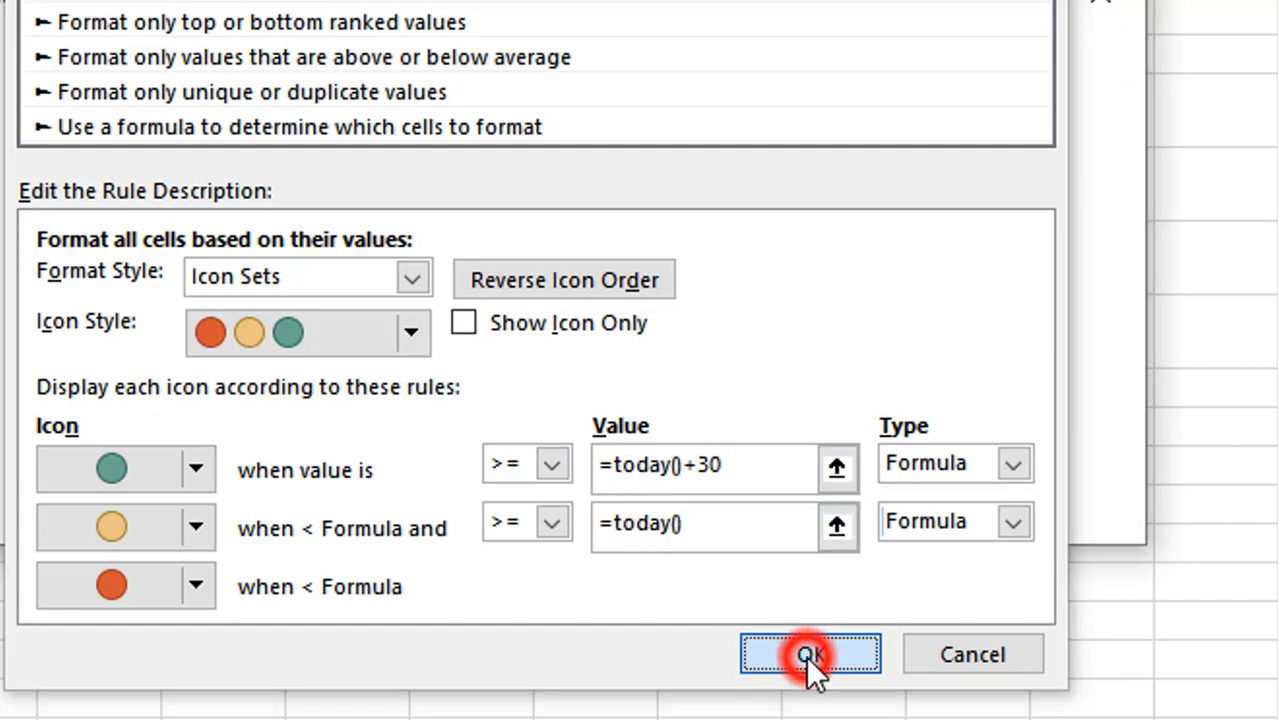
- Apply the rules so Due Date icons show red, yellow, green, then compare columns D and B
left_click(810, 654)
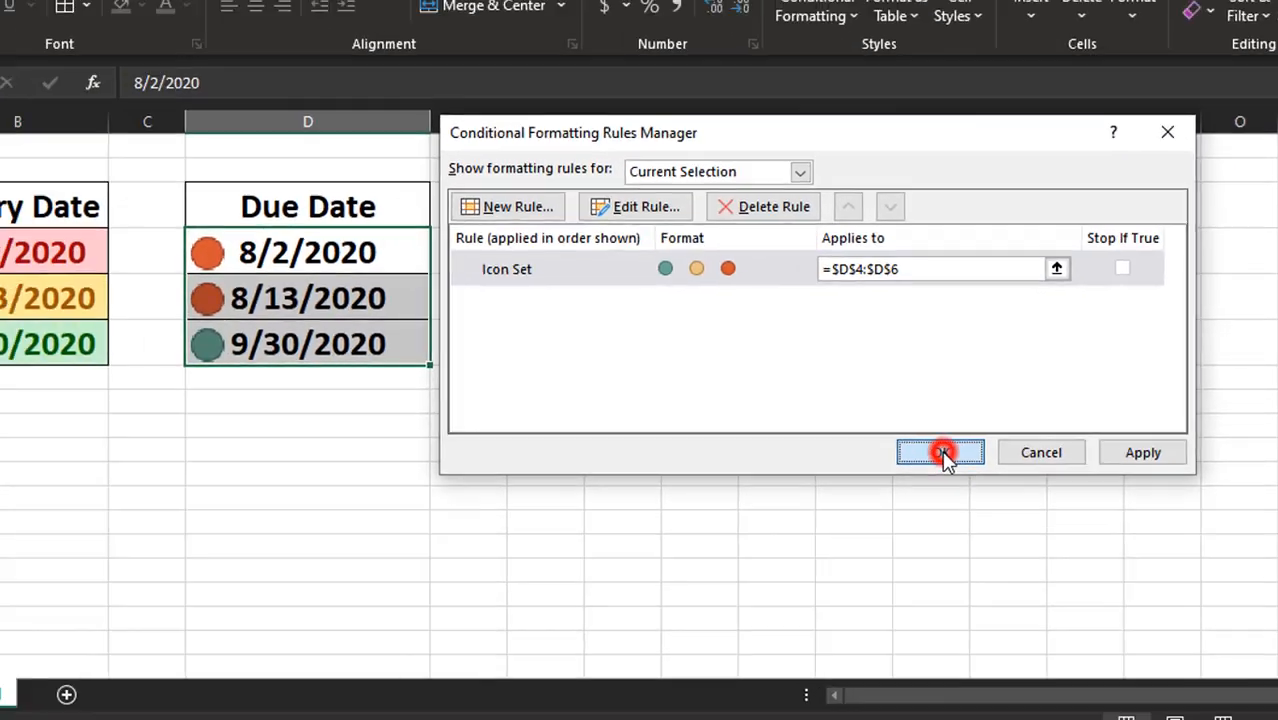
left_click(938, 452)
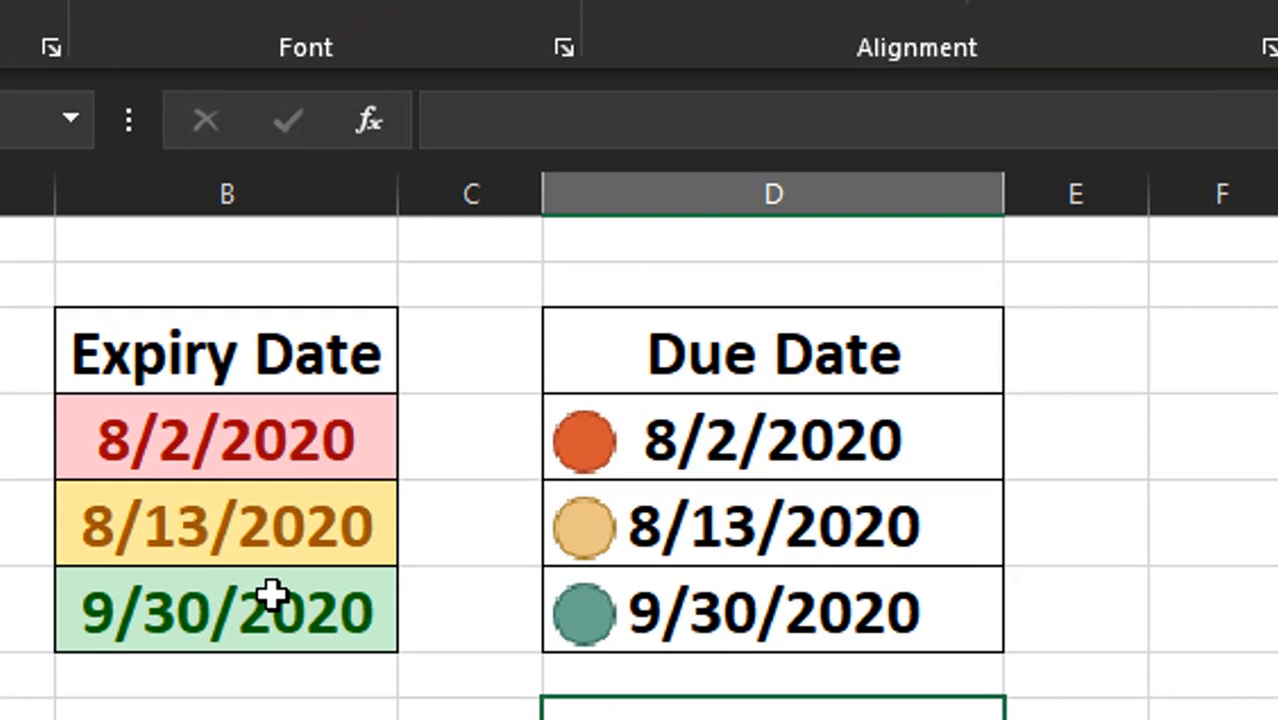
mouse_move(800, 670)
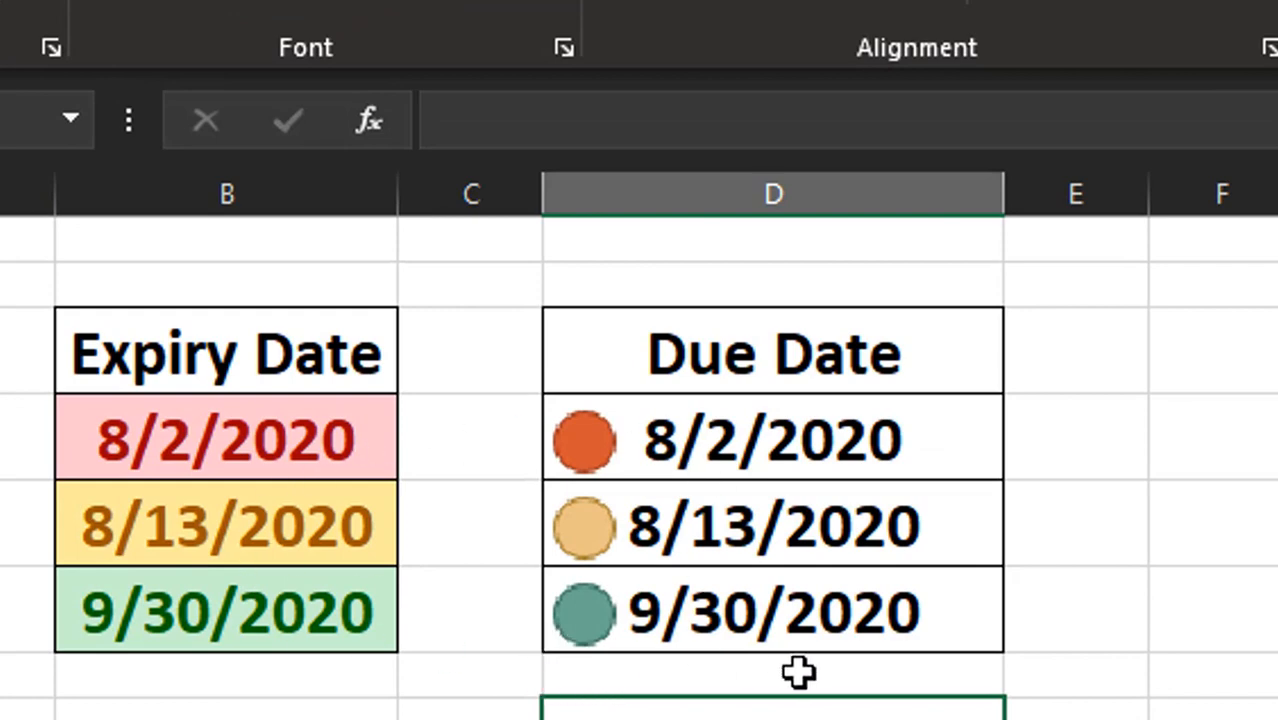
mouse_move(890, 684)
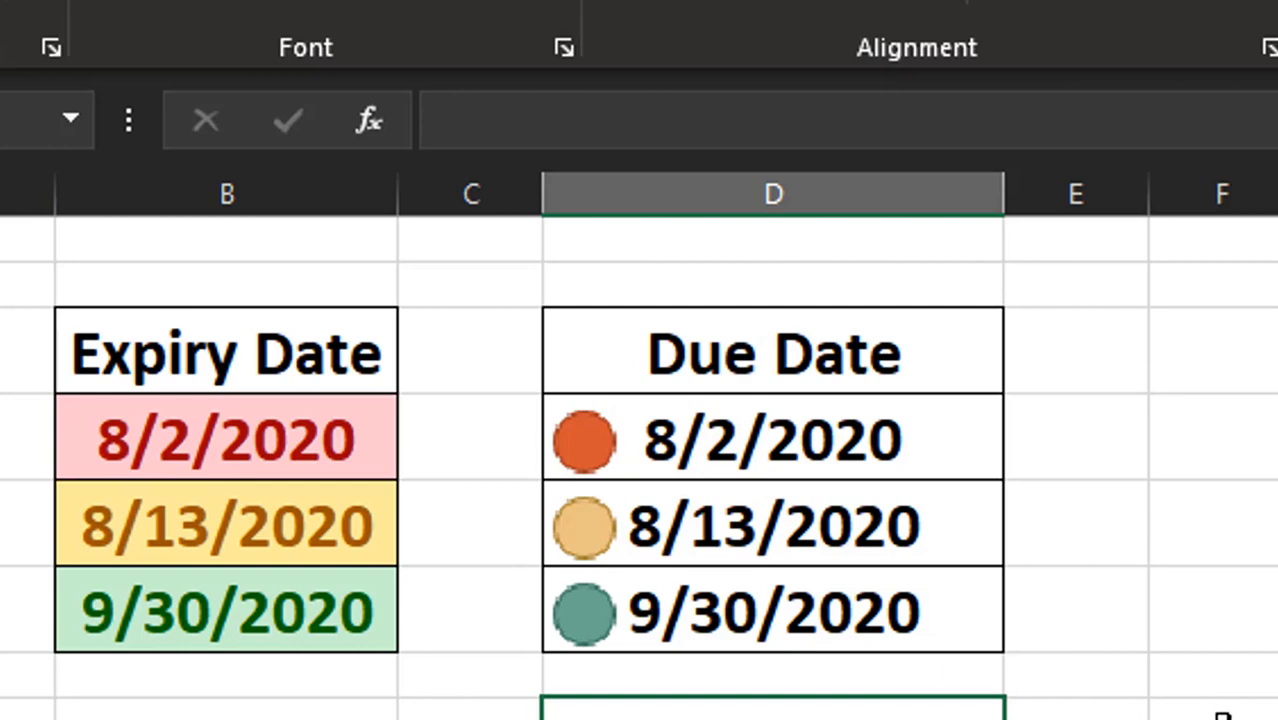
mouse_move(798, 632)
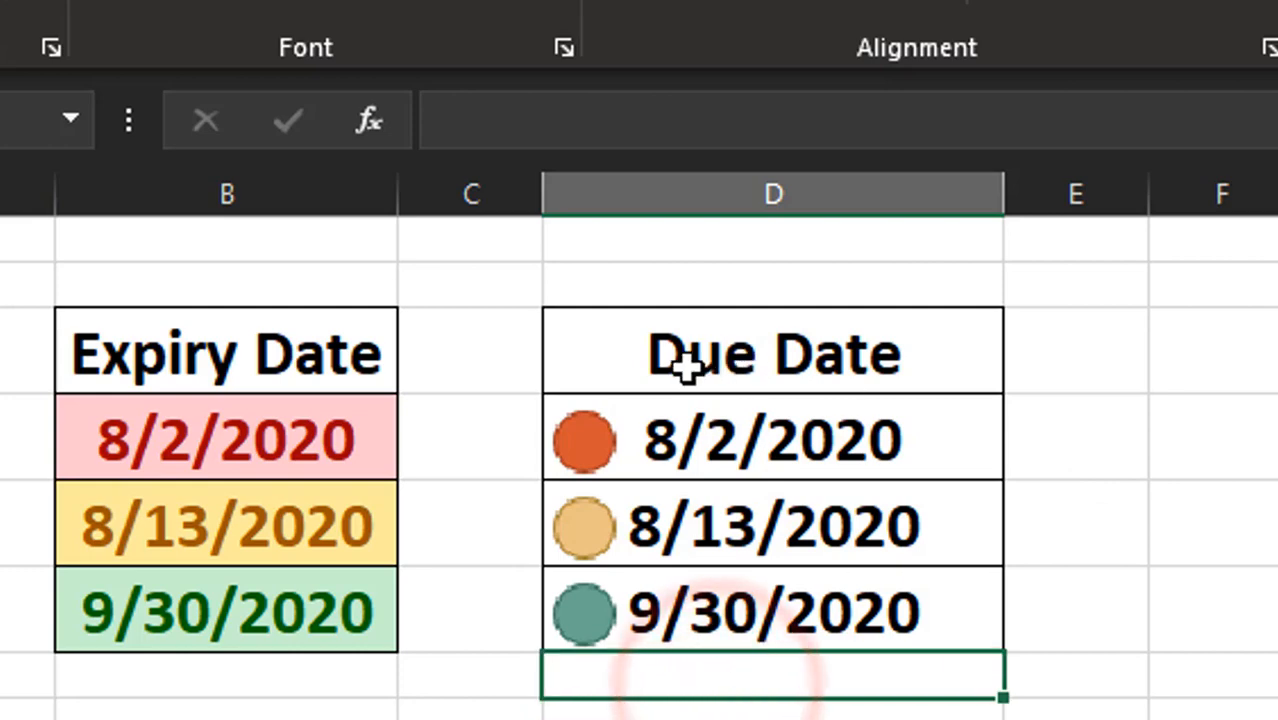
left_click(772, 192)
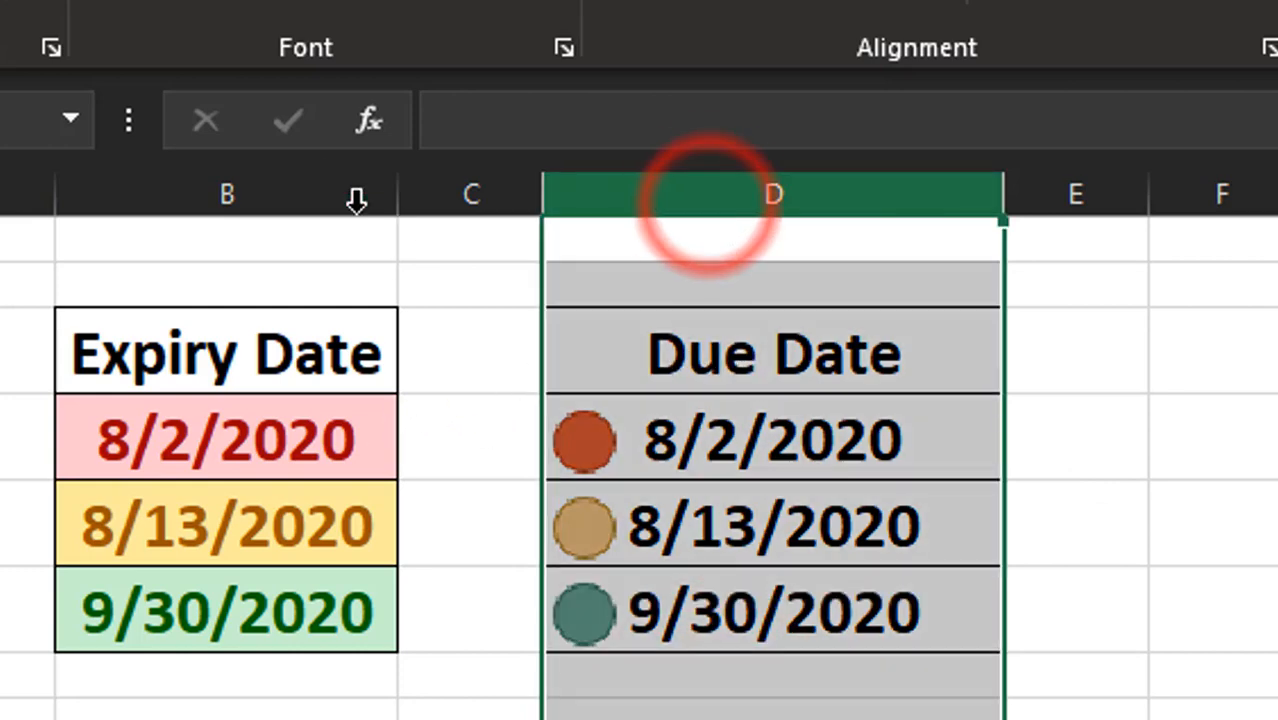
left_click(226, 192)
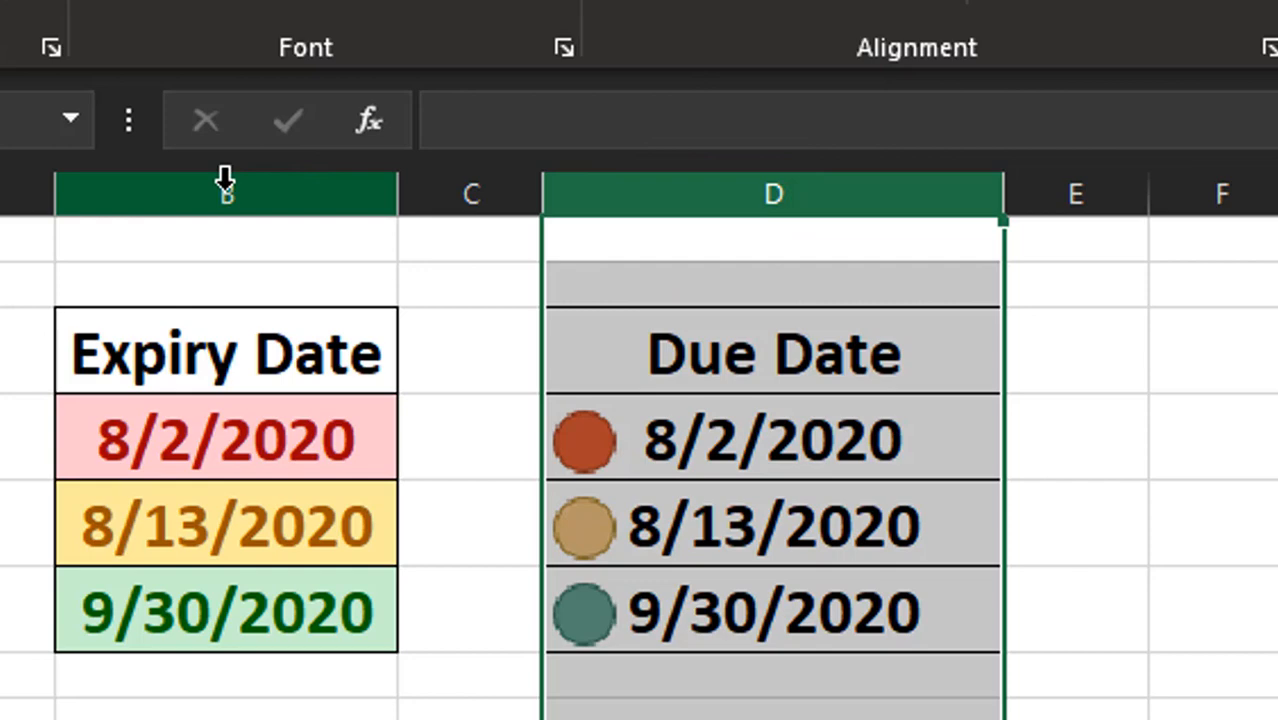